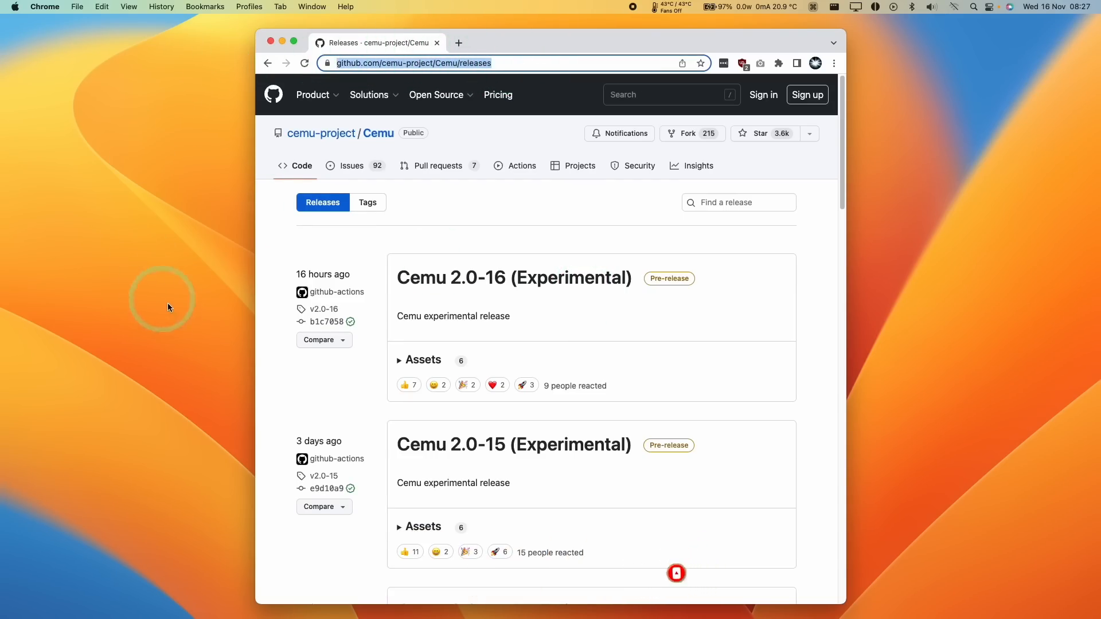
mouse_move(377, 277)
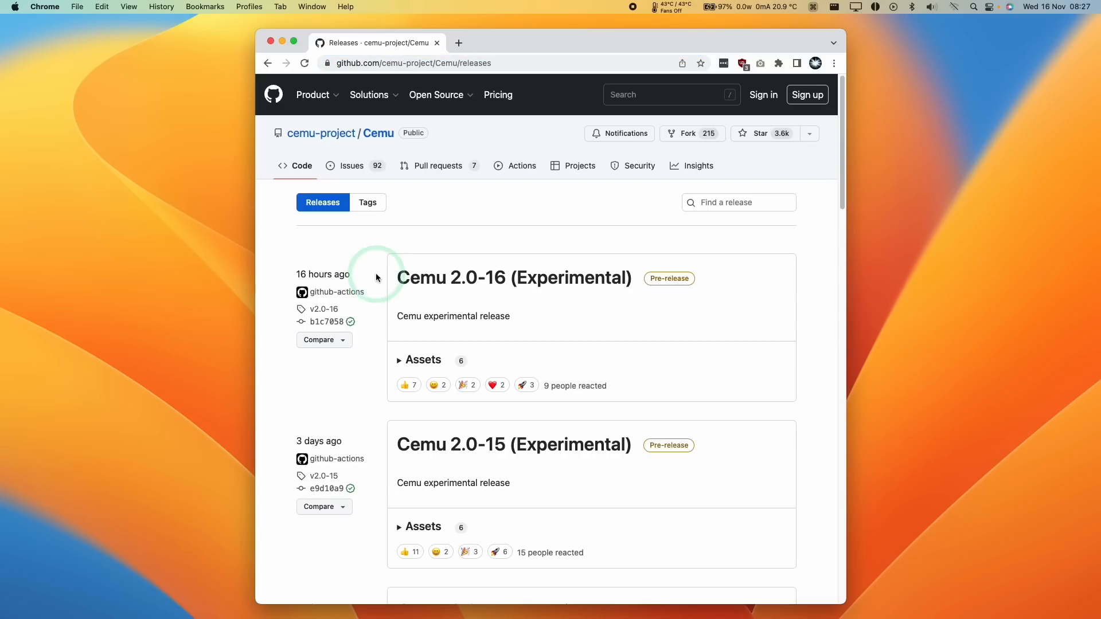
mouse_move(458, 286)
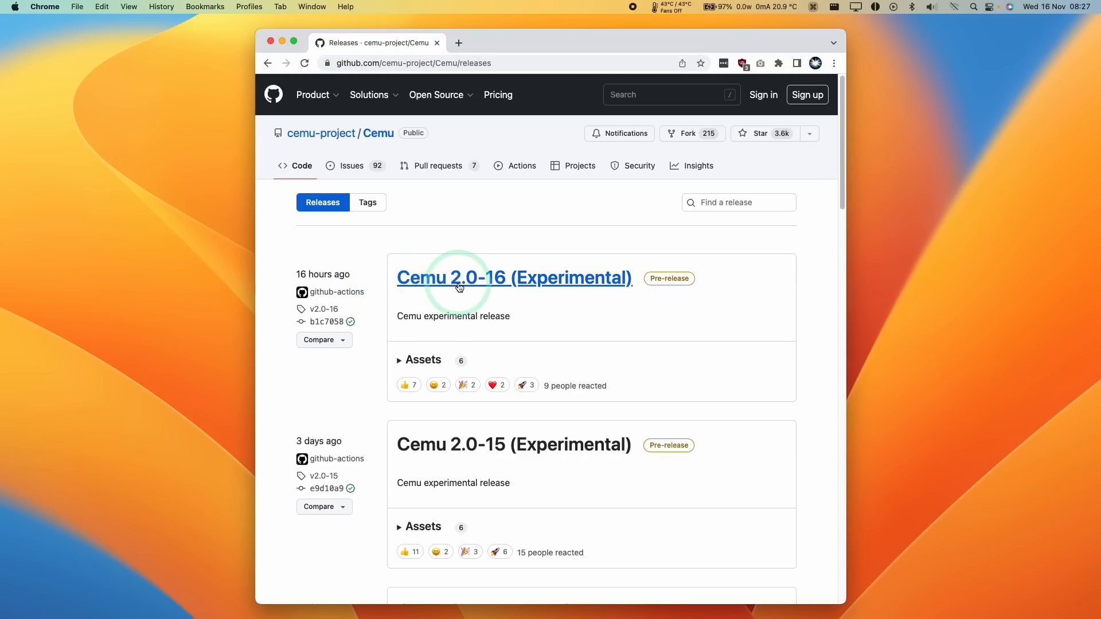
mouse_move(398, 295)
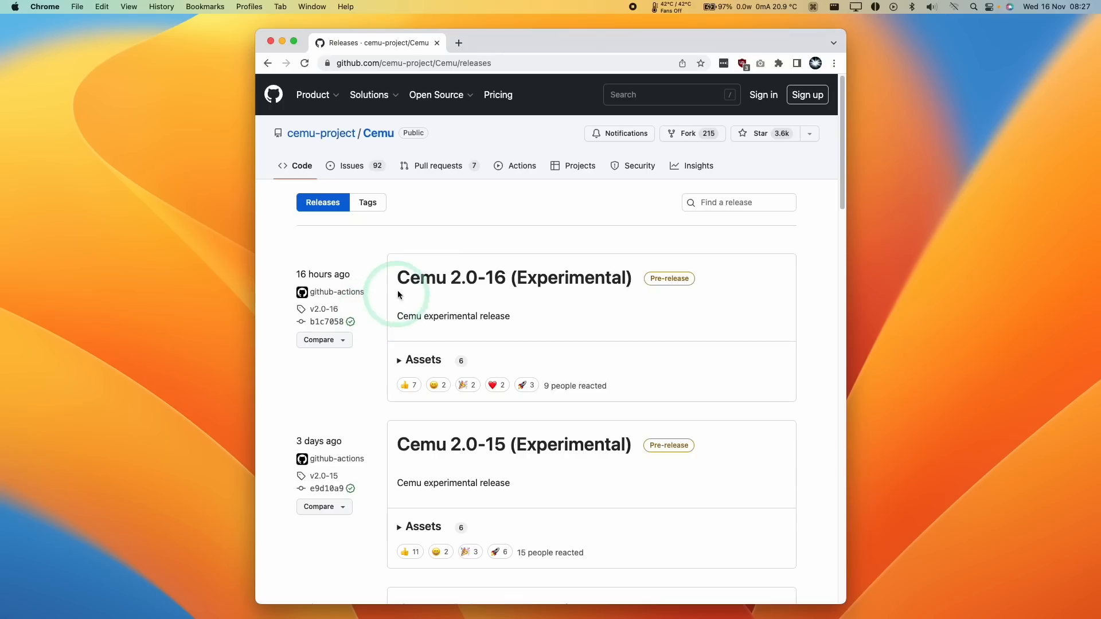
mouse_move(636, 278)
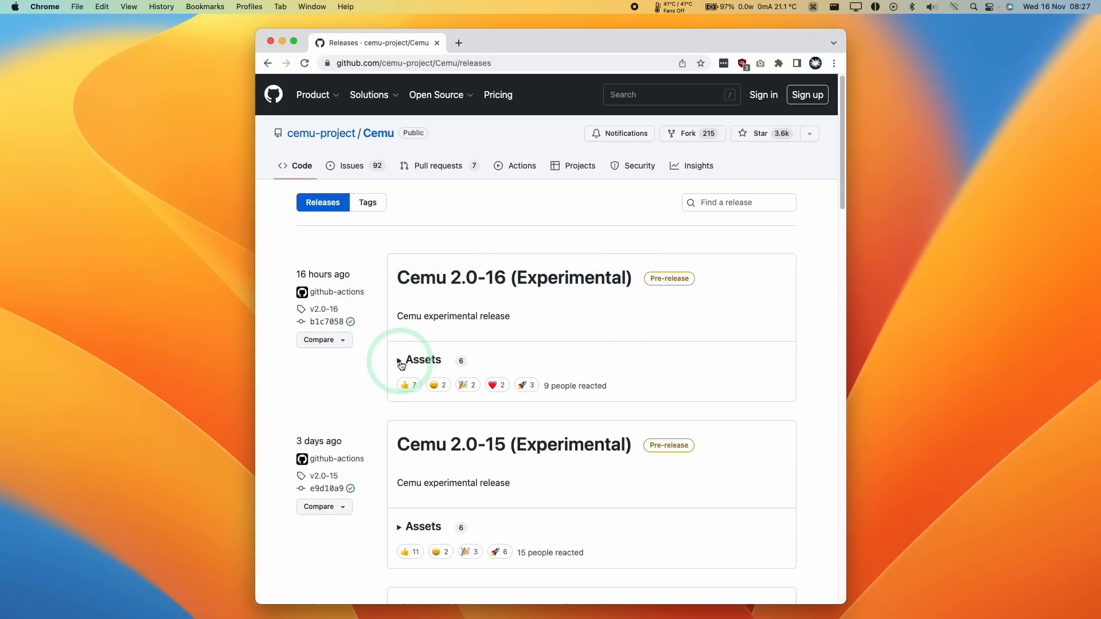
Expand the Assets list for the Cemu 2.0-16 (Experimental) release.
click(399, 360)
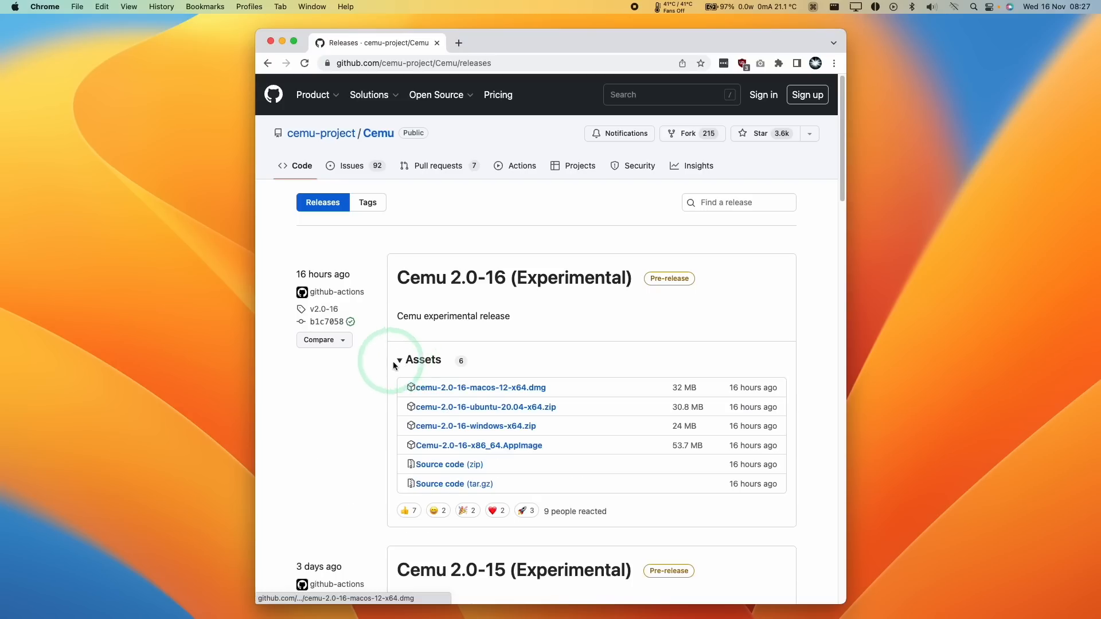
mouse_move(522, 394)
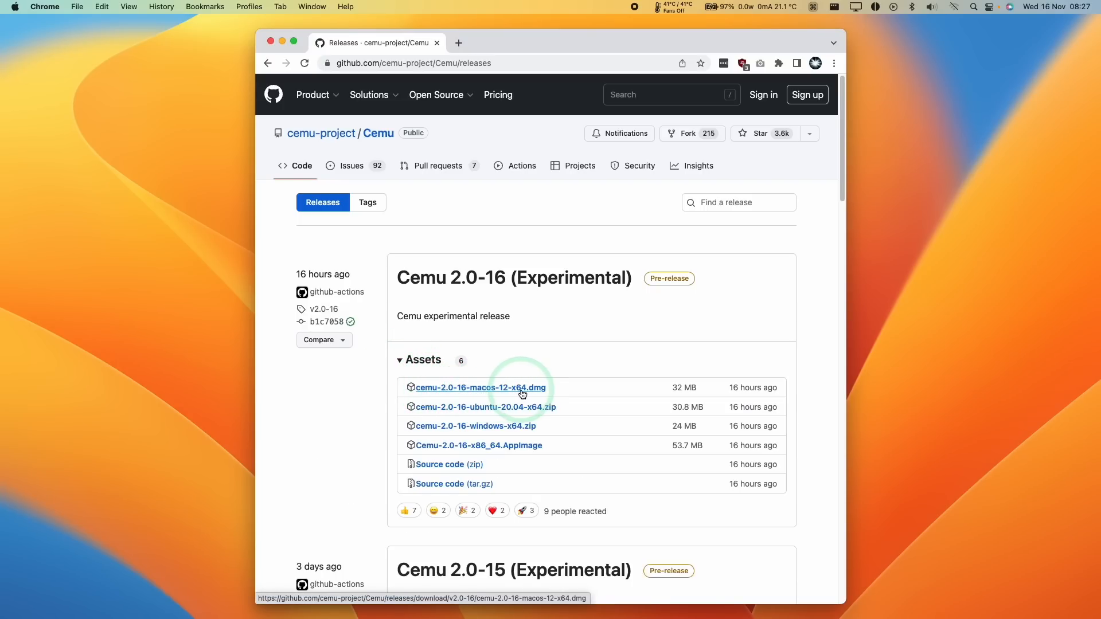
mouse_move(499, 391)
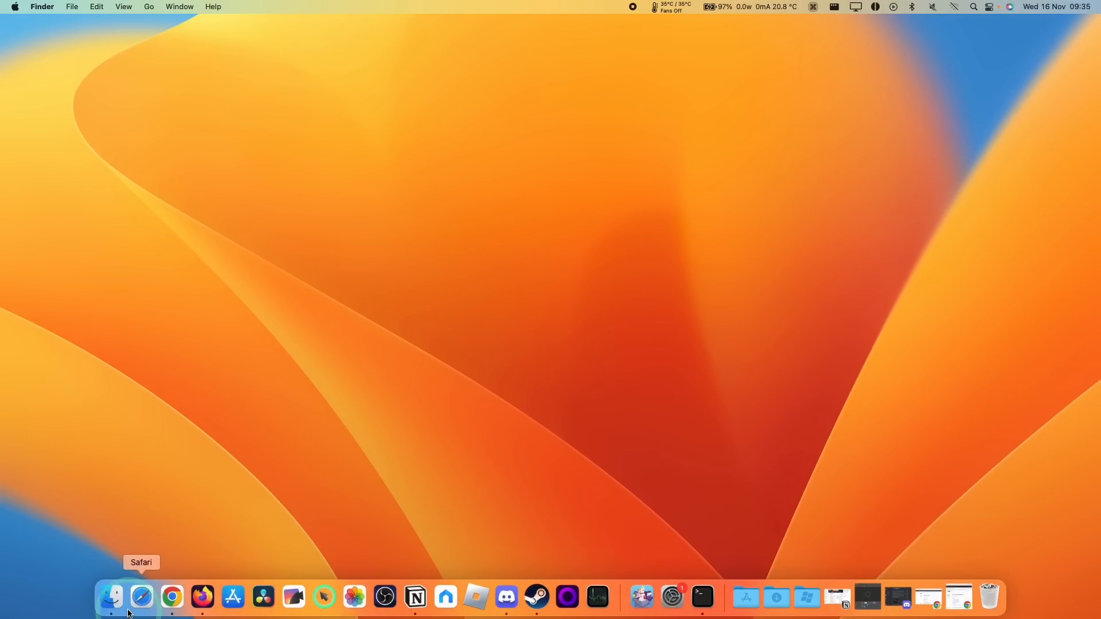
Mount the downloaded Cemu disk image and copy the Cemu app into Applications.
click(110, 597)
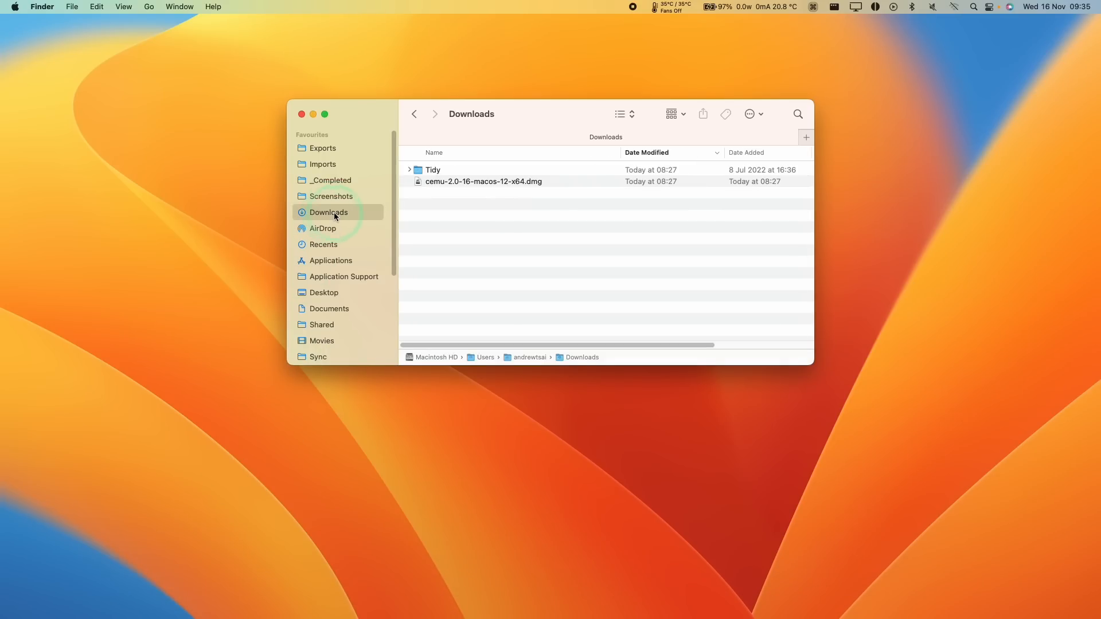
click(483, 181)
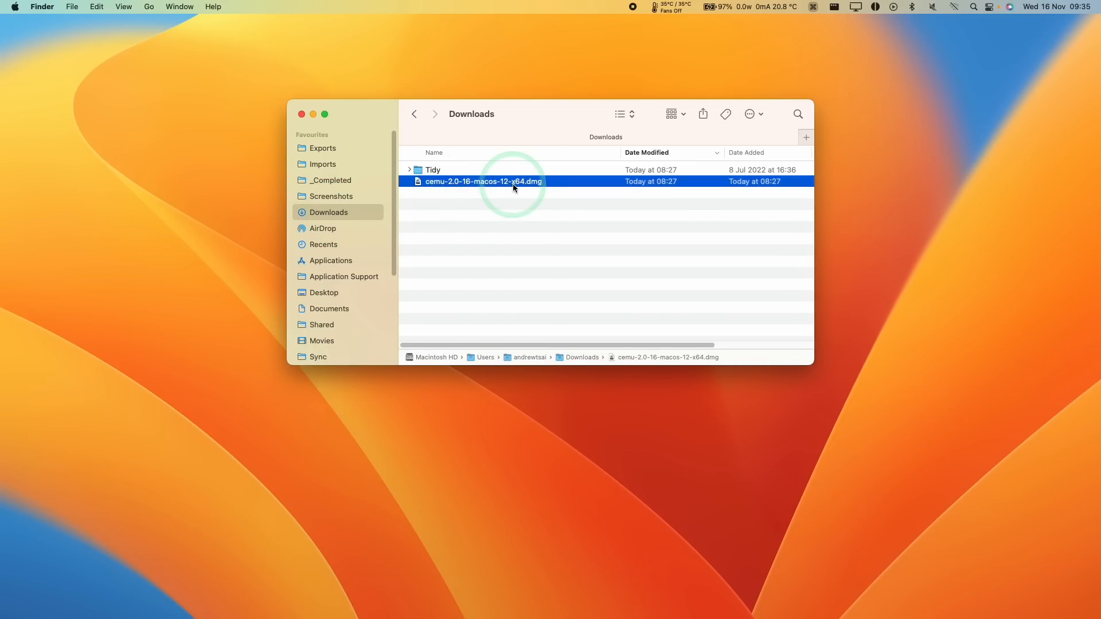
double_click(483, 181)
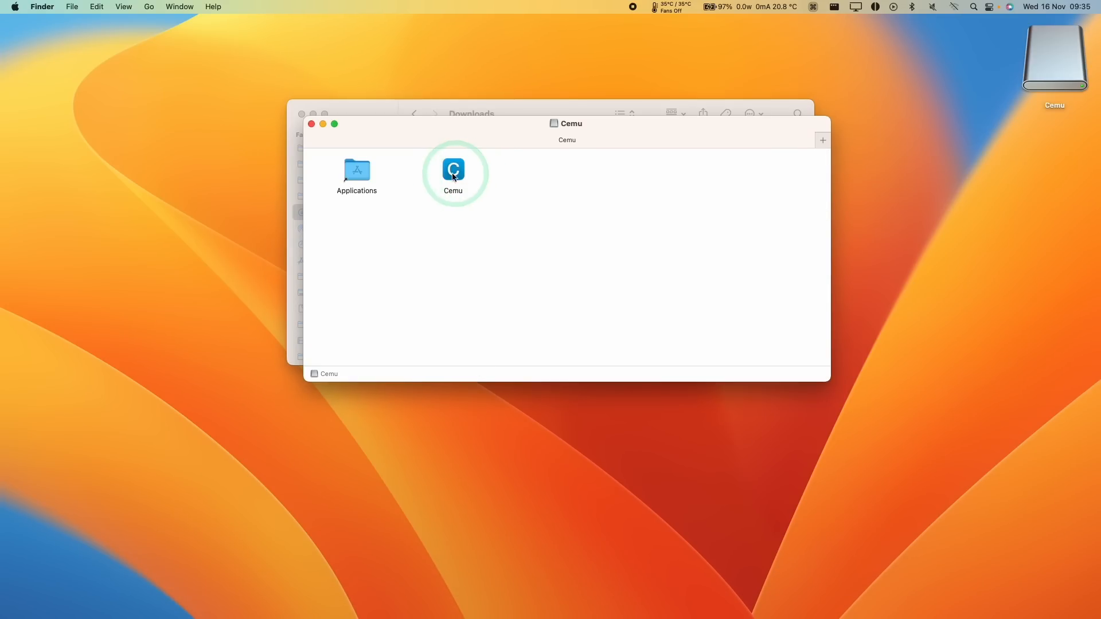
click(453, 170)
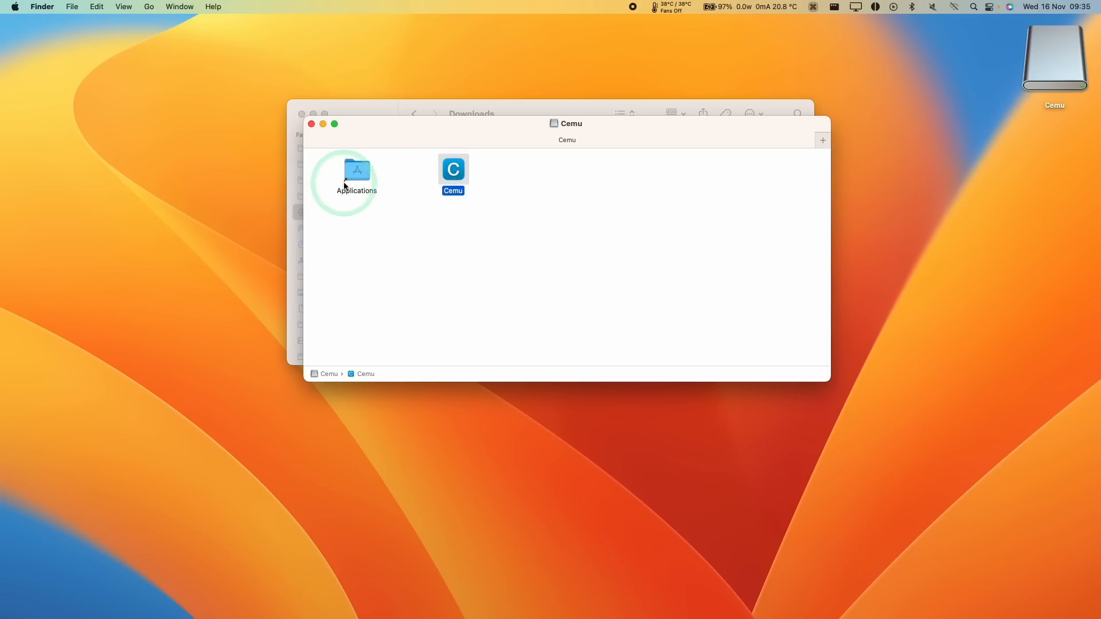
drag(453, 170, 355, 179)
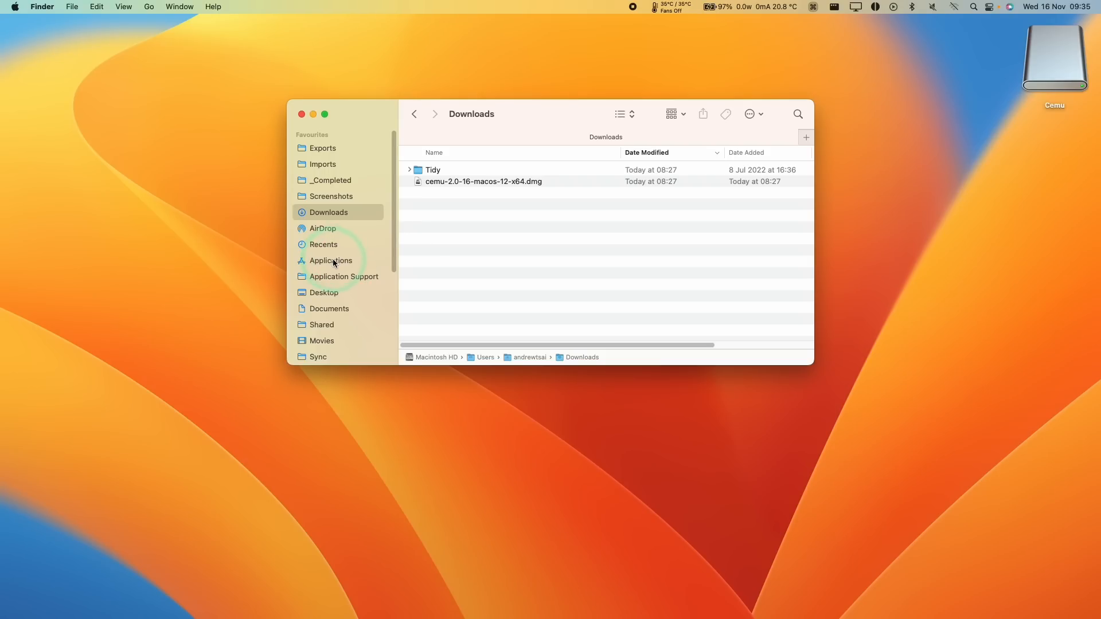
Launch Cemu from Applications via Control-click Open, reaching the unverified-developer warning.
click(330, 261)
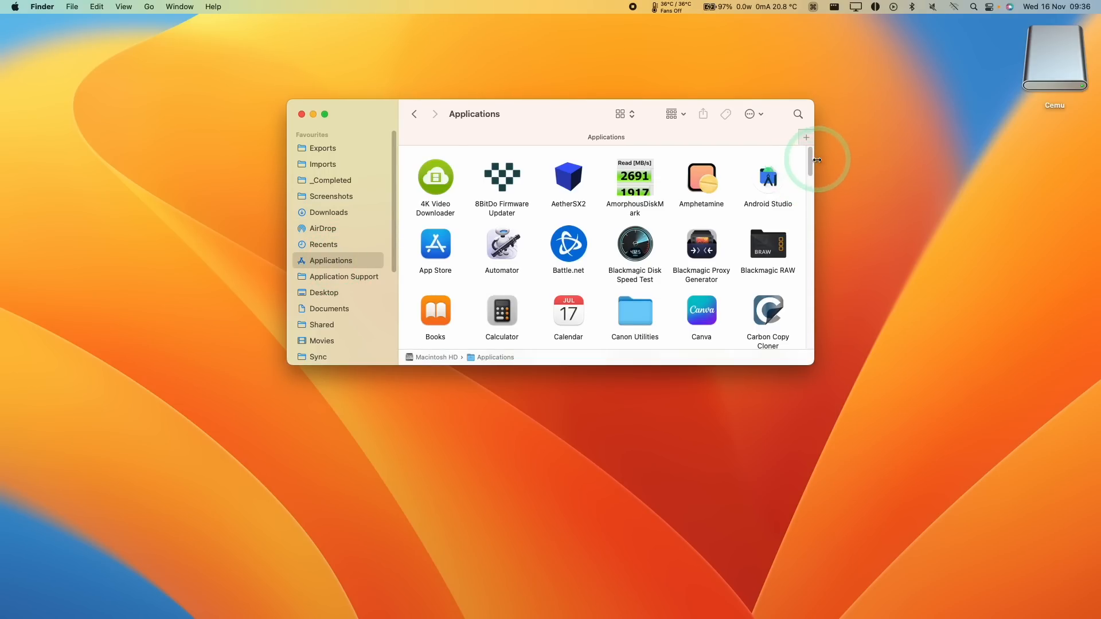
scroll(down, 3)
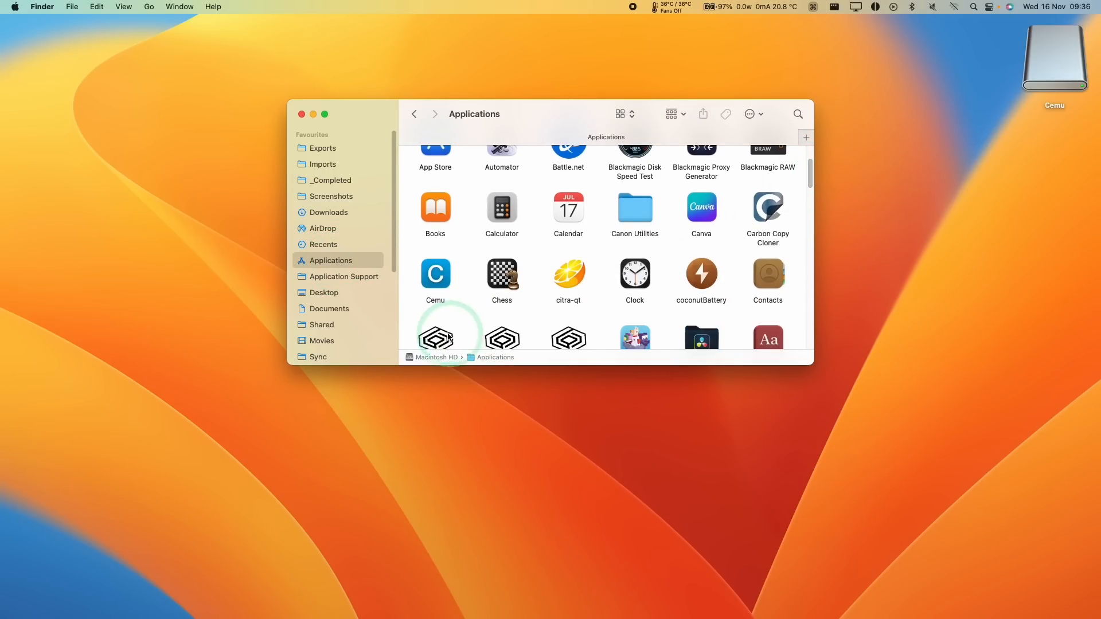
click(436, 275)
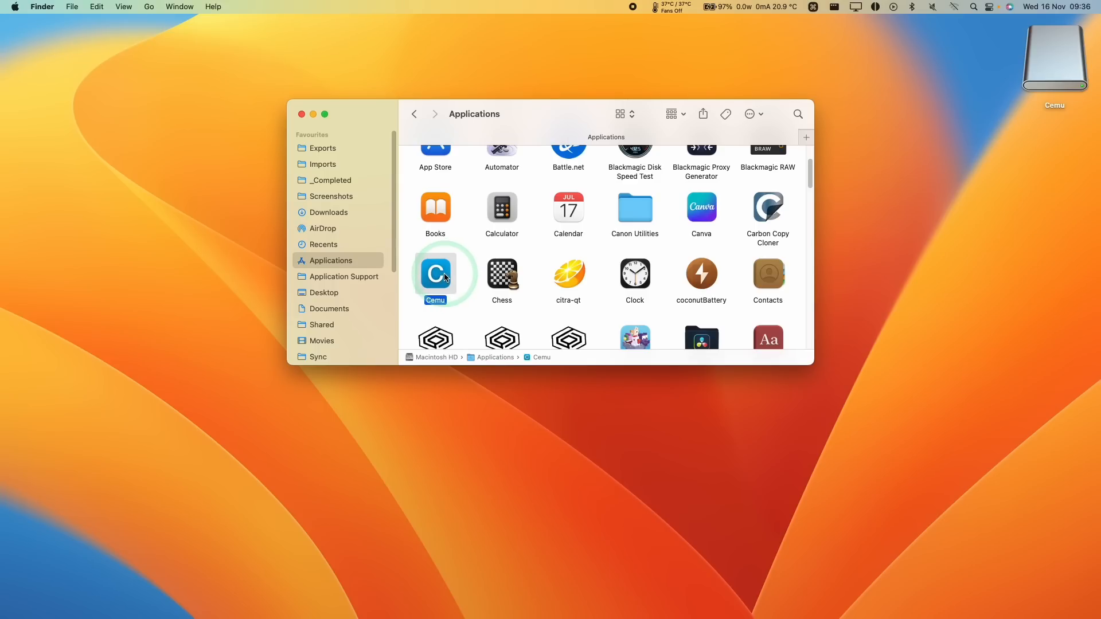
key(ctrl)
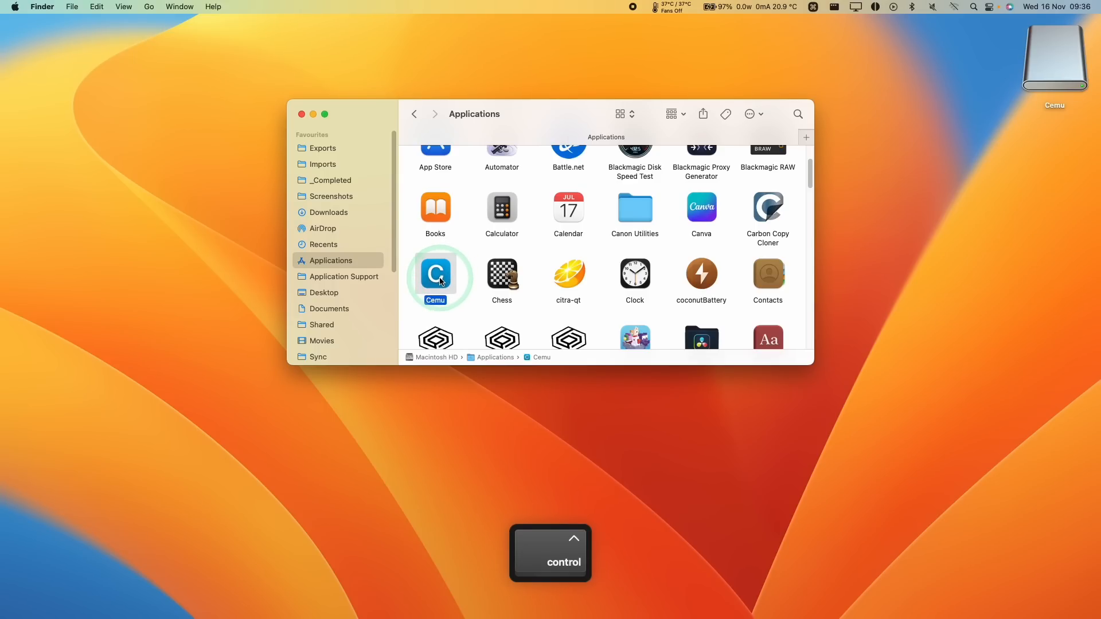
right_click(436, 274)
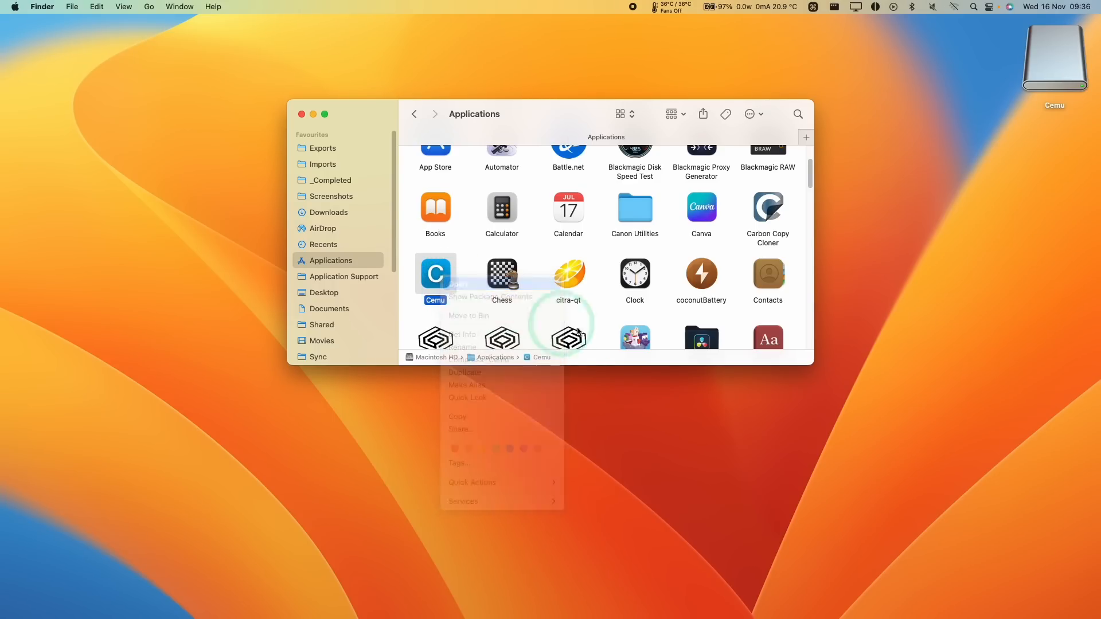
click(458, 286)
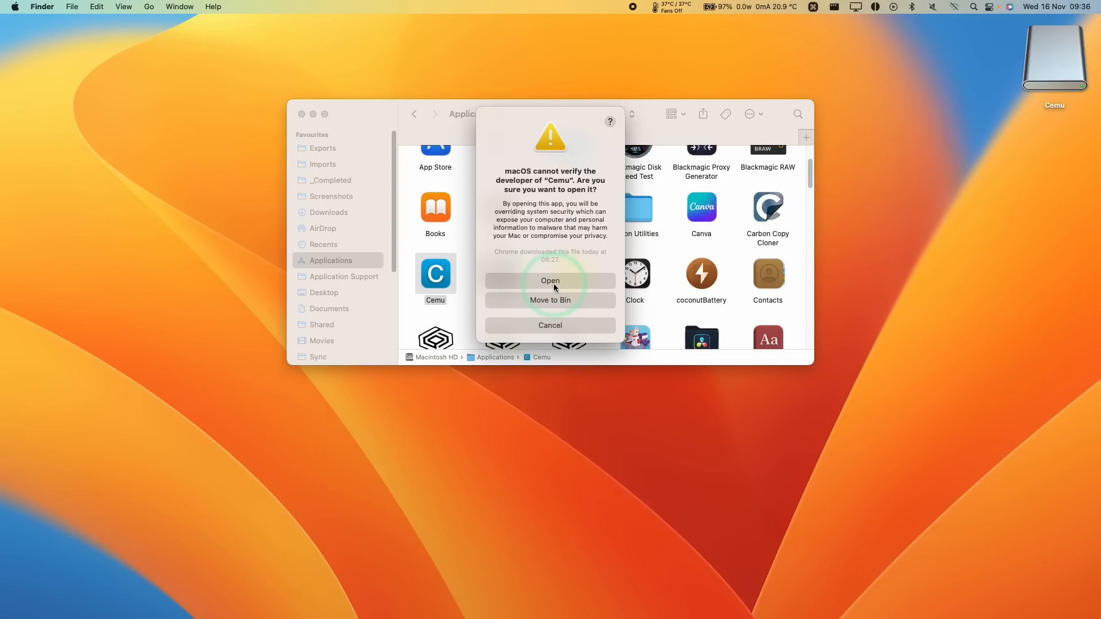
Confirm opening Cemu despite the unverified developer, reaching the Getting started assistant.
click(549, 280)
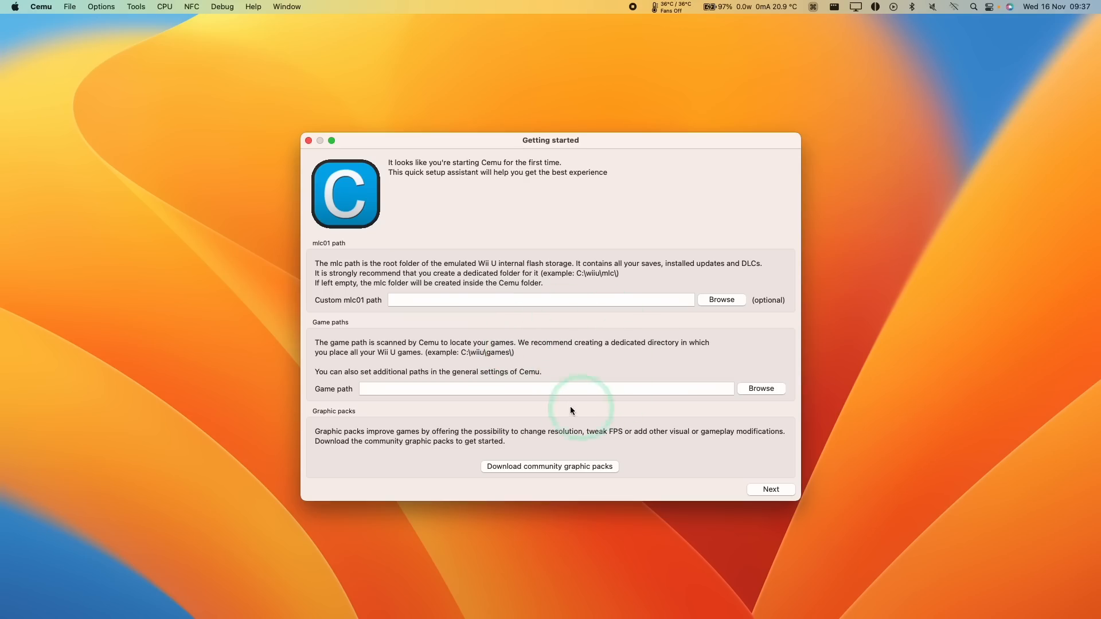
mouse_move(345, 305)
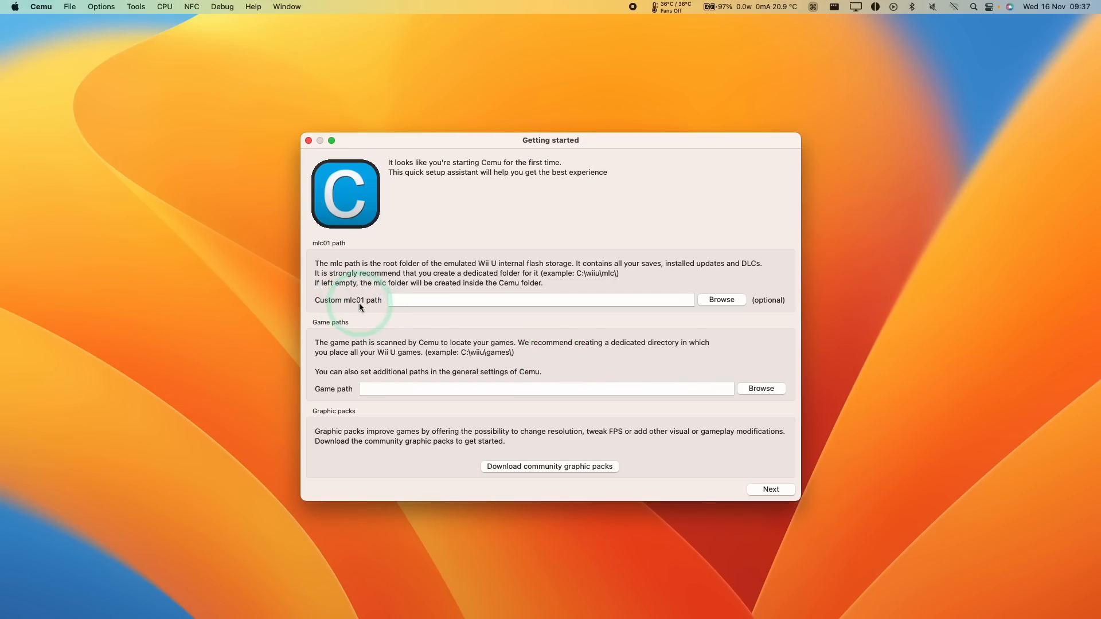
mouse_move(537, 266)
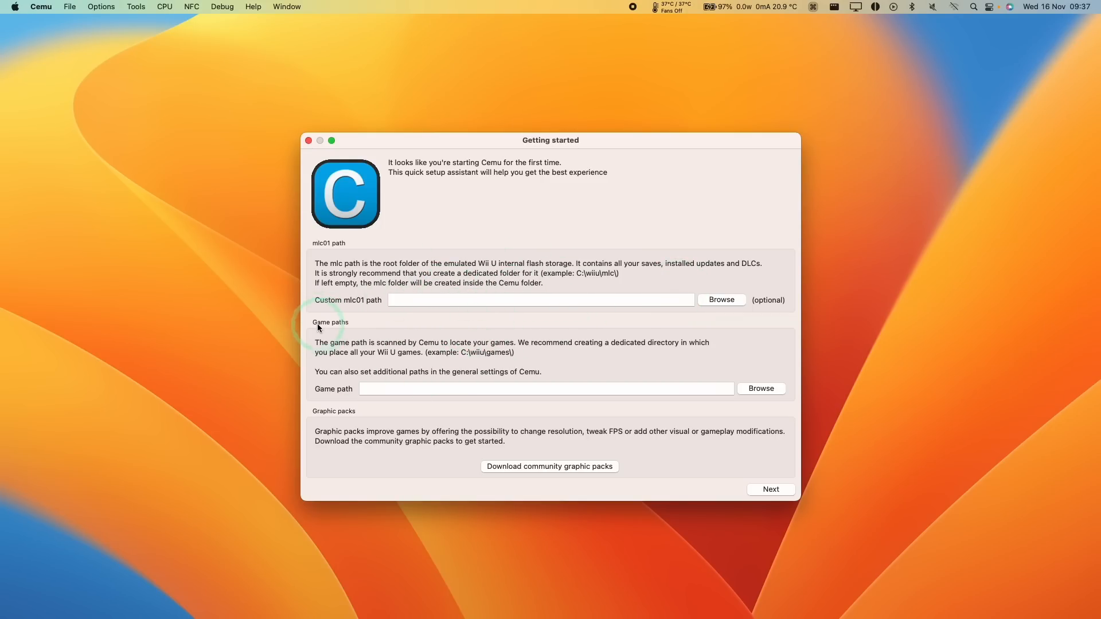
mouse_move(335, 394)
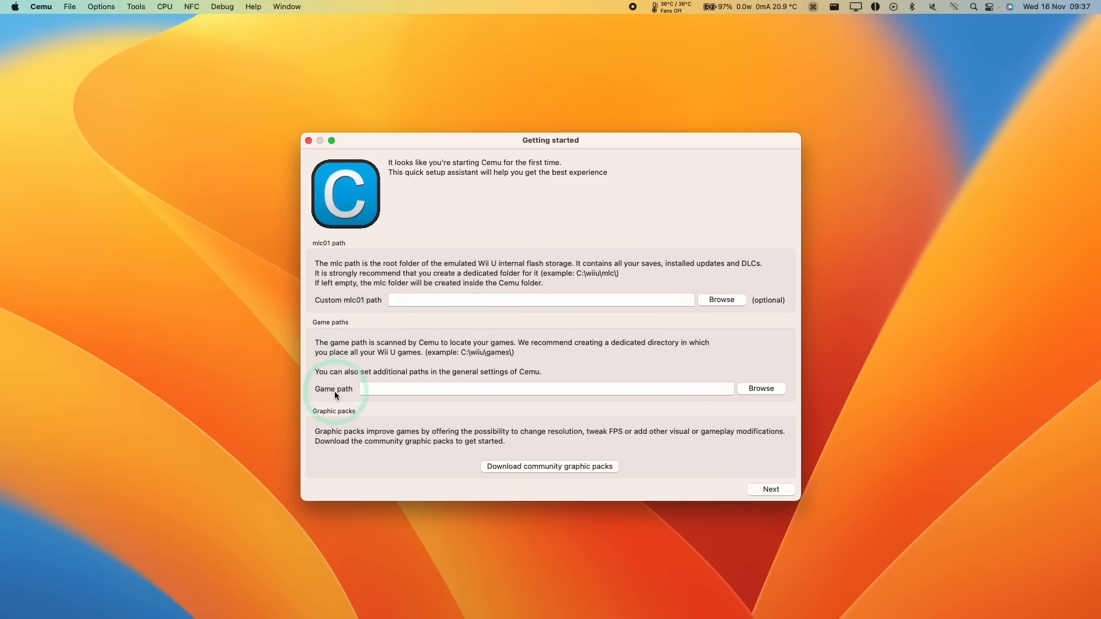
mouse_move(760, 389)
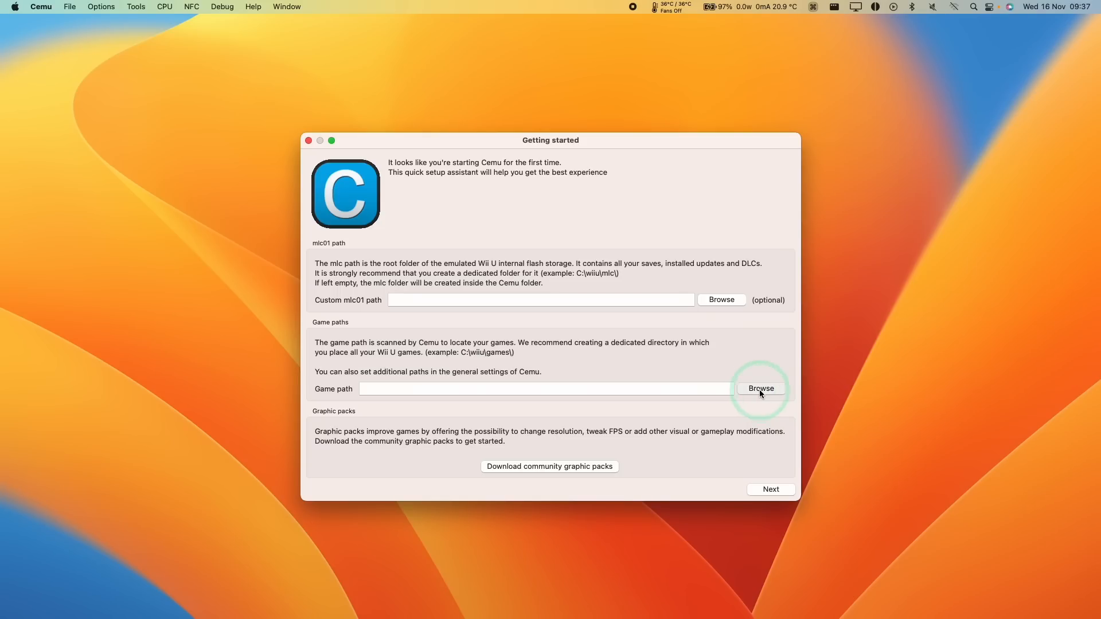
Browse to the Games > Cemu folder and confirm it as the game path.
click(760, 389)
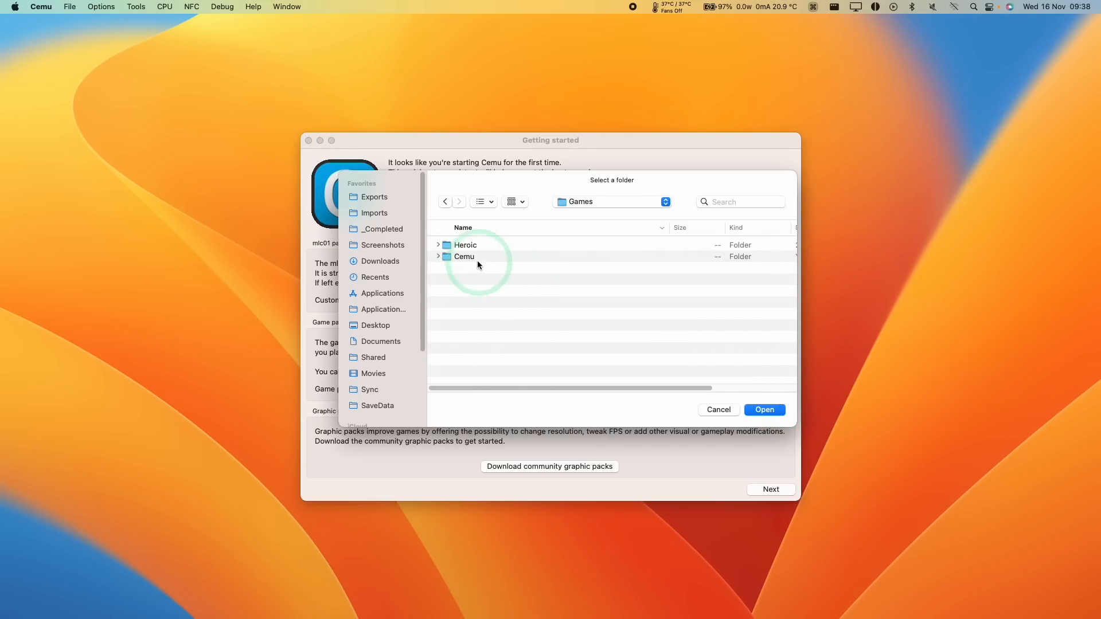
double_click(463, 256)
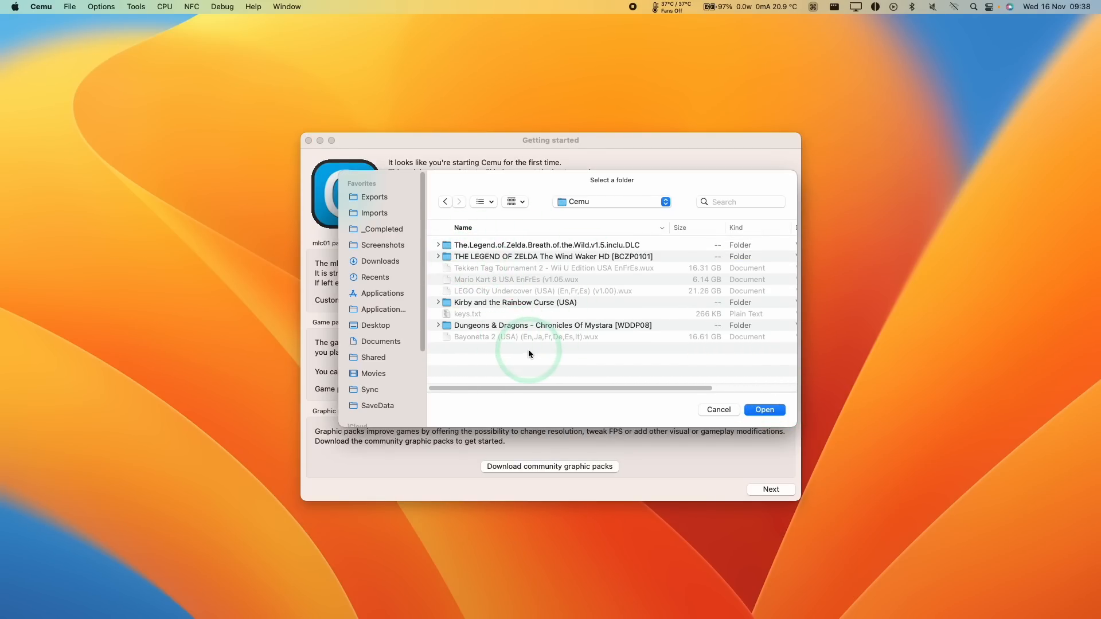
mouse_move(641, 332)
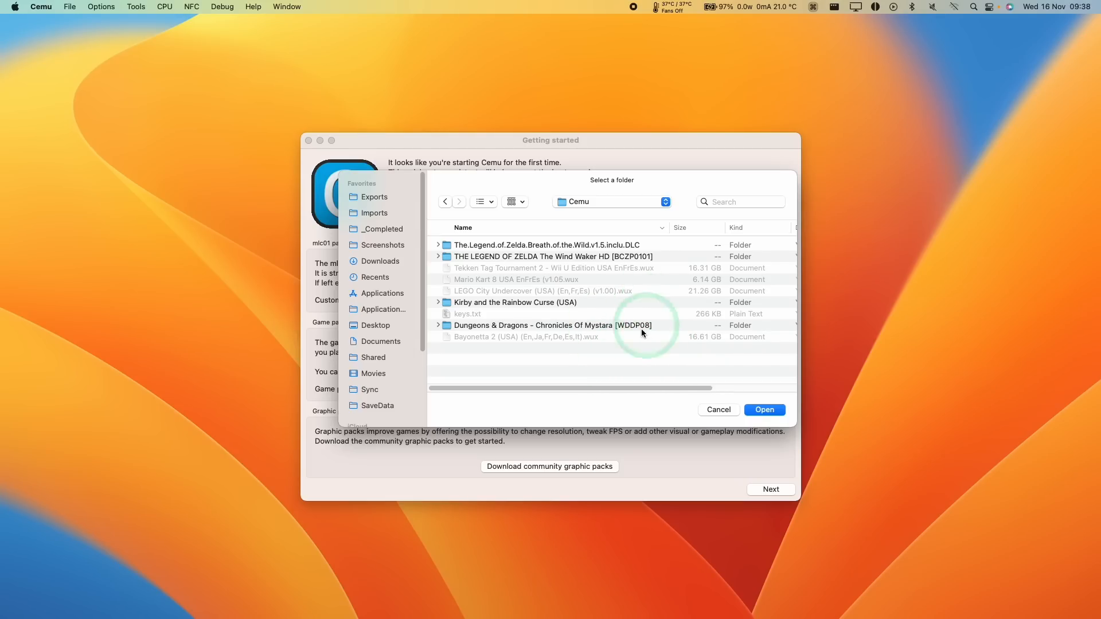
mouse_move(540, 329)
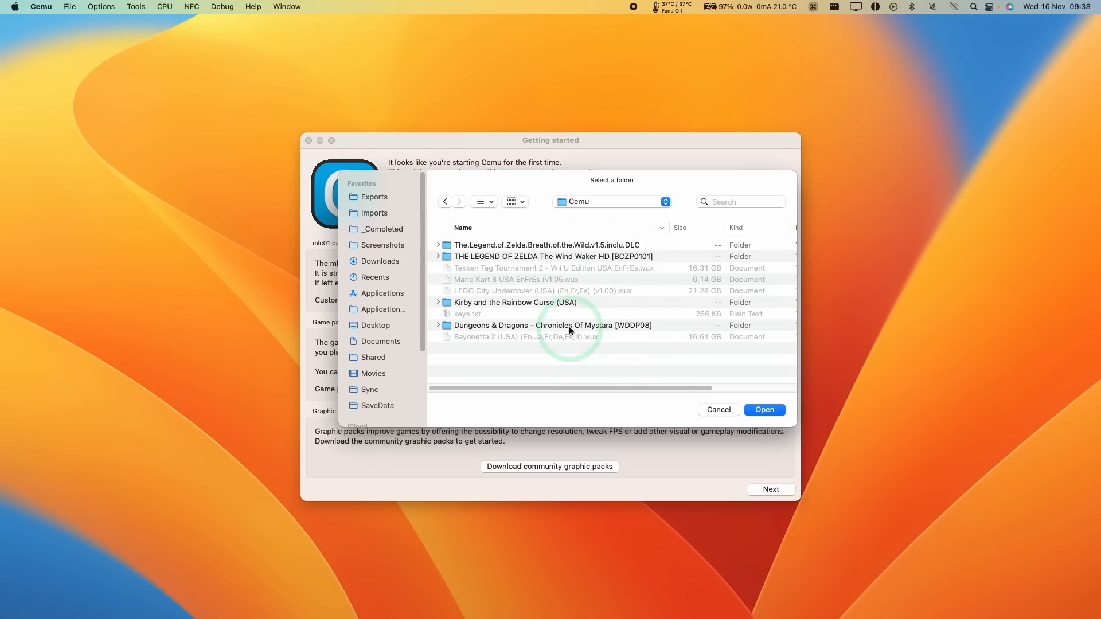
mouse_move(636, 332)
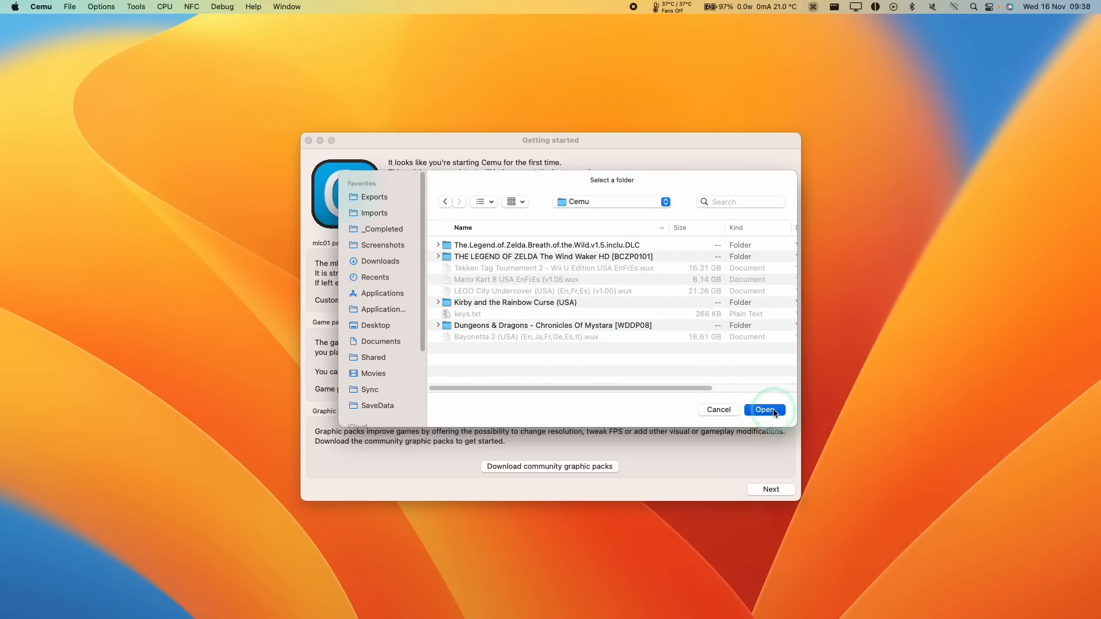
click(766, 409)
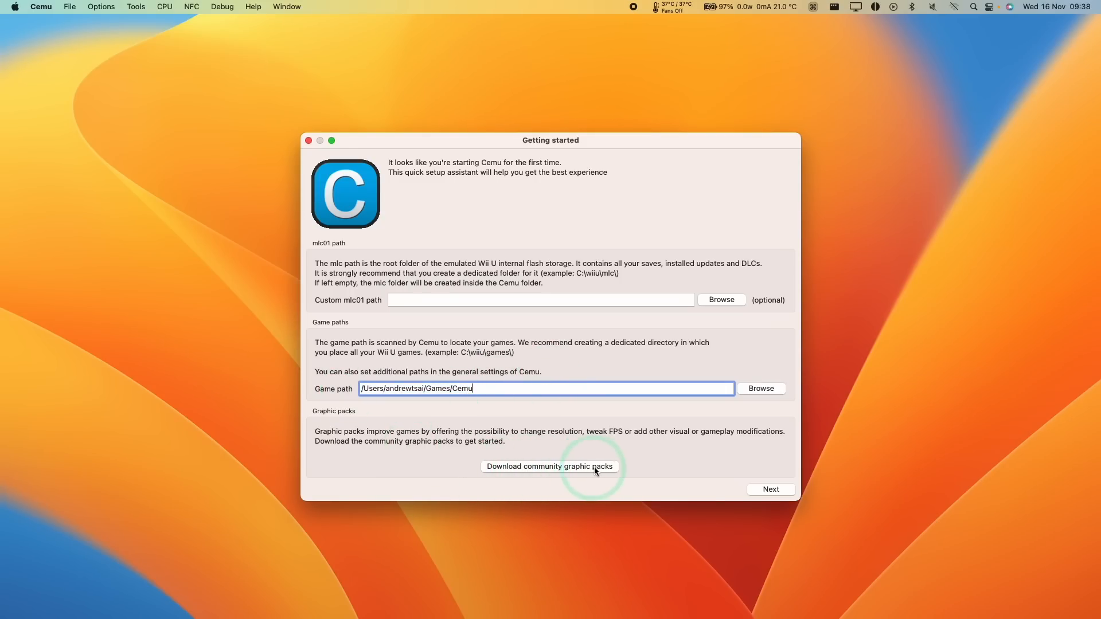
mouse_move(513, 472)
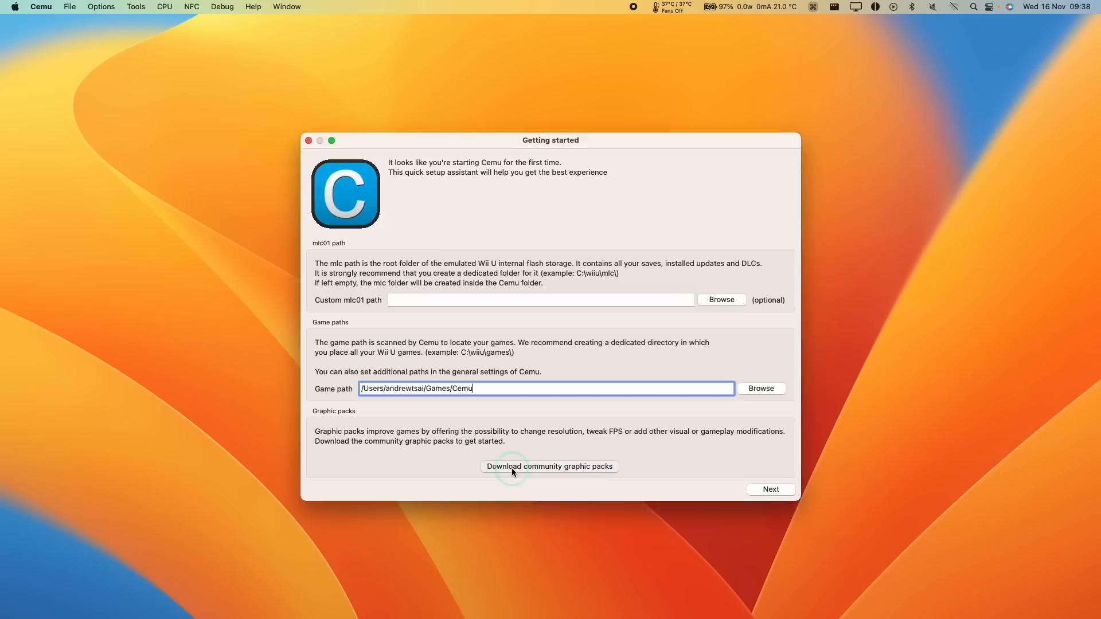
Download the community graphic packs, decline viewing them, and advance to the input settings page.
click(549, 467)
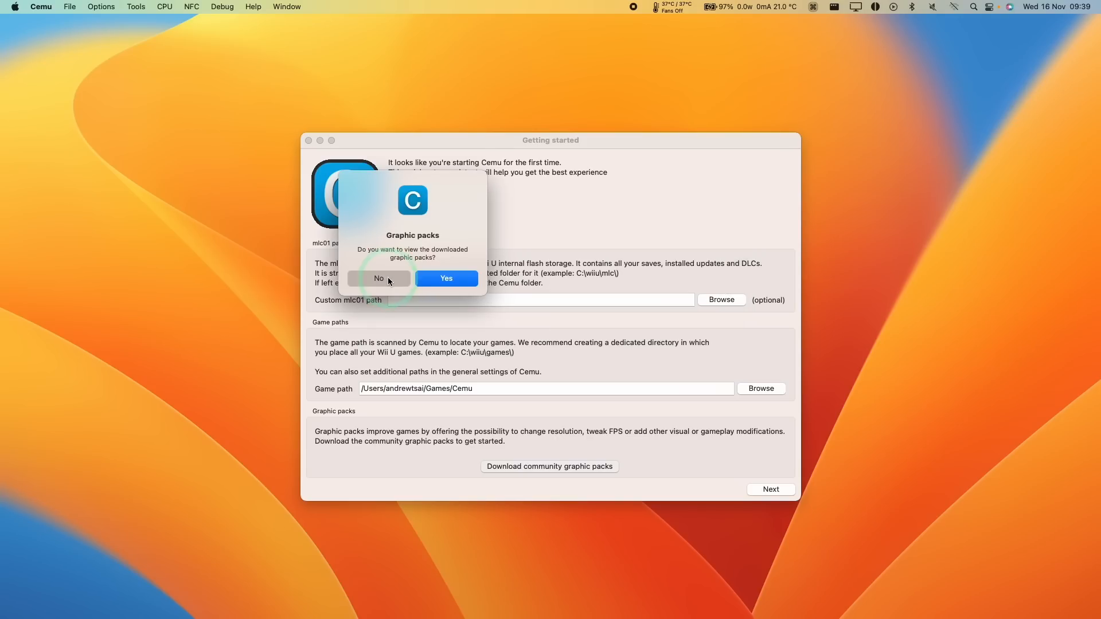
click(378, 277)
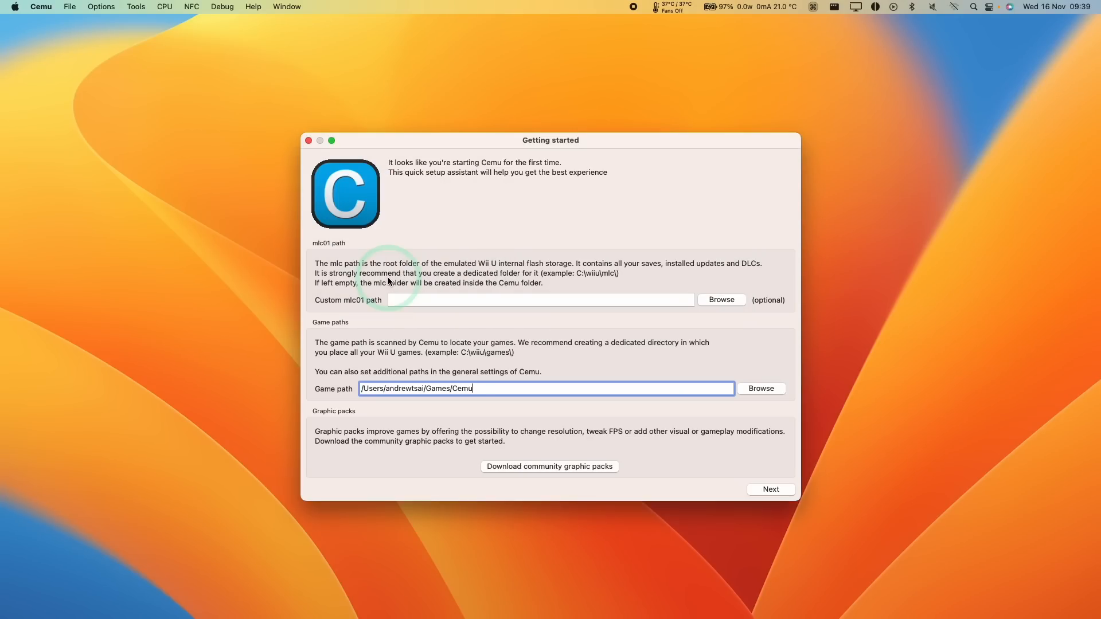
click(771, 489)
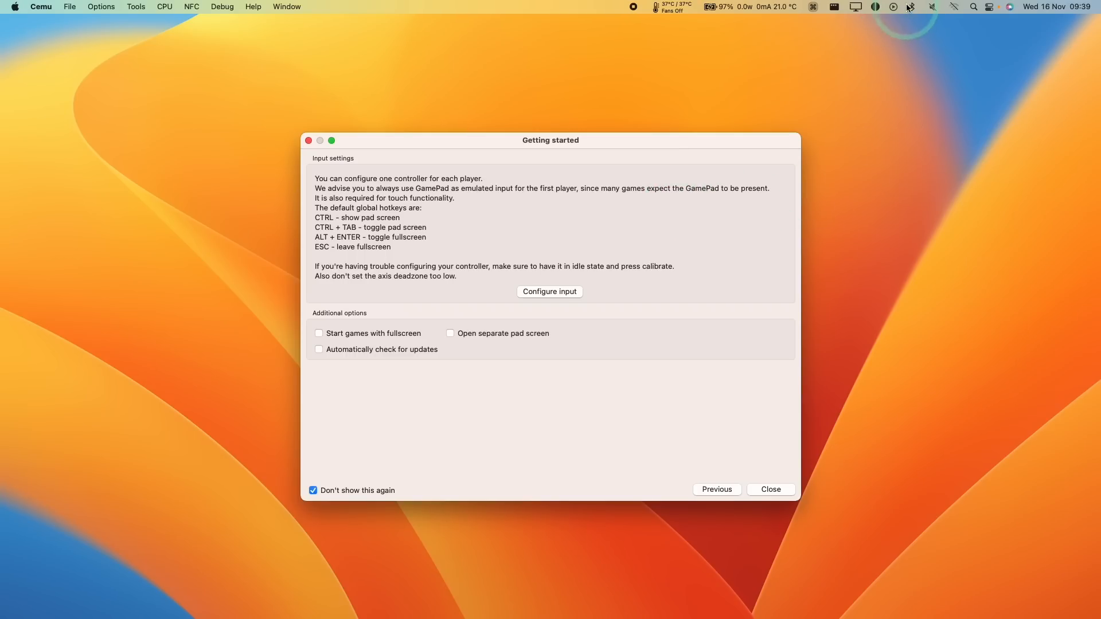
Connect the DualSense Wireless Controller over Bluetooth and bring up Input settings.
click(910, 7)
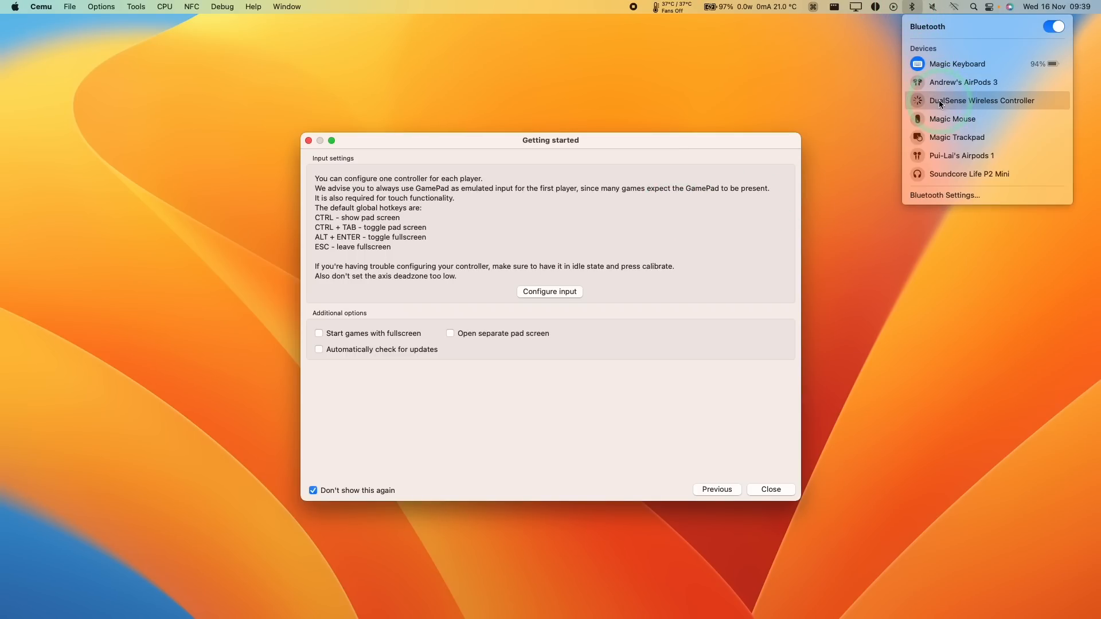
click(549, 292)
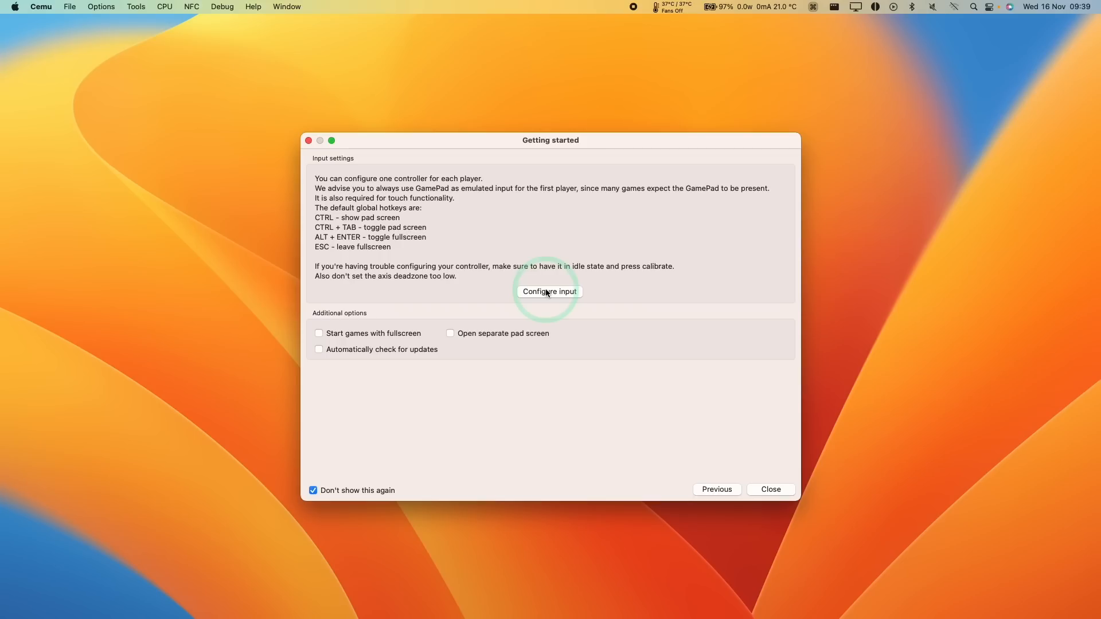
click(550, 292)
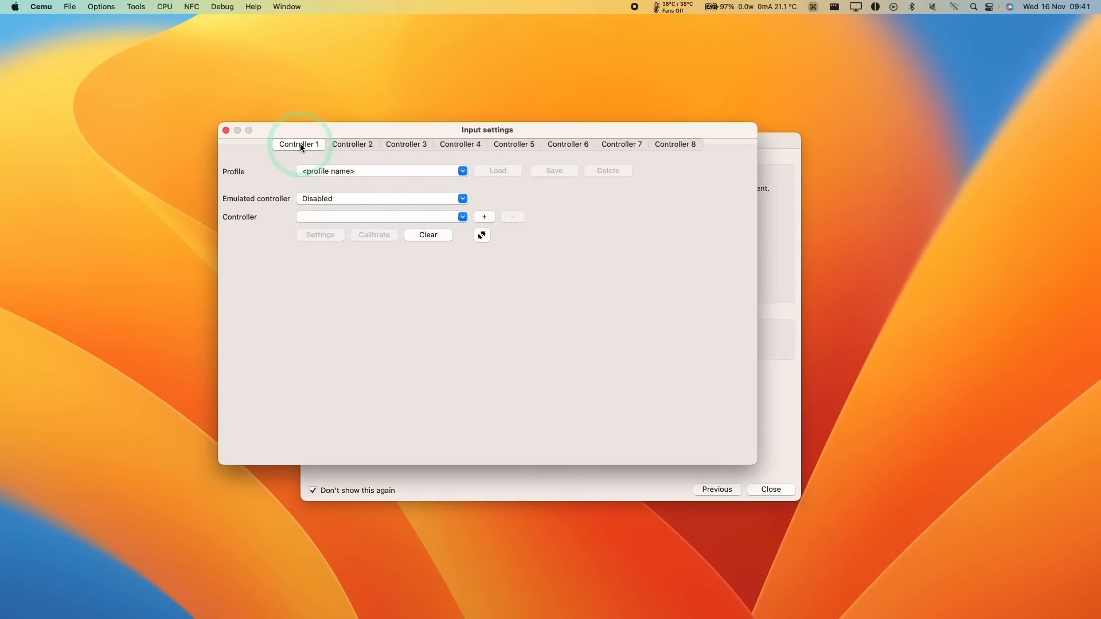
mouse_move(292, 204)
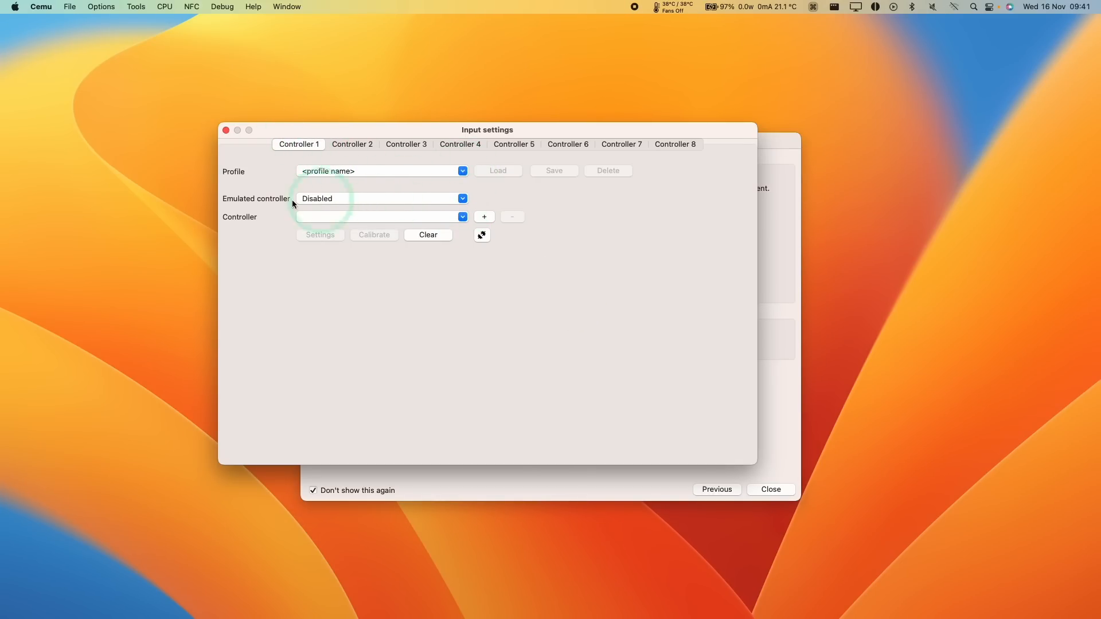
Emulate a Wii U GamePad on Controller 1 and add the PS5 Controller via the SDLController API.
click(462, 198)
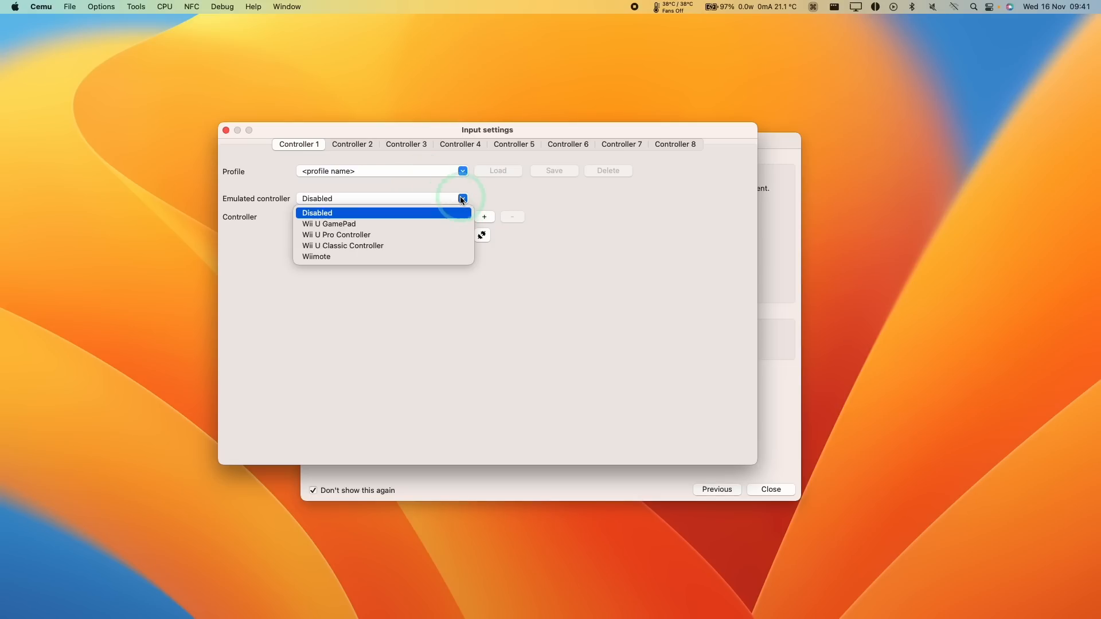
click(329, 224)
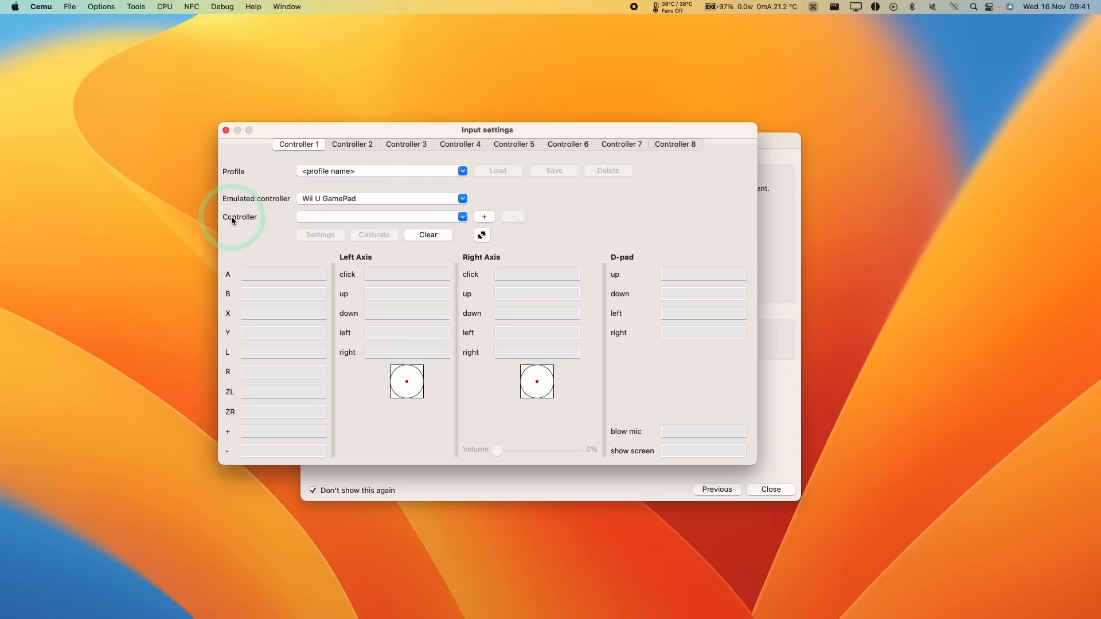
click(461, 217)
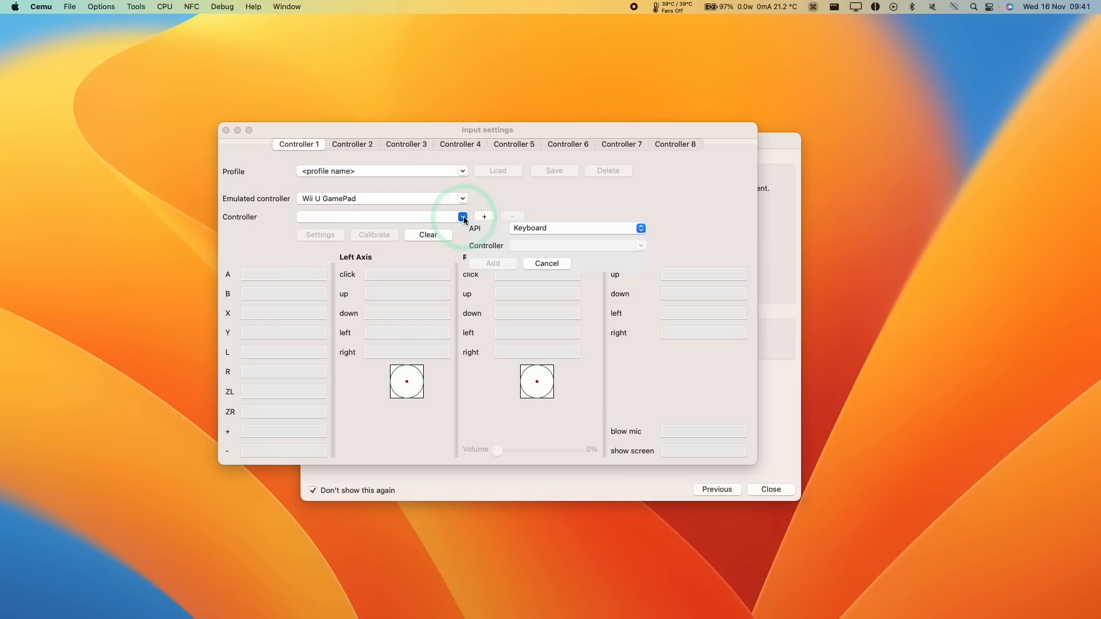
mouse_move(639, 230)
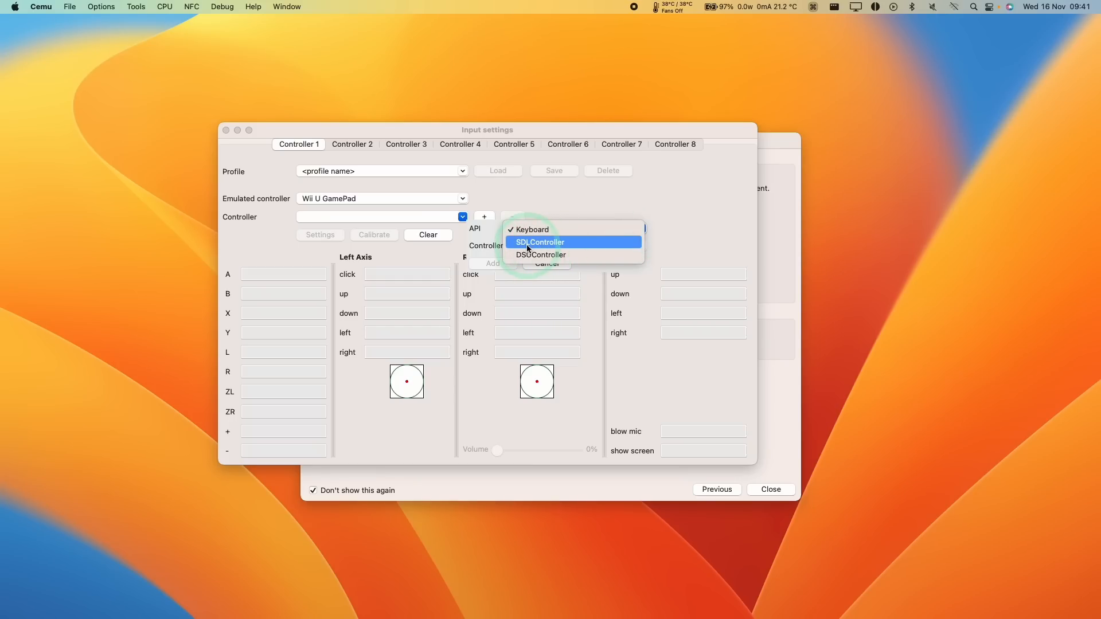
click(539, 242)
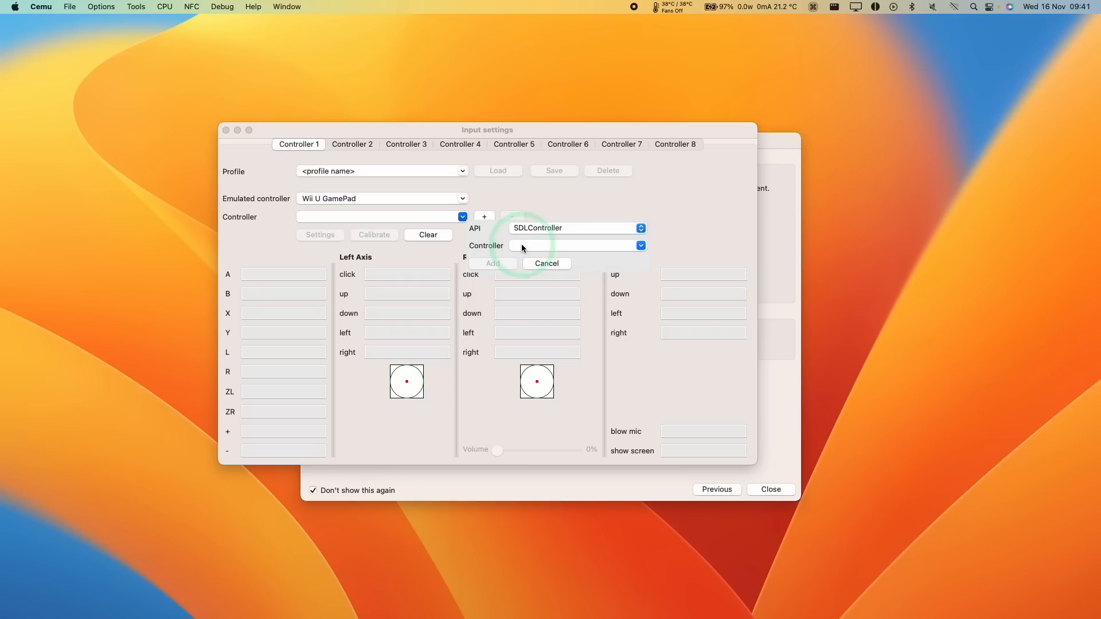
click(912, 7)
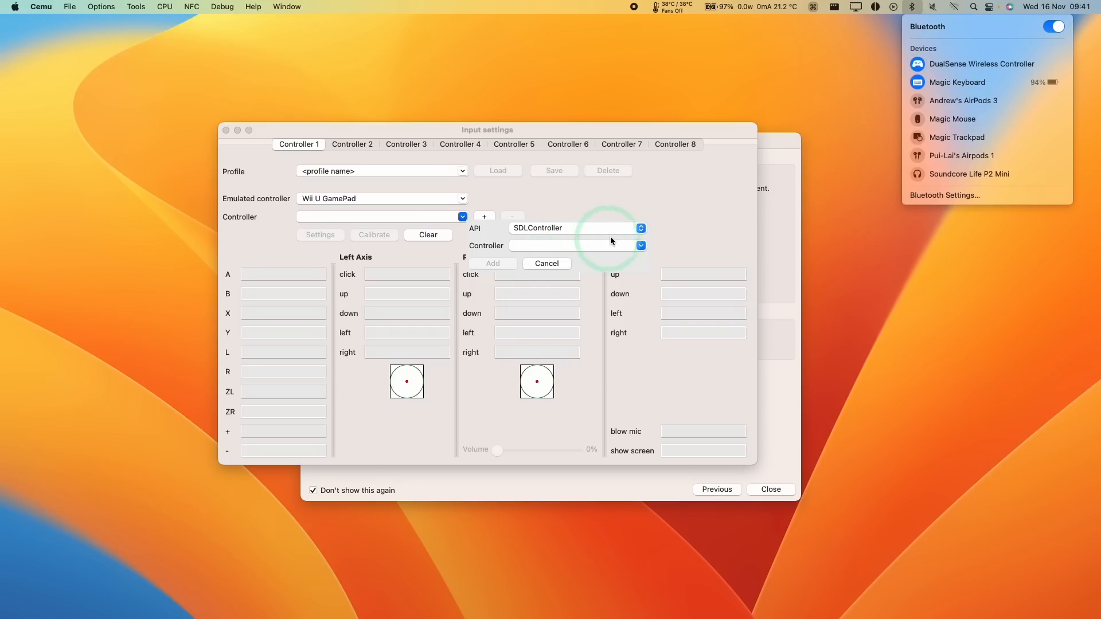
click(640, 246)
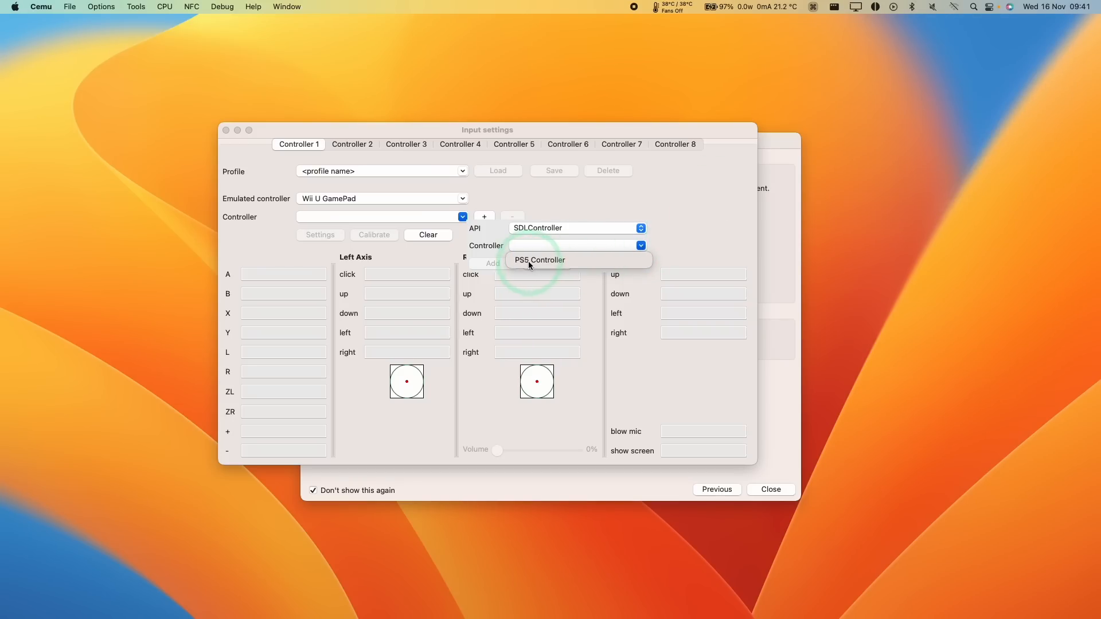
click(539, 260)
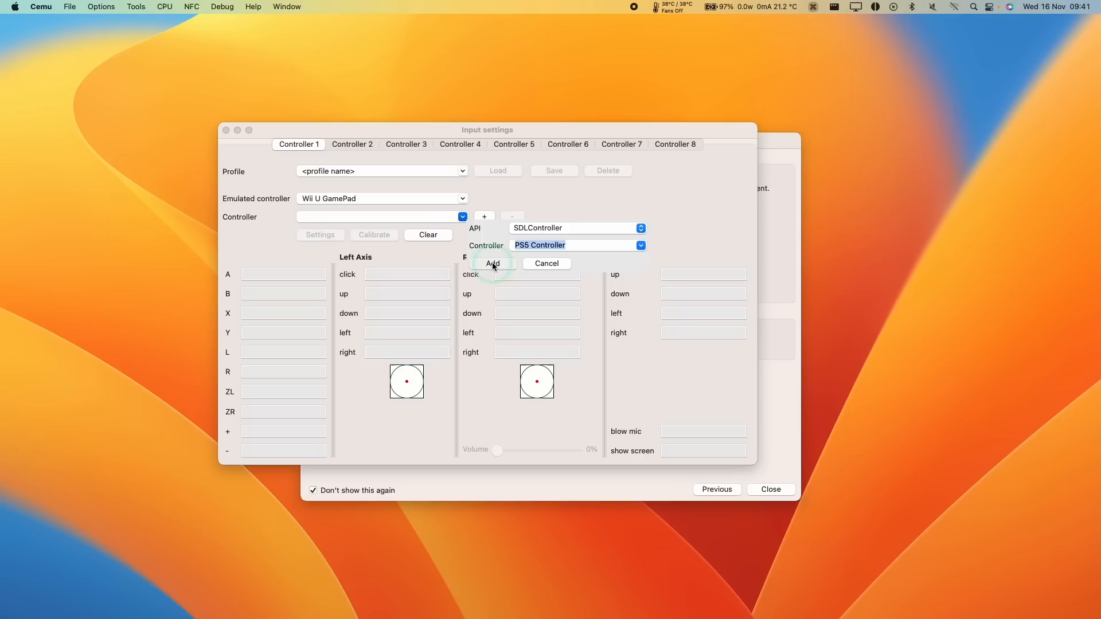
click(492, 264)
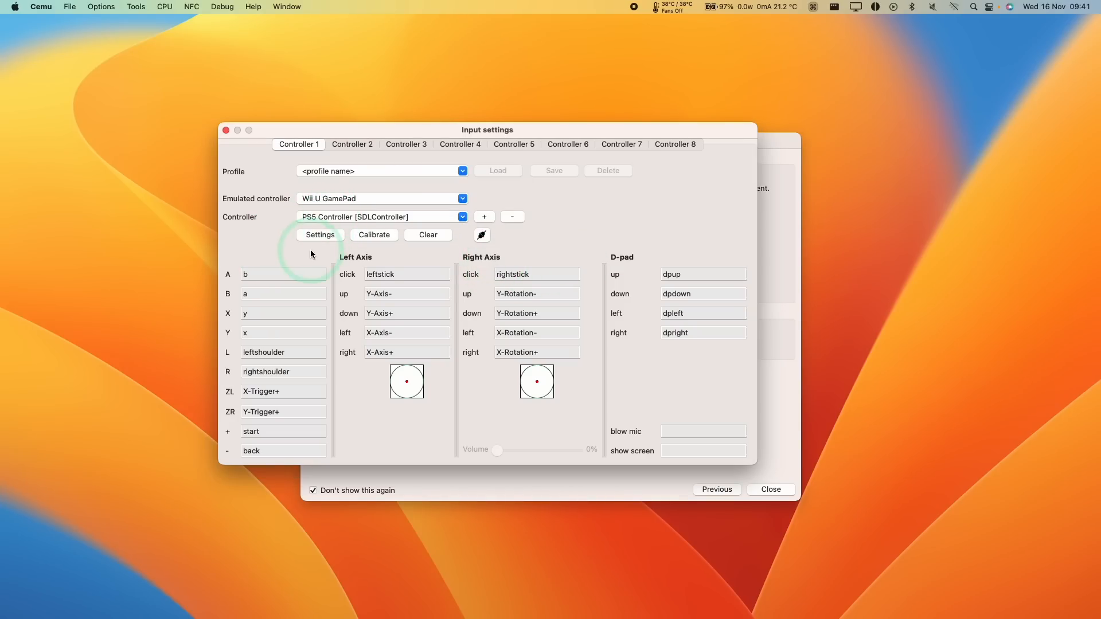
mouse_move(303, 308)
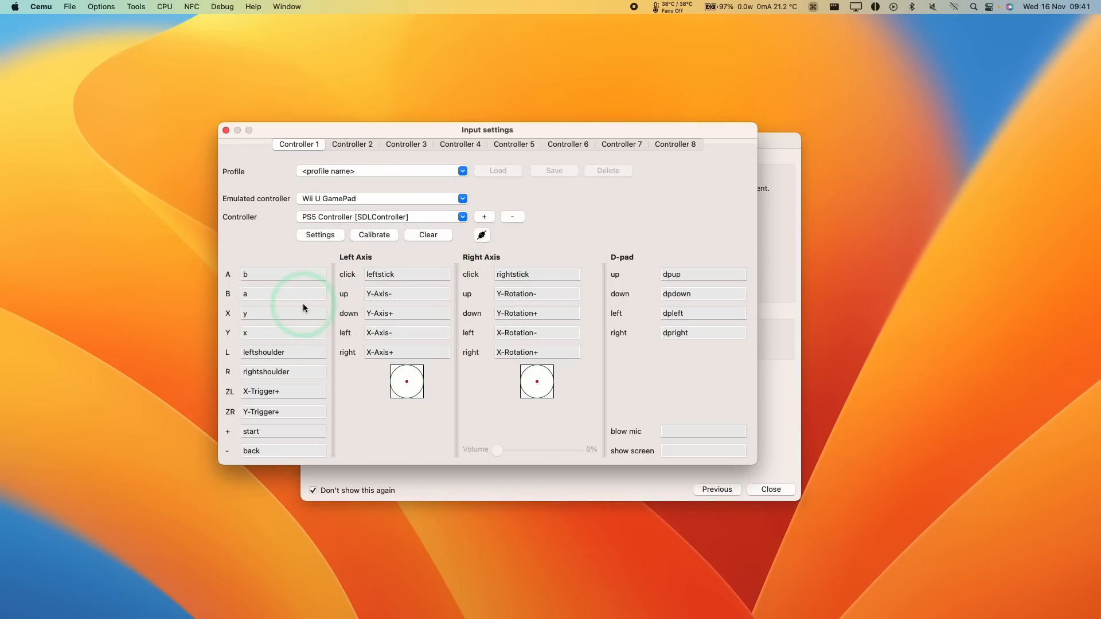
mouse_move(286, 275)
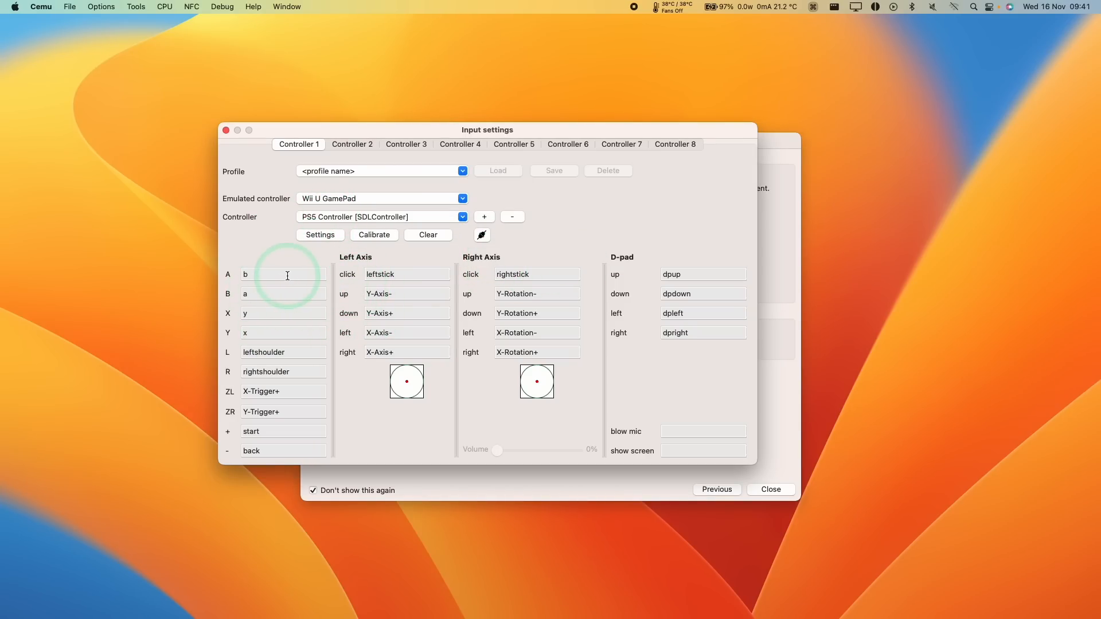
mouse_move(740, 390)
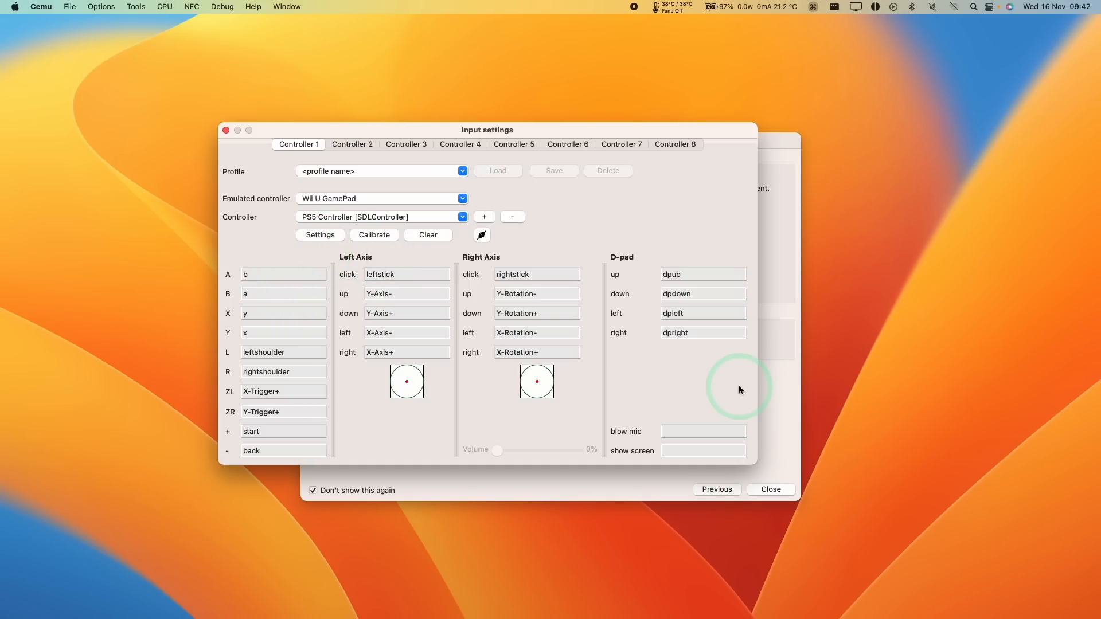
Close the Input settings window and finish the setup assistant.
click(715, 489)
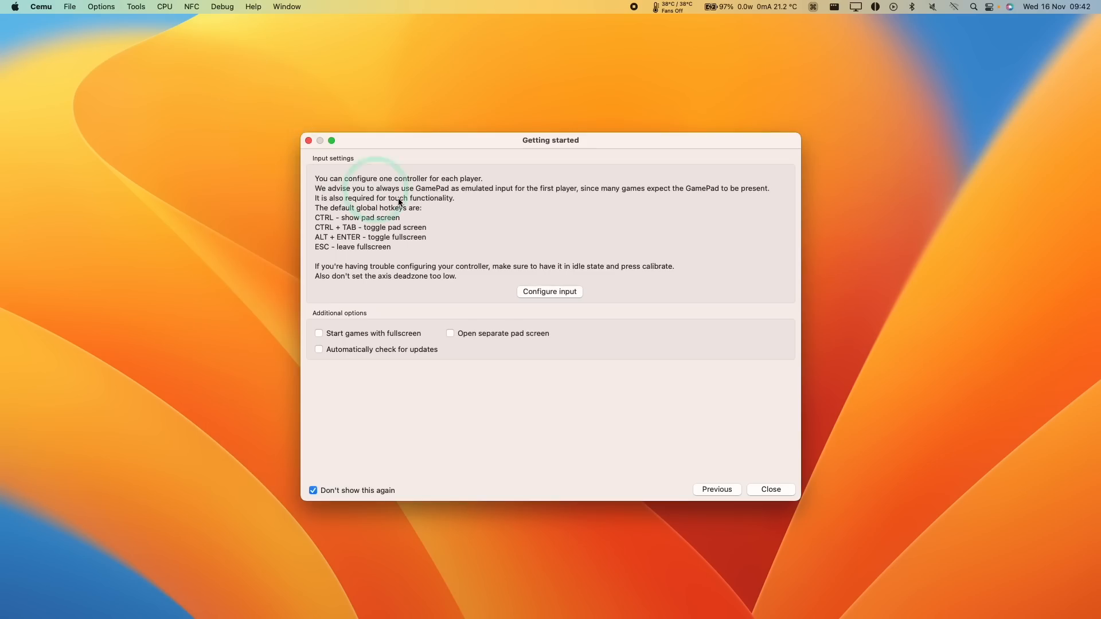
mouse_move(771, 490)
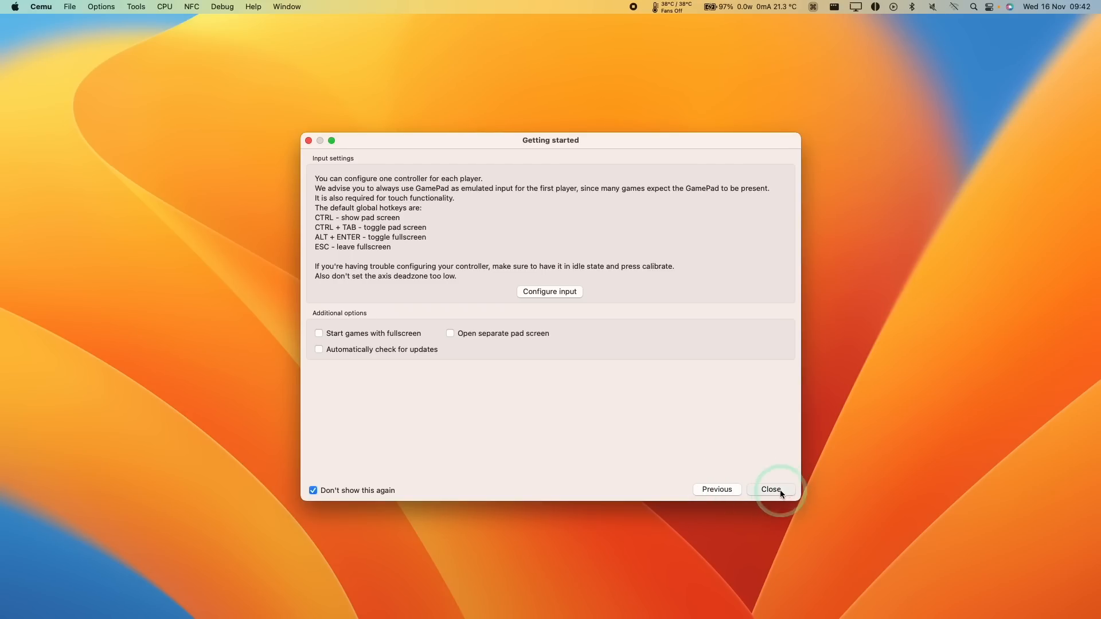
click(771, 488)
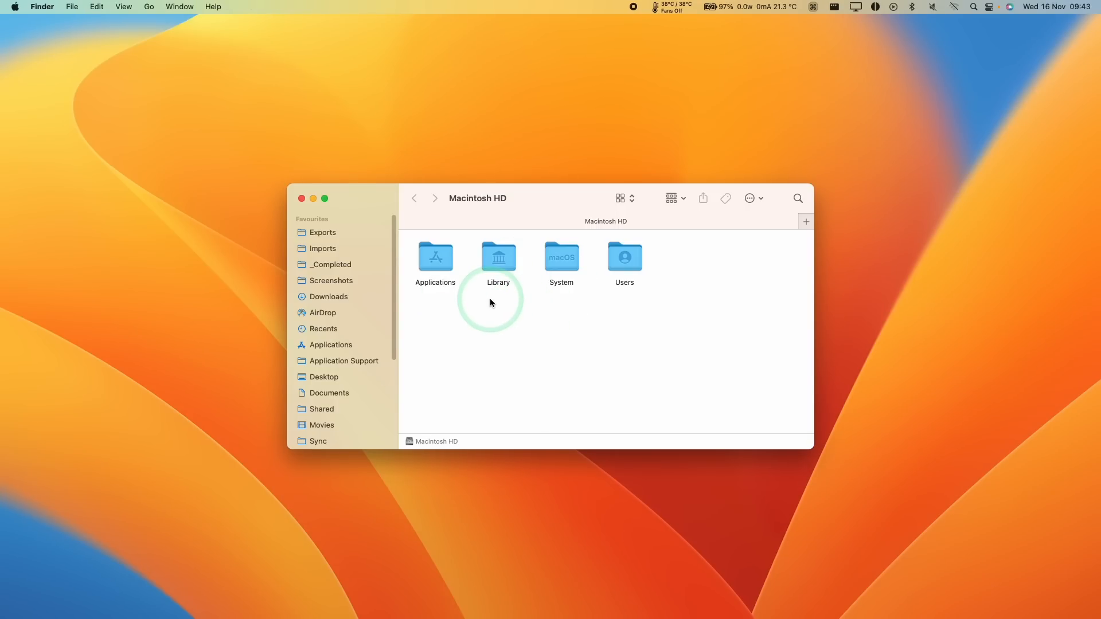
mouse_move(566, 315)
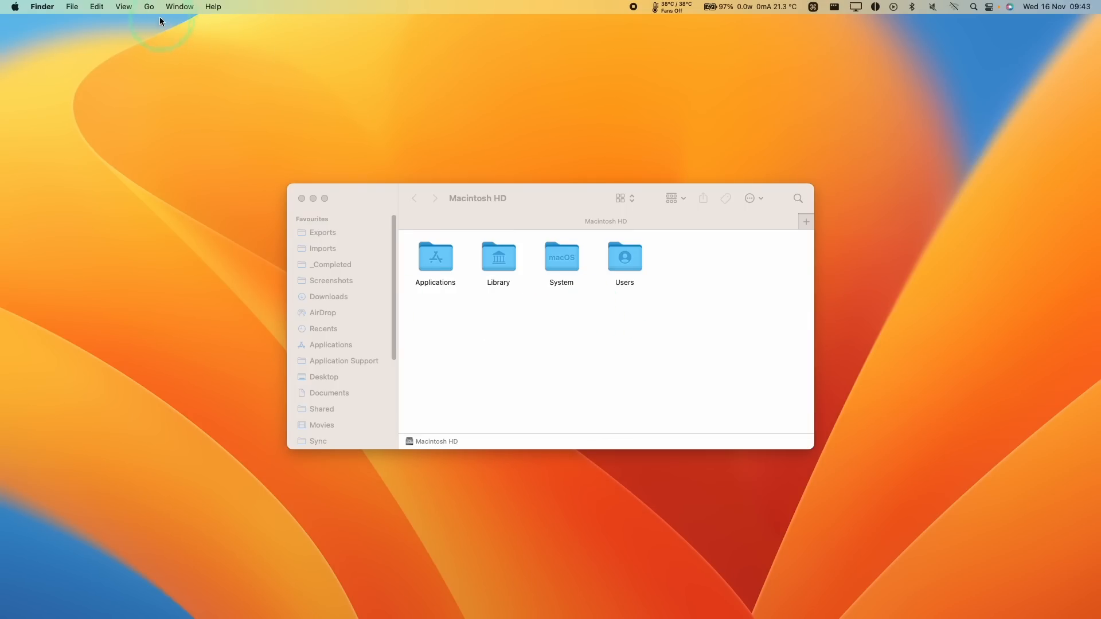
Navigate to the Cemu folder inside ~/Library/Application Support.
click(148, 7)
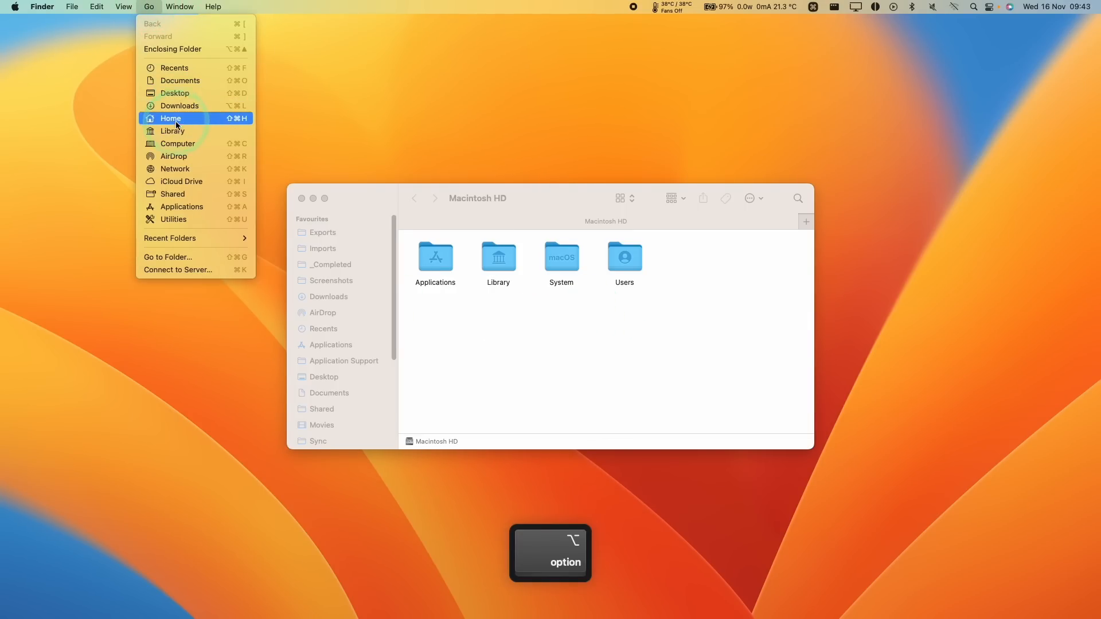
click(171, 131)
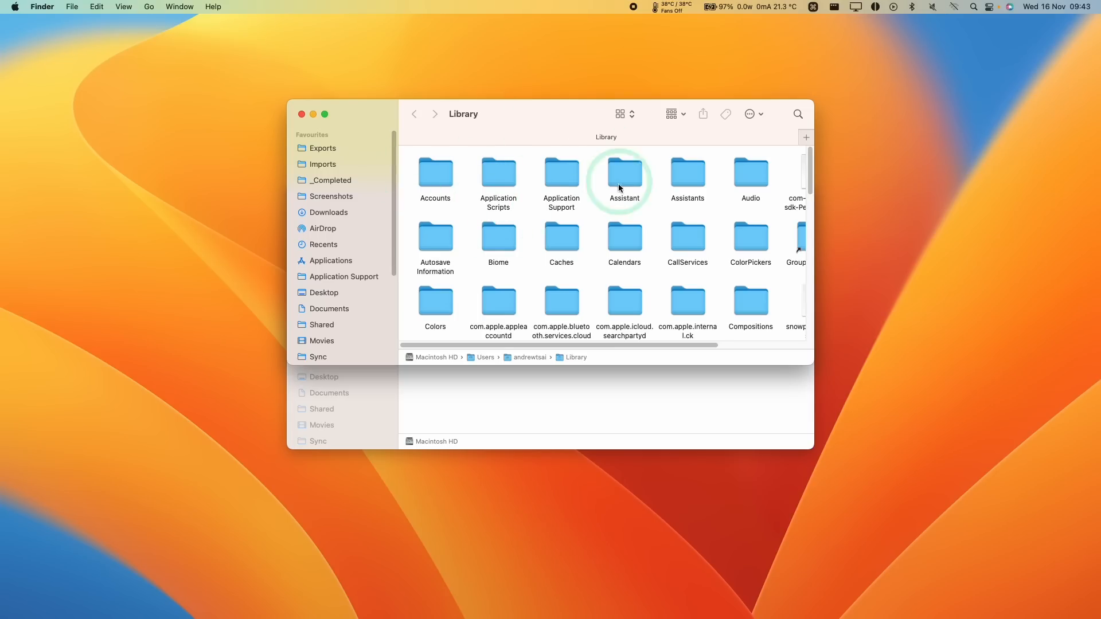
click(560, 174)
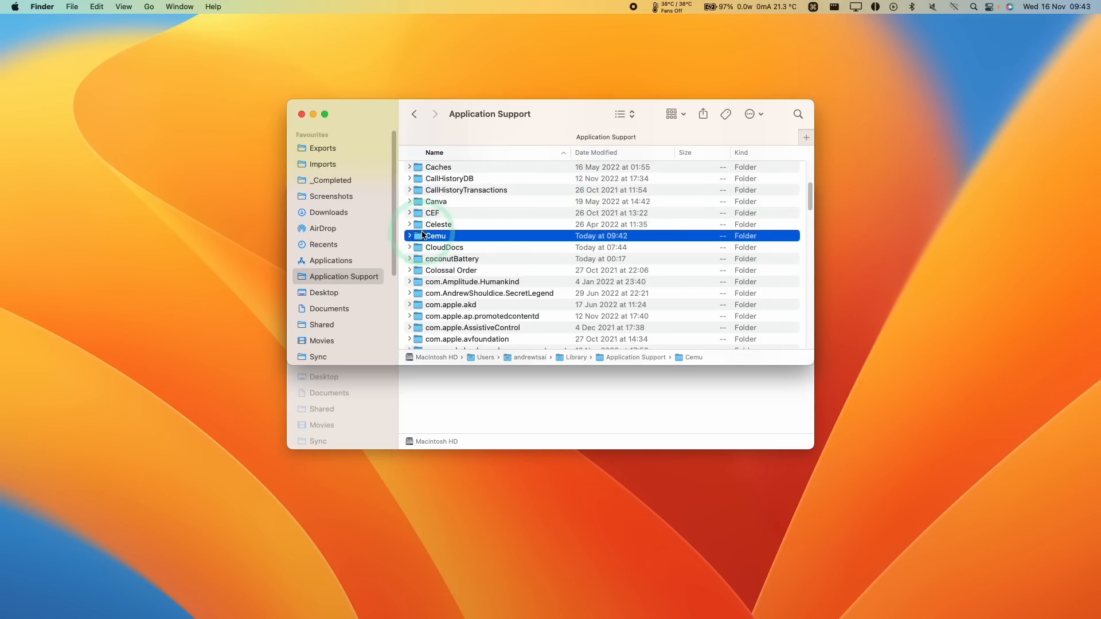
double_click(436, 236)
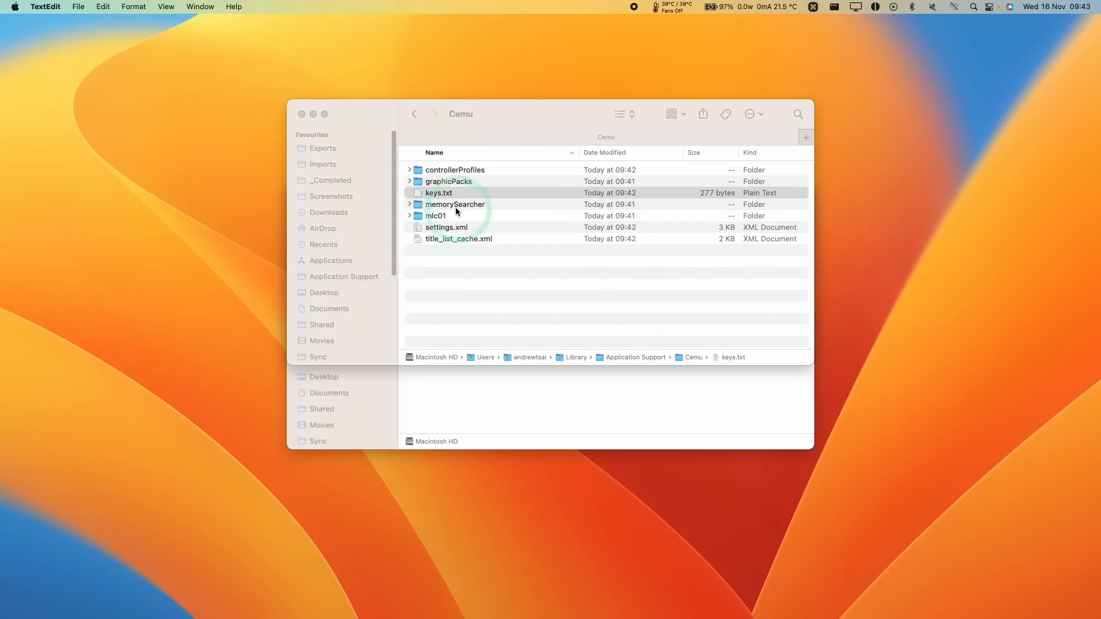
View keys.txt, closing and reopening it.
double_click(439, 193)
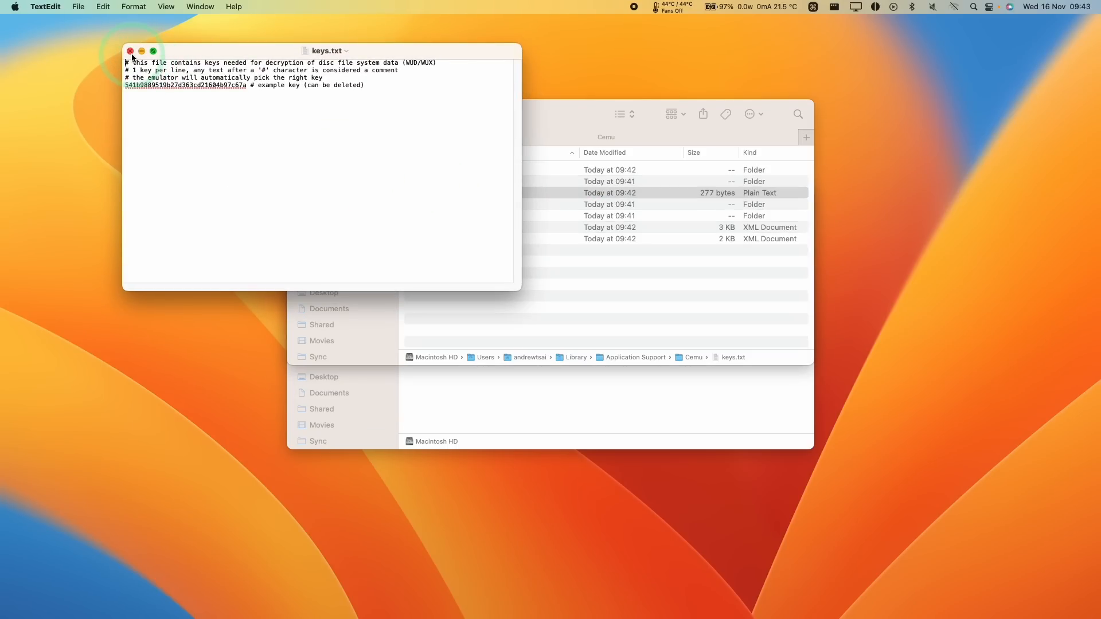
click(130, 50)
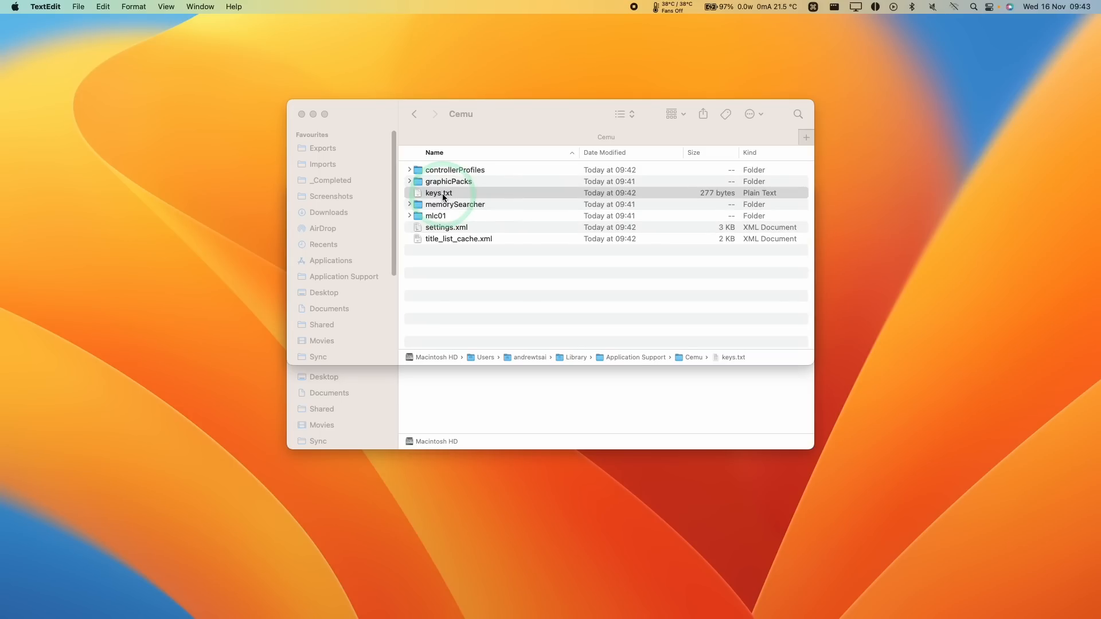
click(439, 193)
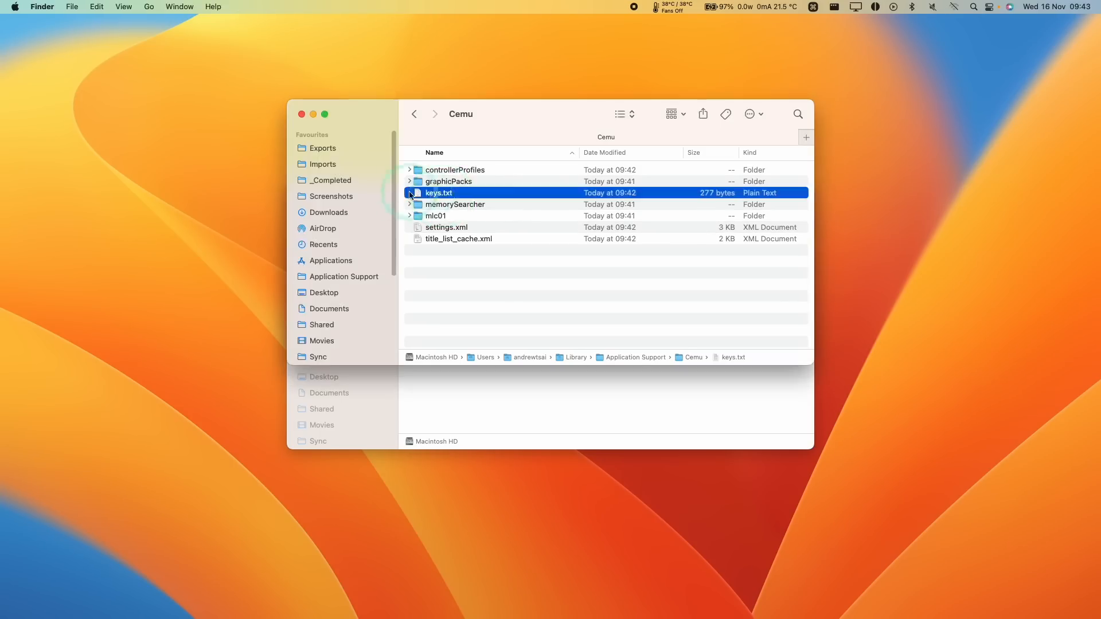
double_click(440, 192)
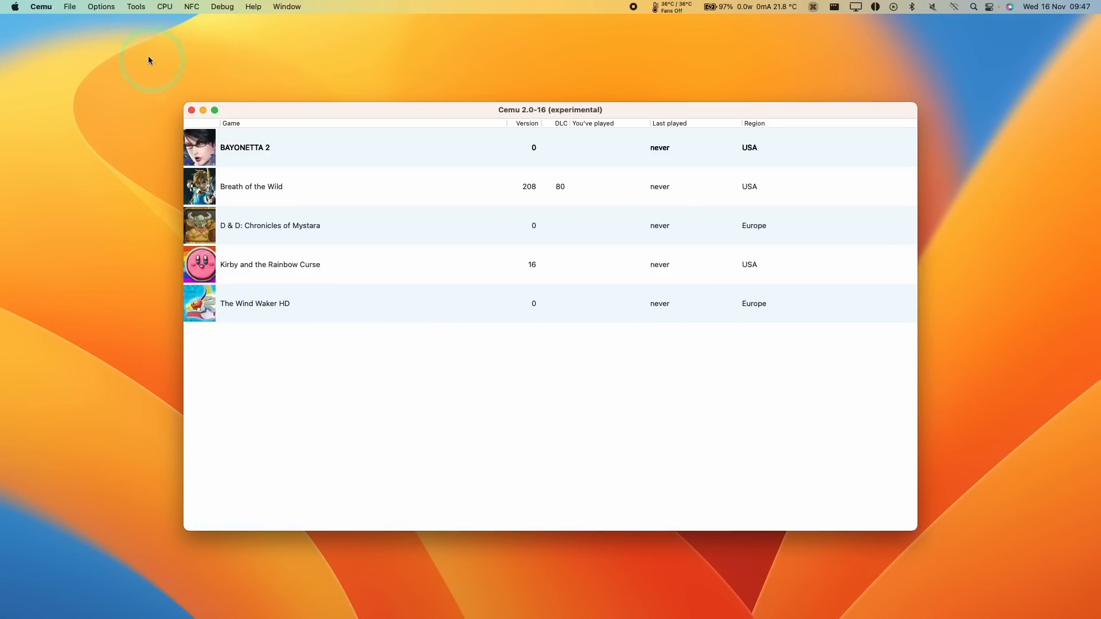
mouse_move(101, 7)
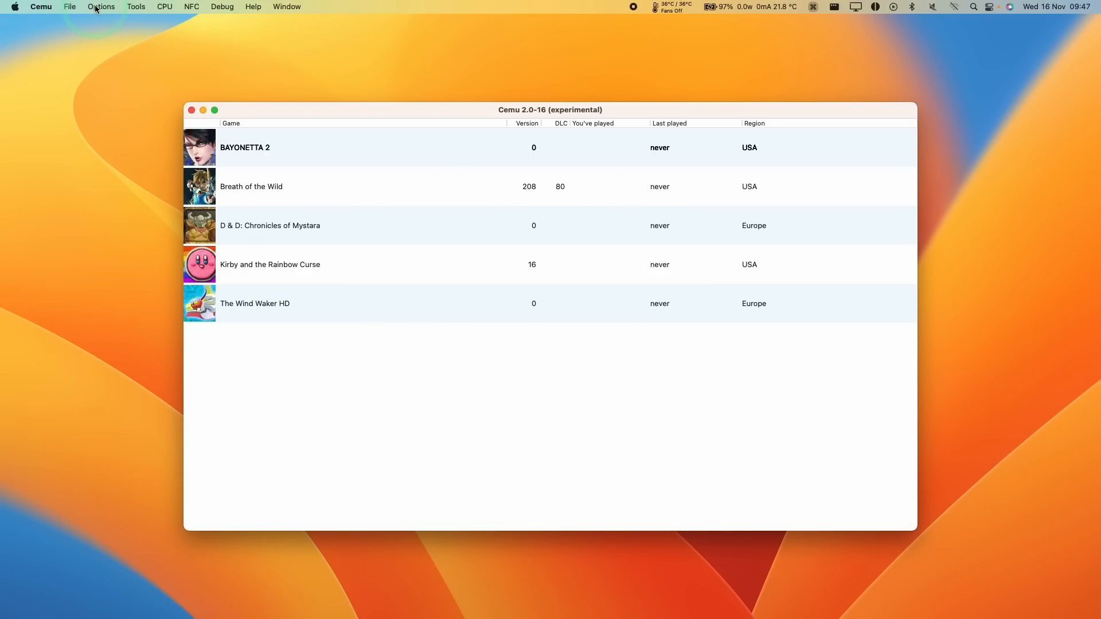
Set VSync to Double buffering in the Graphics settings, then glance at the Audio settings.
click(101, 7)
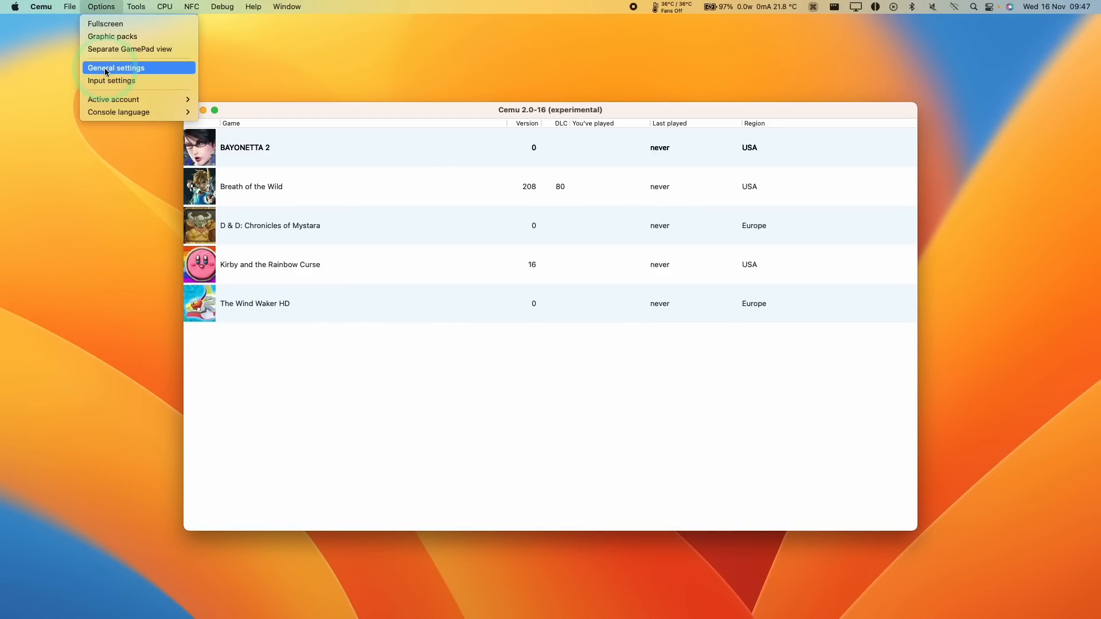
click(115, 68)
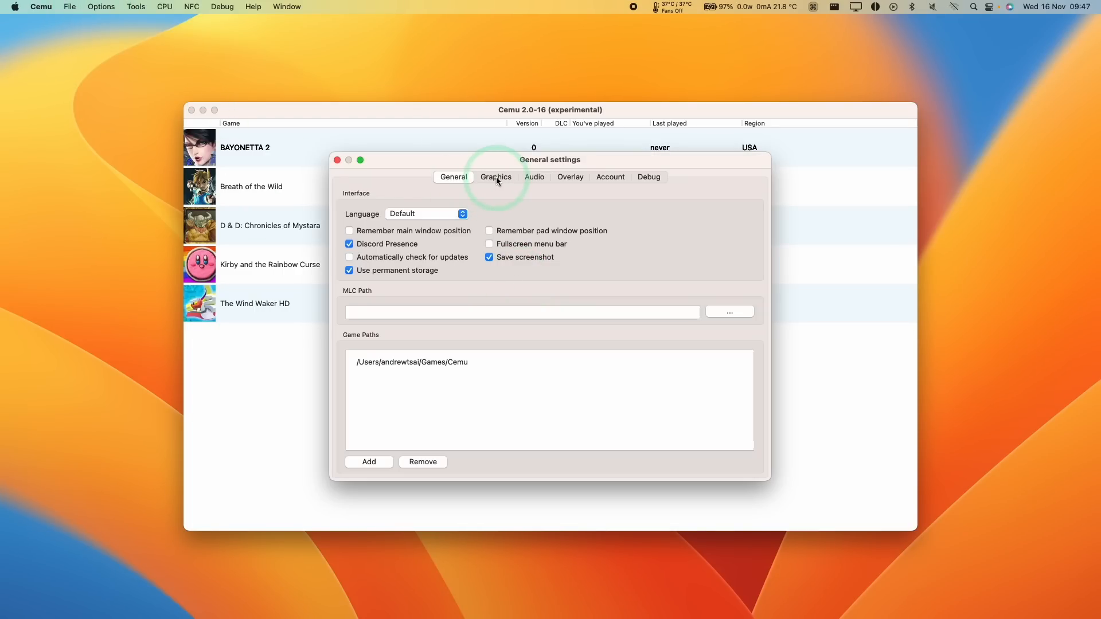
click(496, 177)
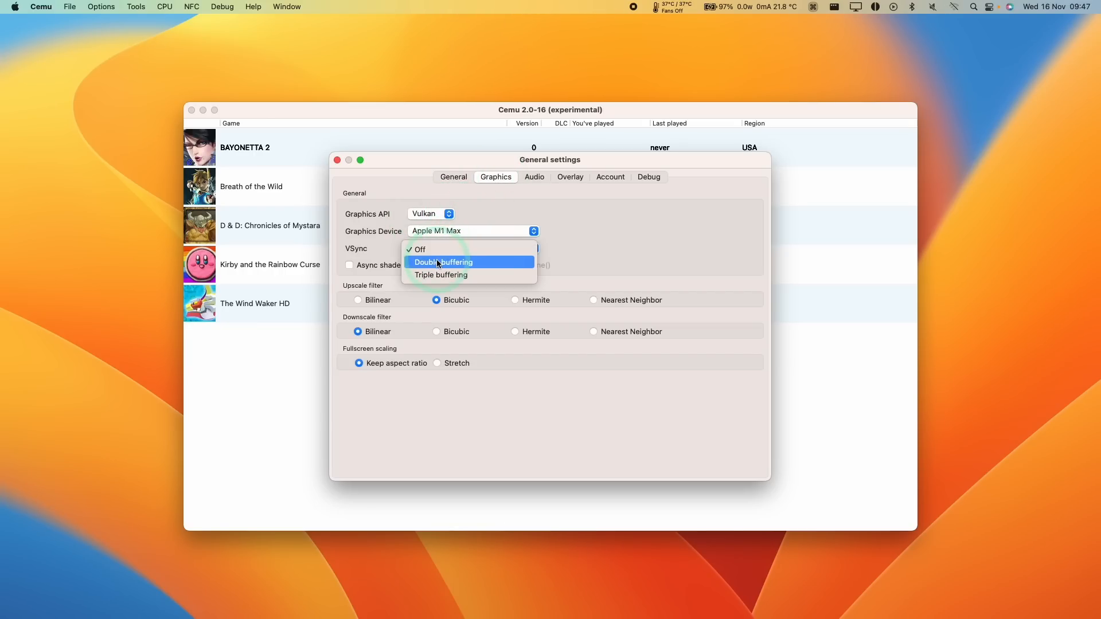
click(442, 261)
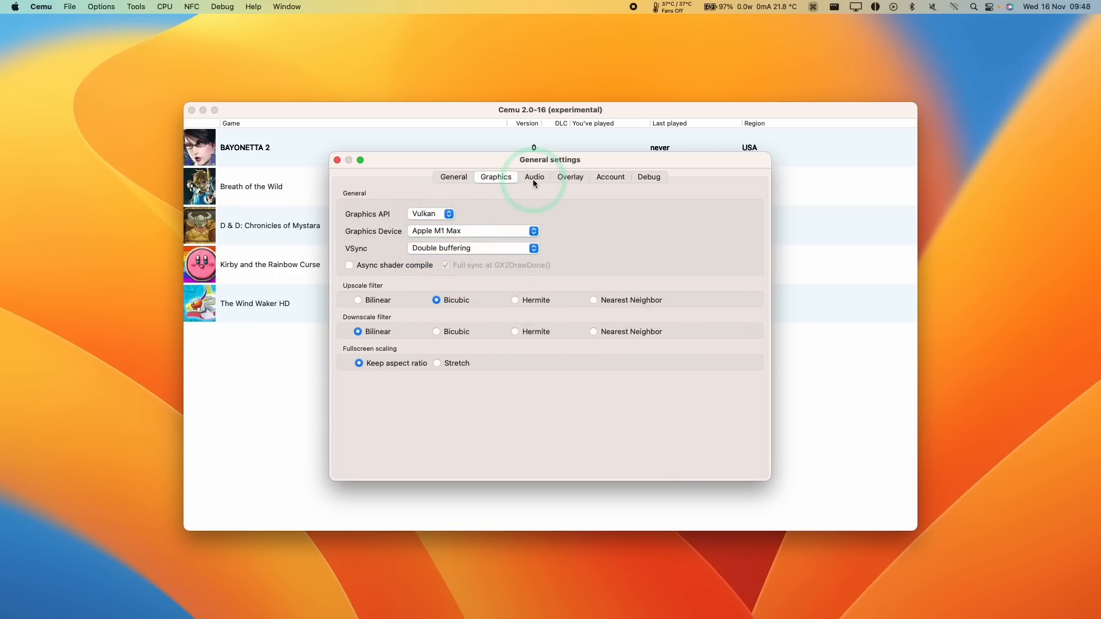
click(534, 177)
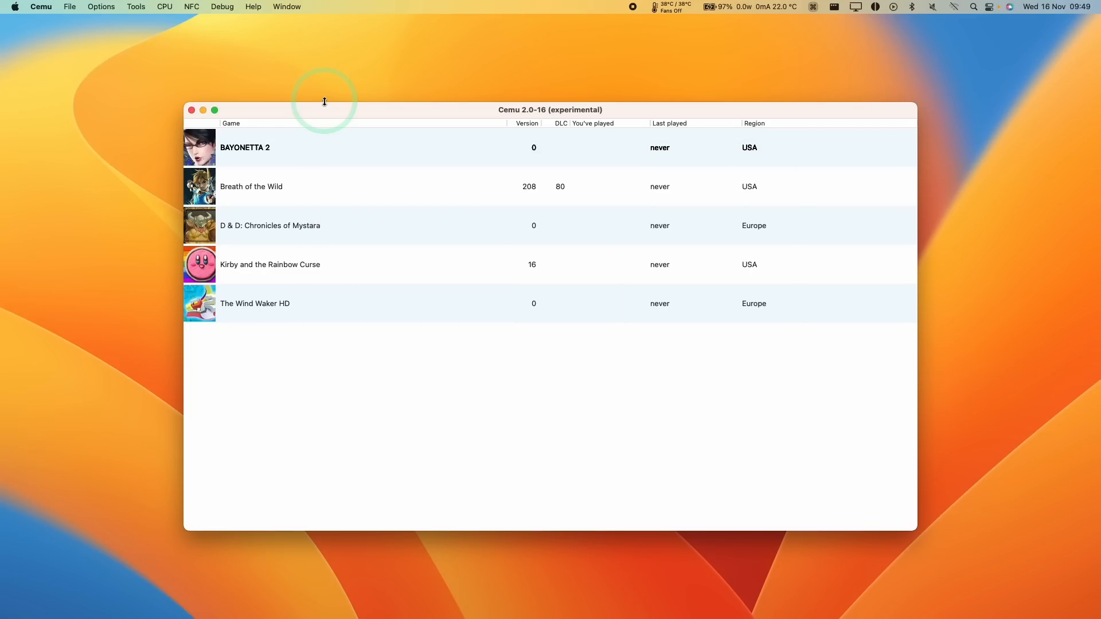
Reach the Mods group under Breath of the Wild in the Graphic packs window.
click(101, 7)
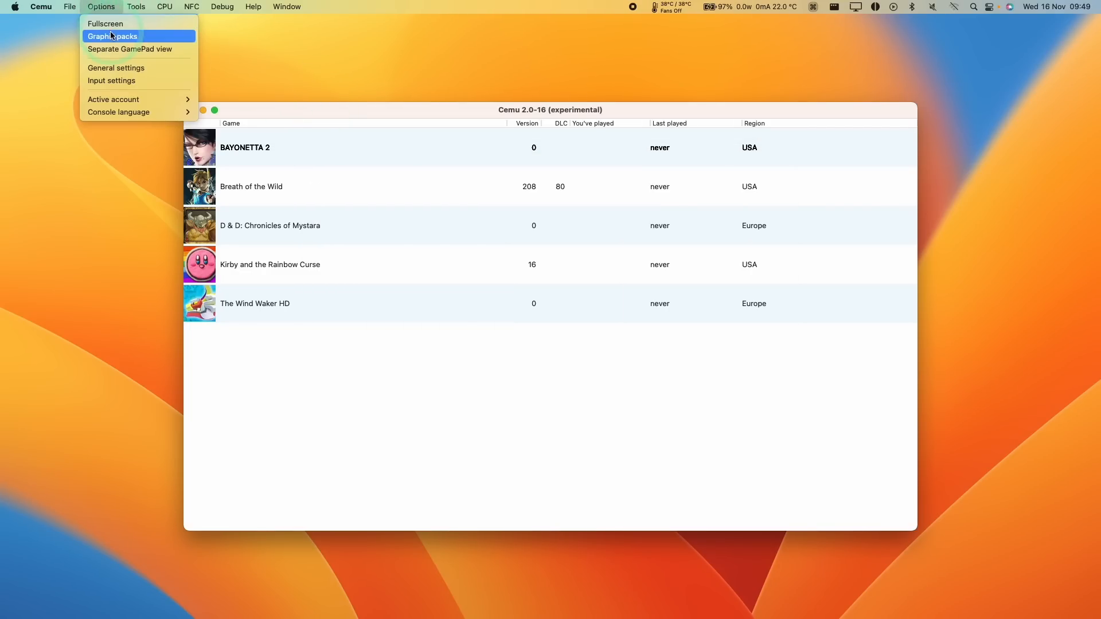
click(112, 35)
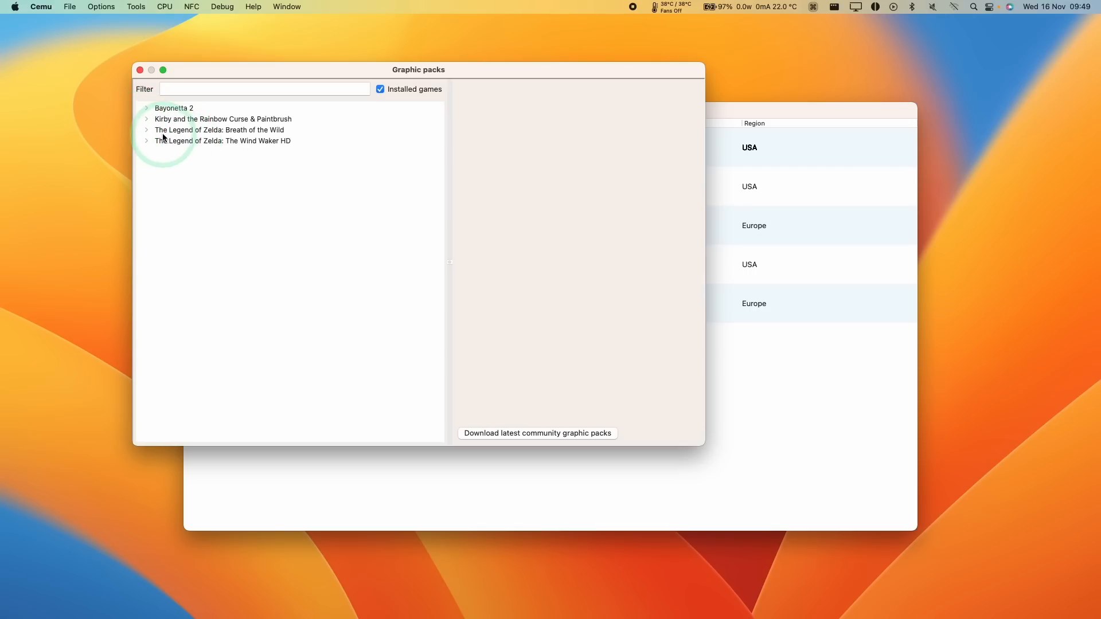
click(146, 130)
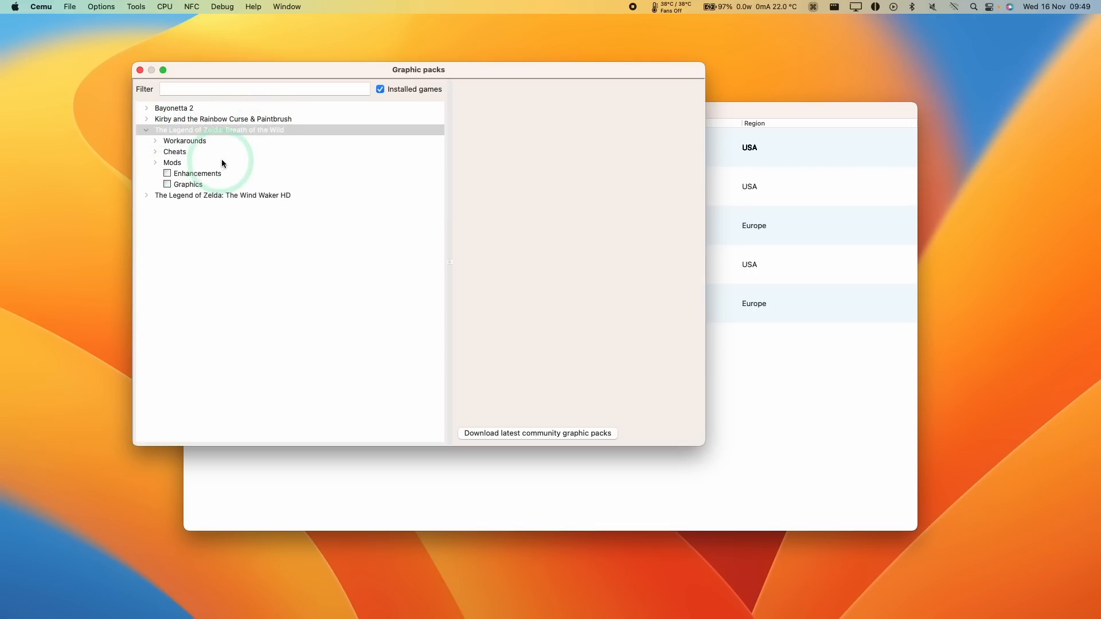
click(155, 162)
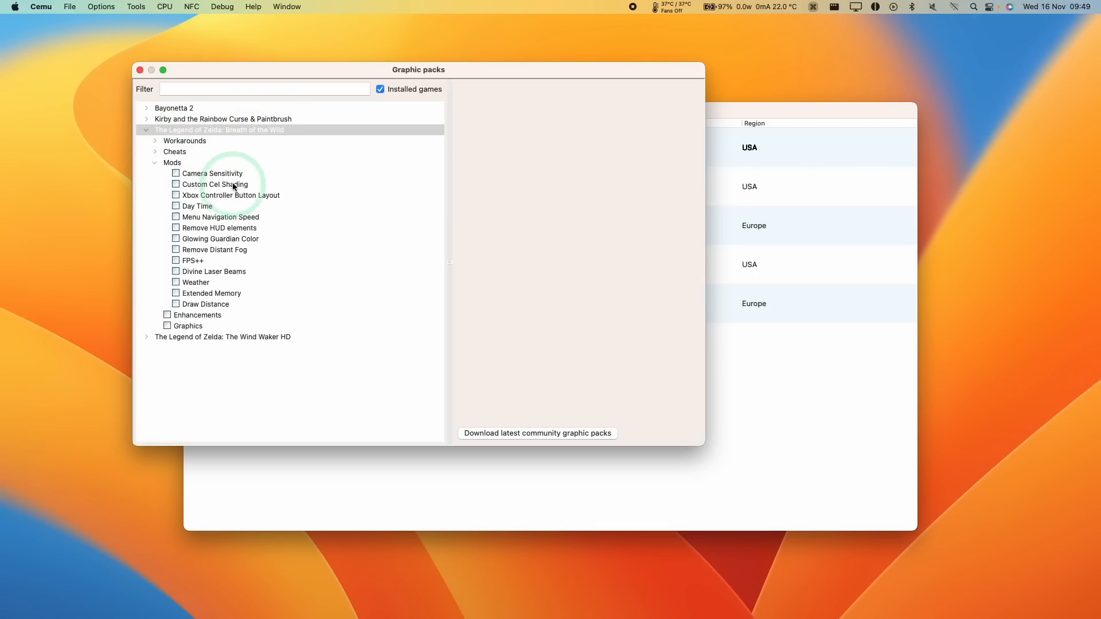
Enable the FPS++ pack with its FPS Limit set to 120FPS.
click(192, 260)
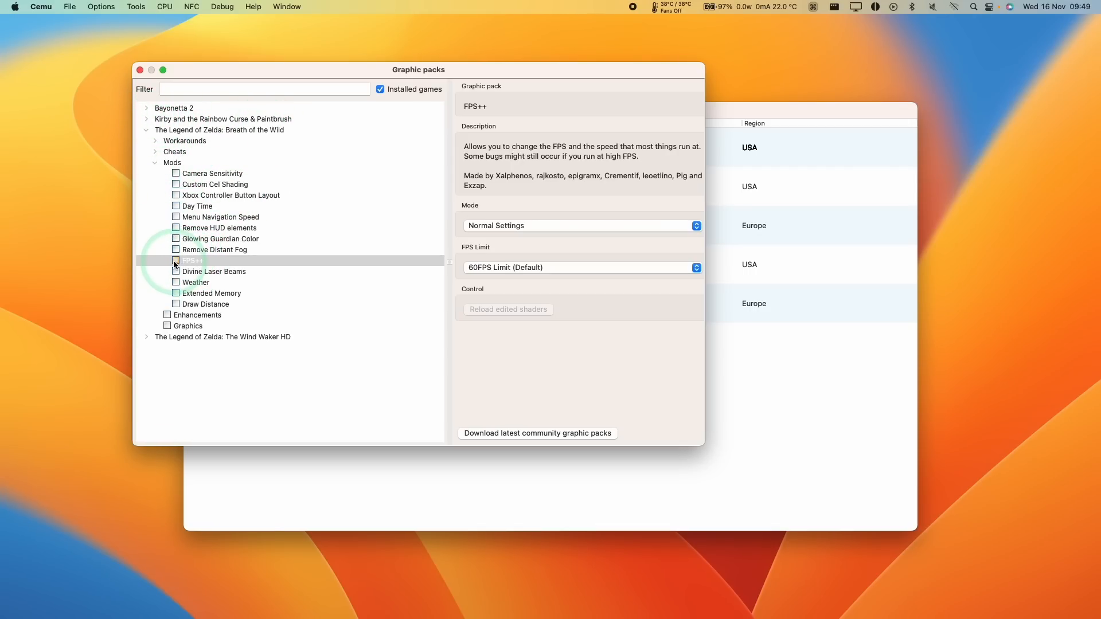
click(176, 261)
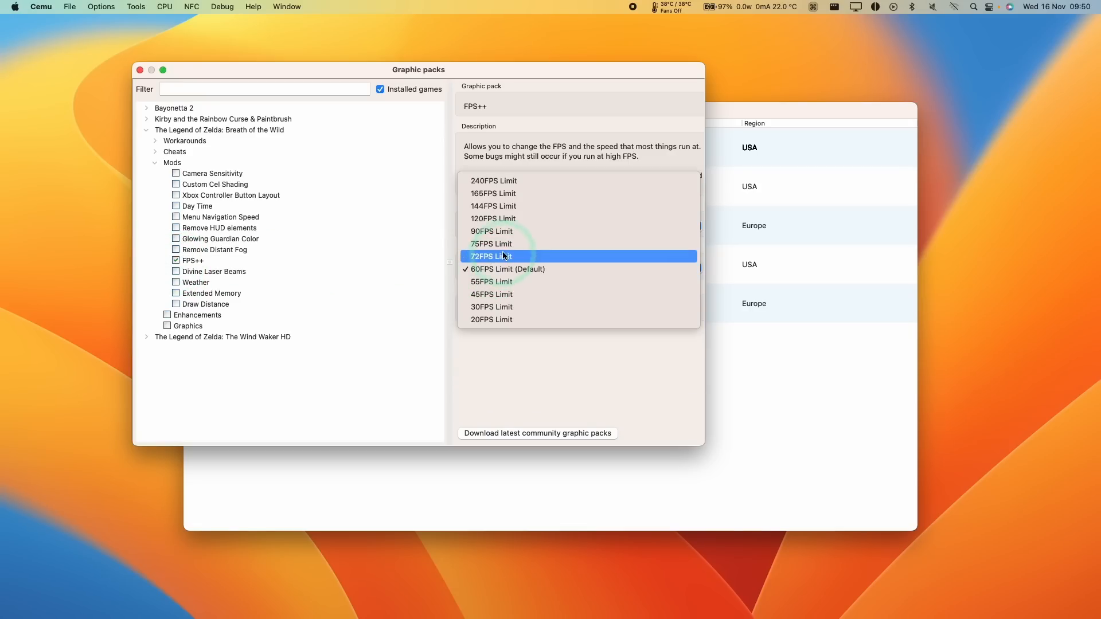
click(493, 218)
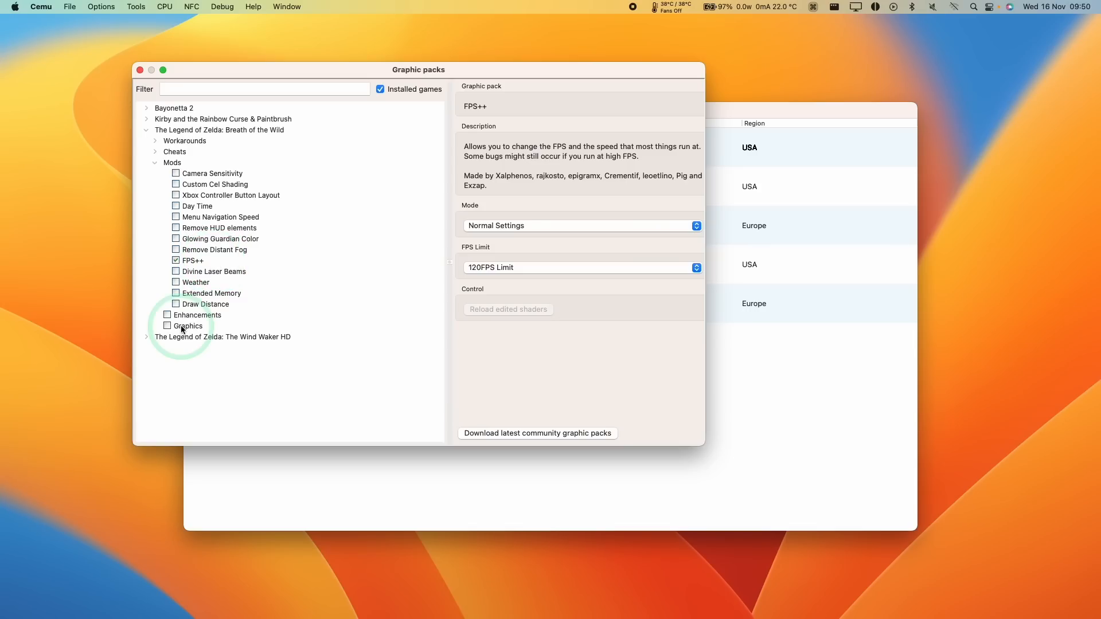
Enable the Graphics pack with its resolution set to 1920x1080.
click(187, 326)
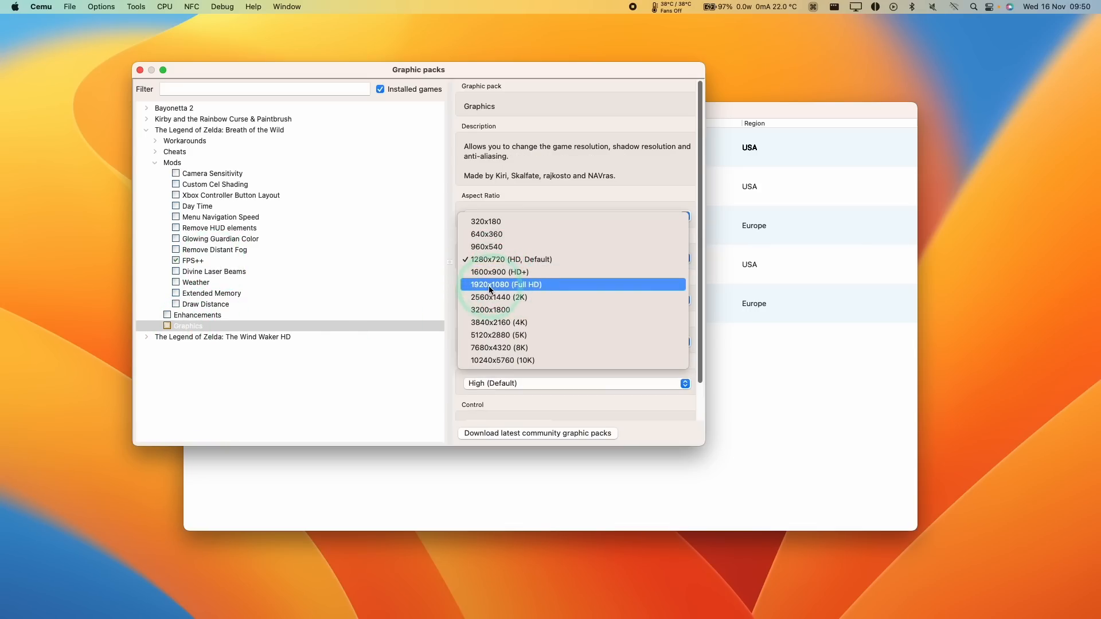
click(504, 285)
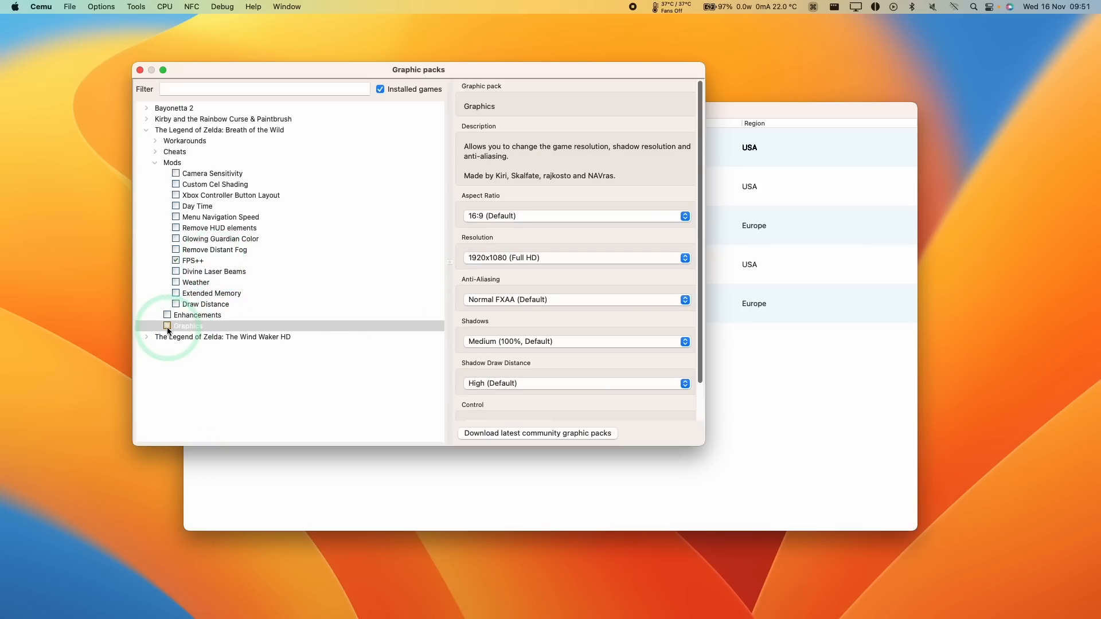
click(197, 314)
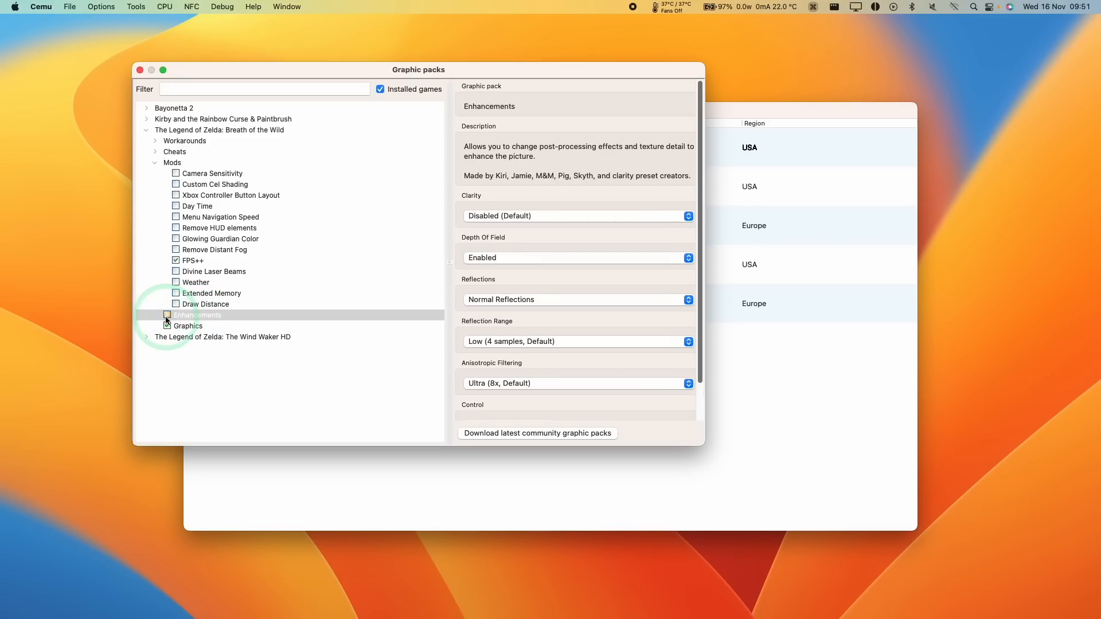
Enable the Enhancements pack with Clarity set to Serfrost's Preset and return to the game list.
click(167, 315)
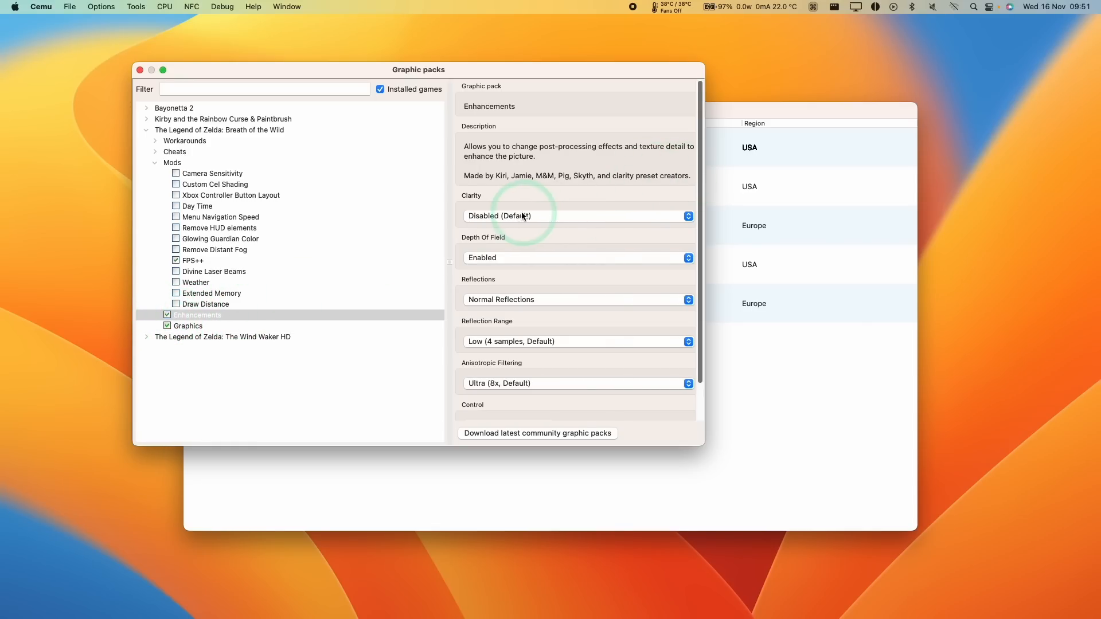
click(576, 215)
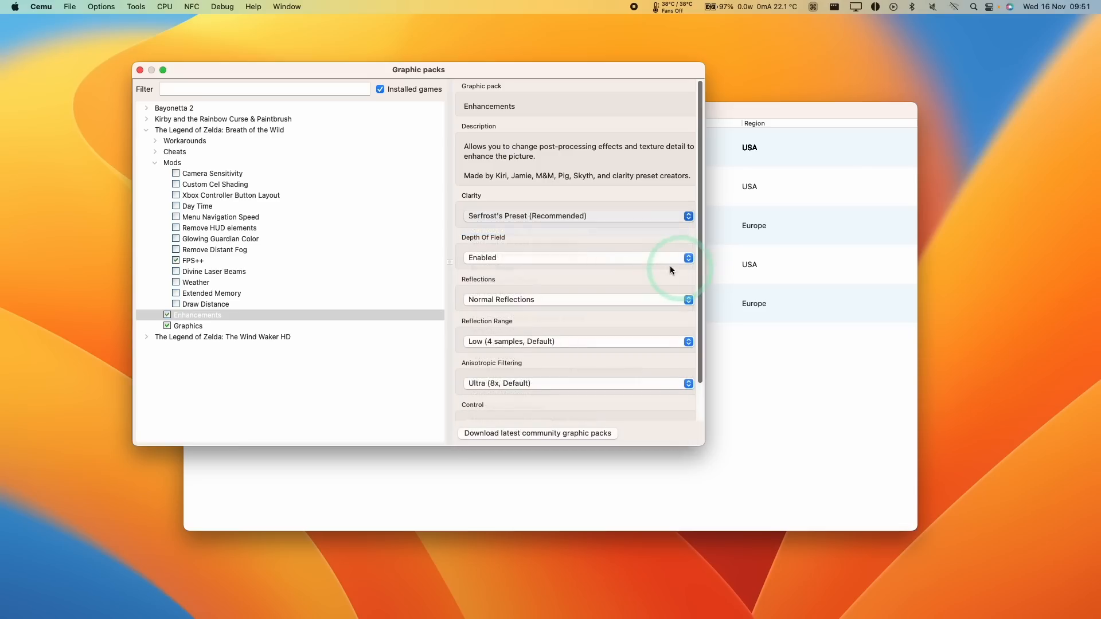
click(140, 70)
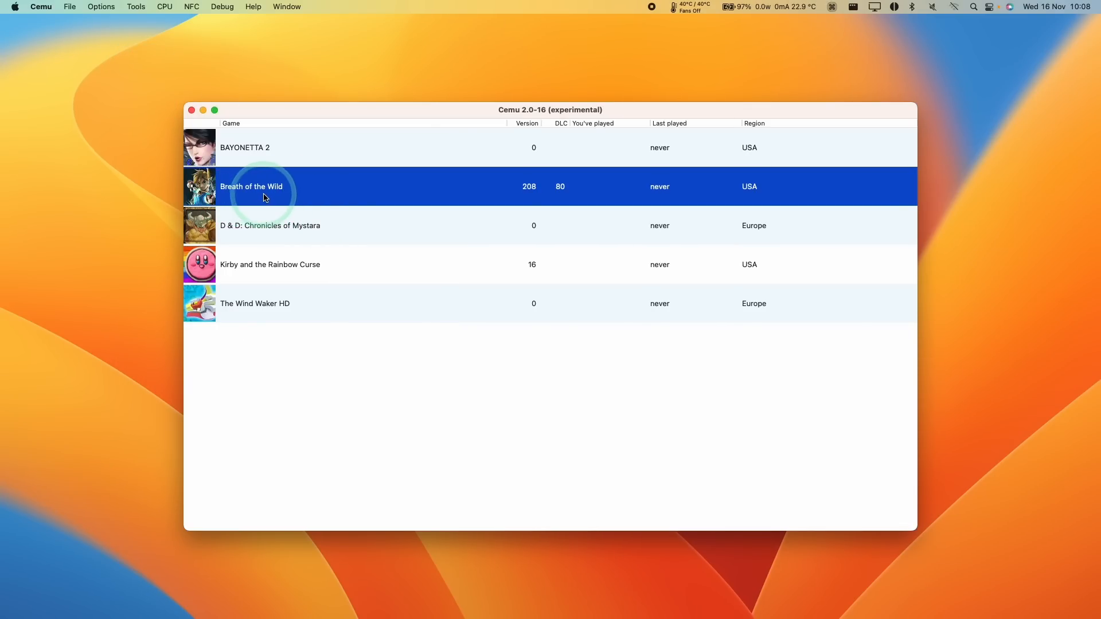
Launch Breath of the Wild from the game list so it runs with the FPS counter visible.
double_click(251, 186)
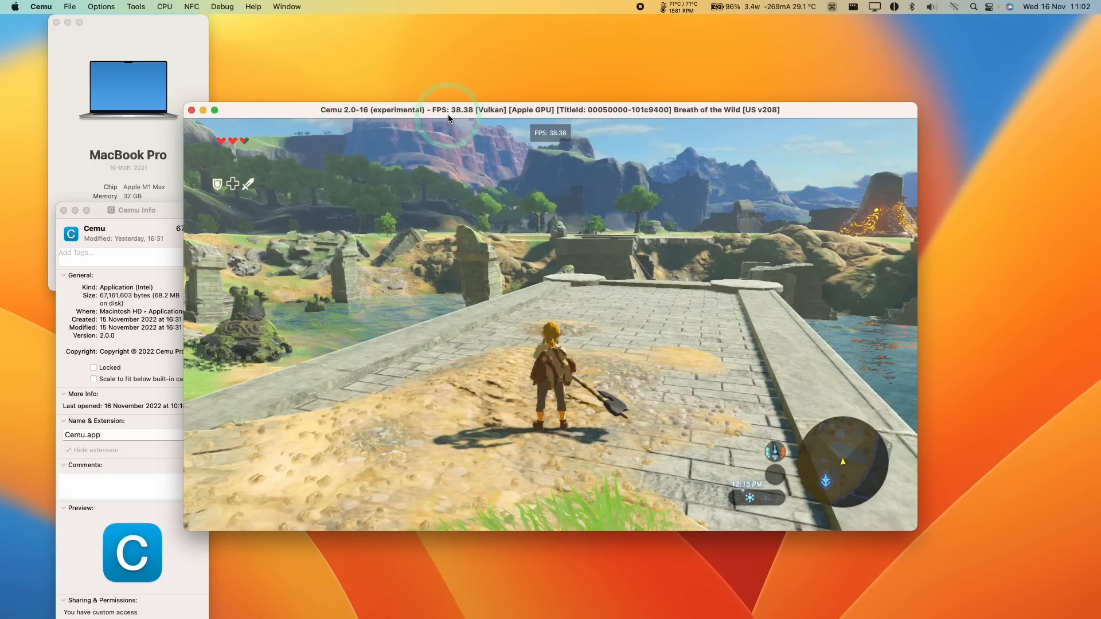
mouse_move(265, 48)
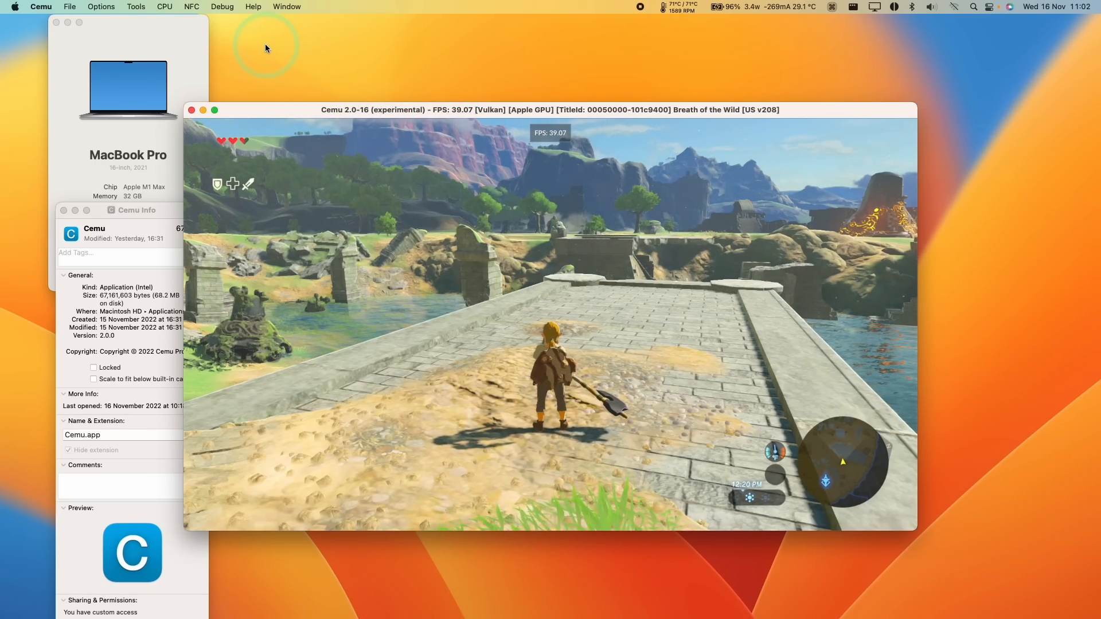
mouse_move(320, 62)
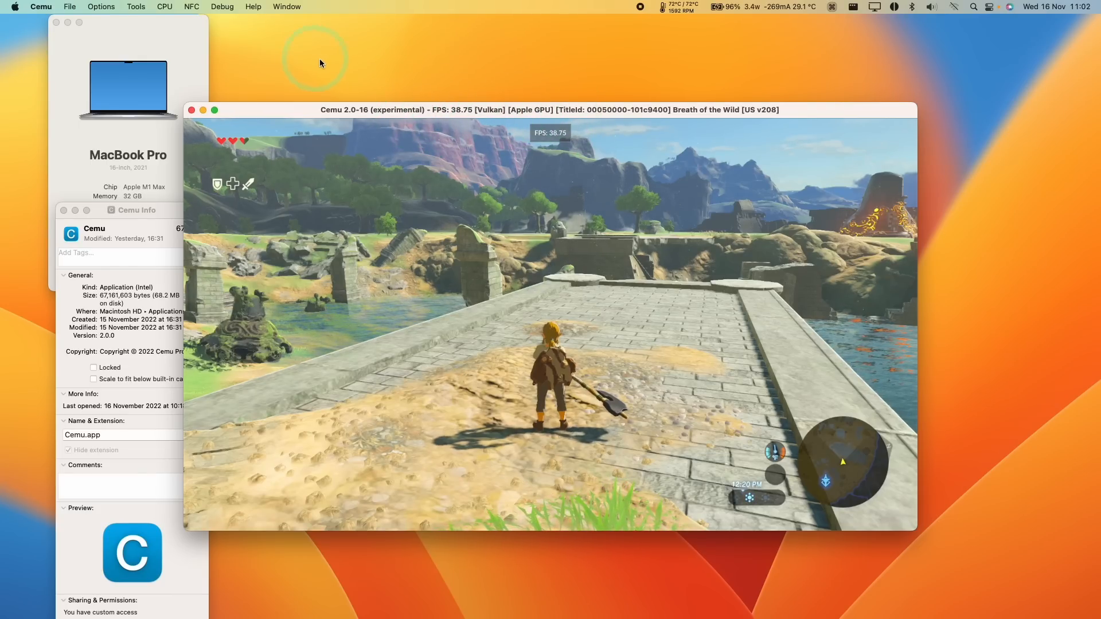
click(221, 7)
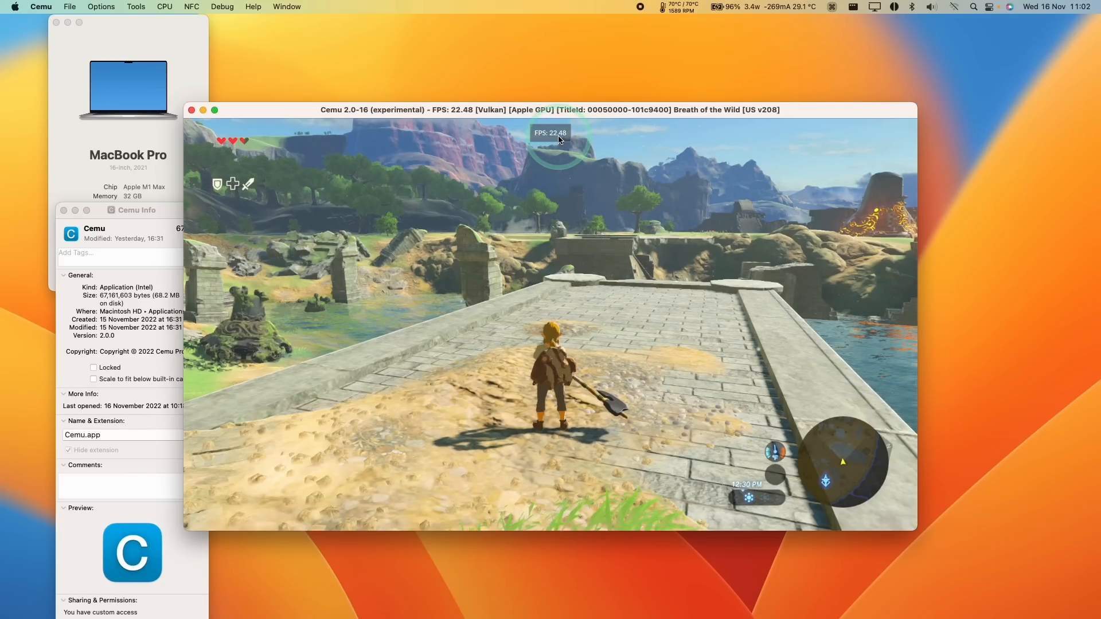
Disable Accurate barriers (Vulkan) in the Debug menu and acknowledge the flickering warning.
click(222, 7)
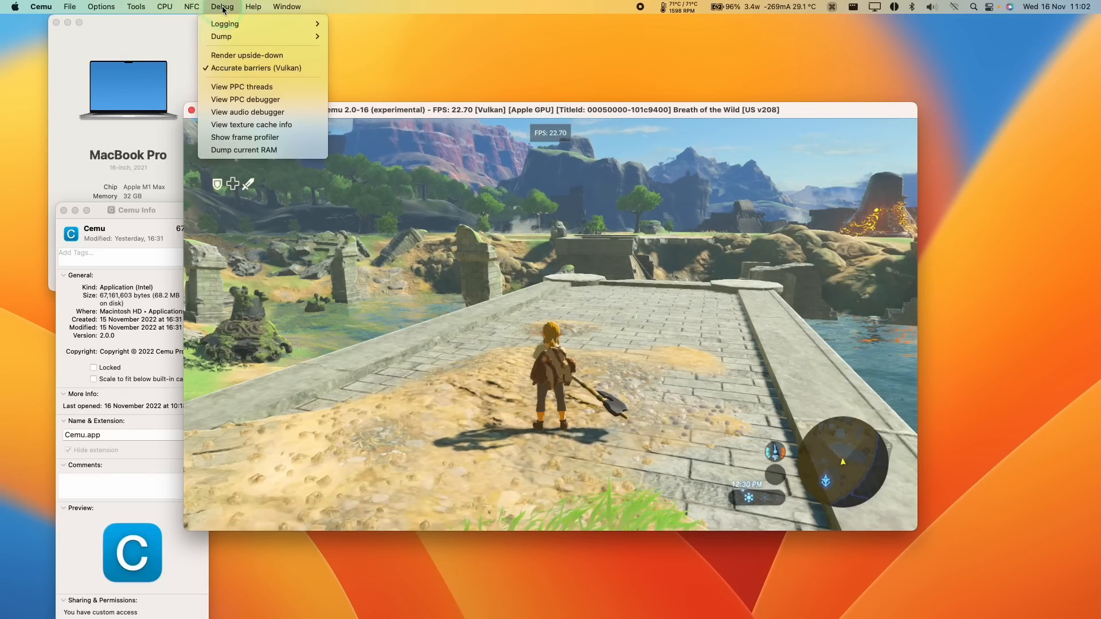
click(261, 67)
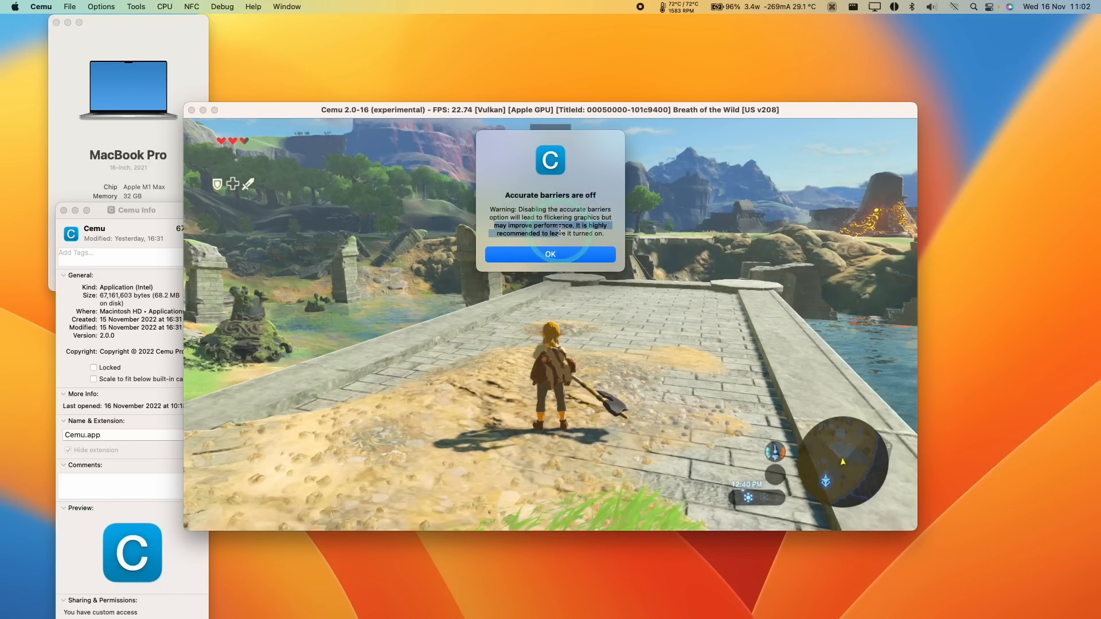
click(549, 254)
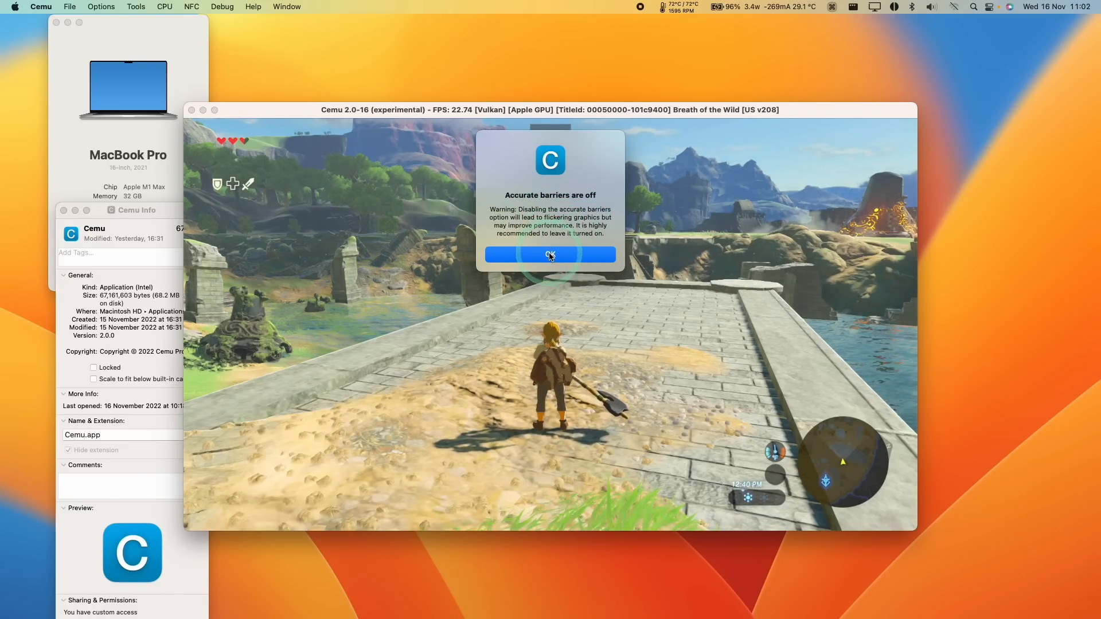
click(549, 254)
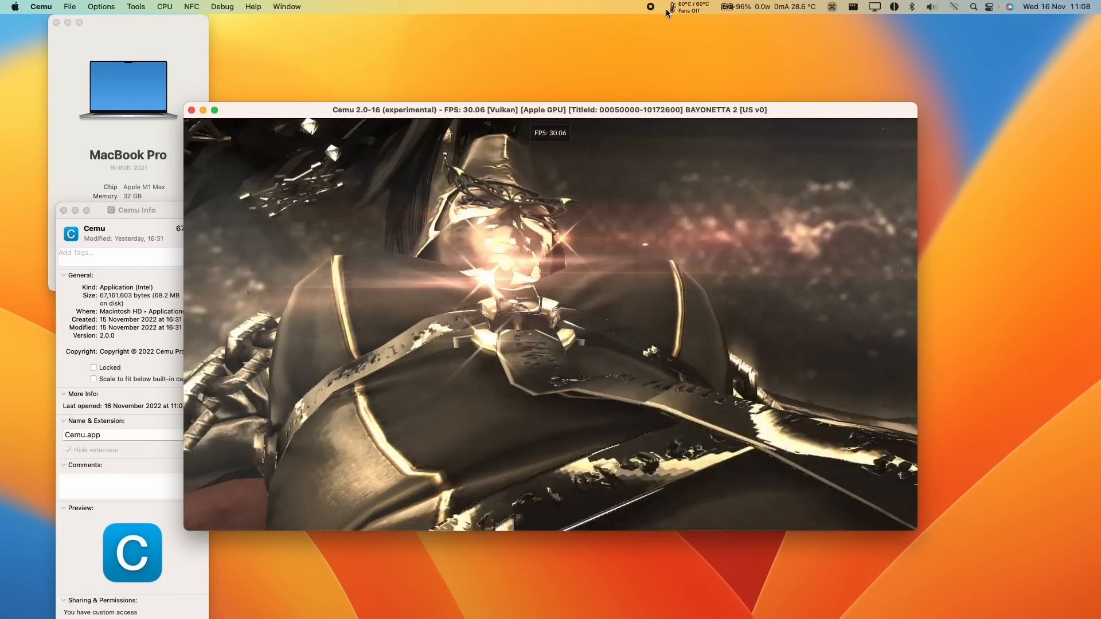
Open Terminal and enter MVK_CONFIG_FAST_MATH_ENABLED=0 at the zsh prompt.
click(974, 7)
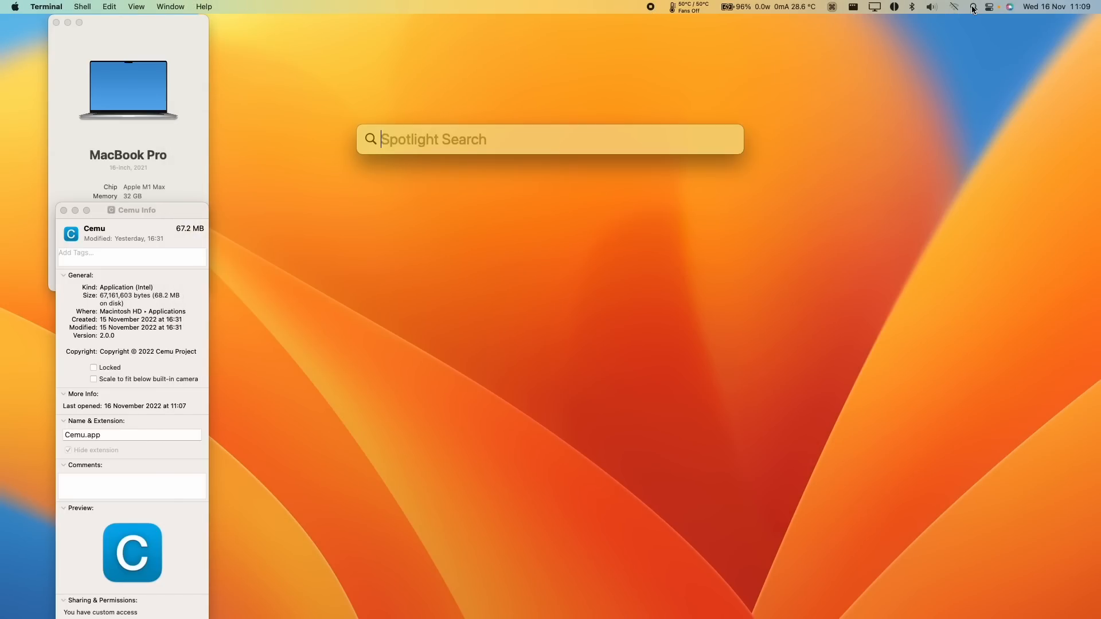
mouse_move(974, 9)
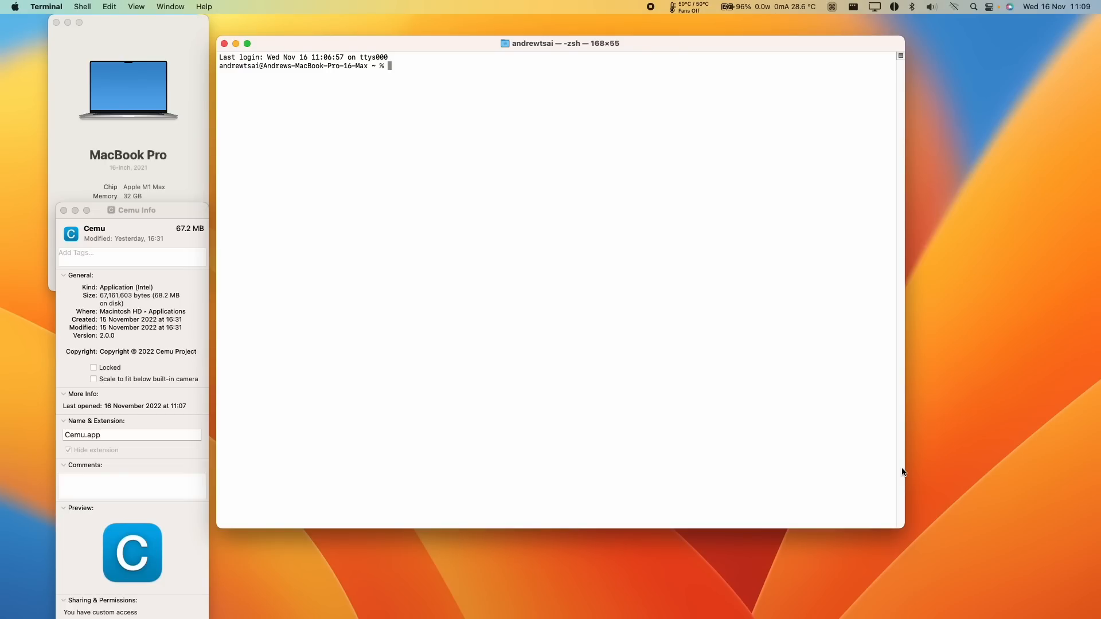
text(MVK_C)
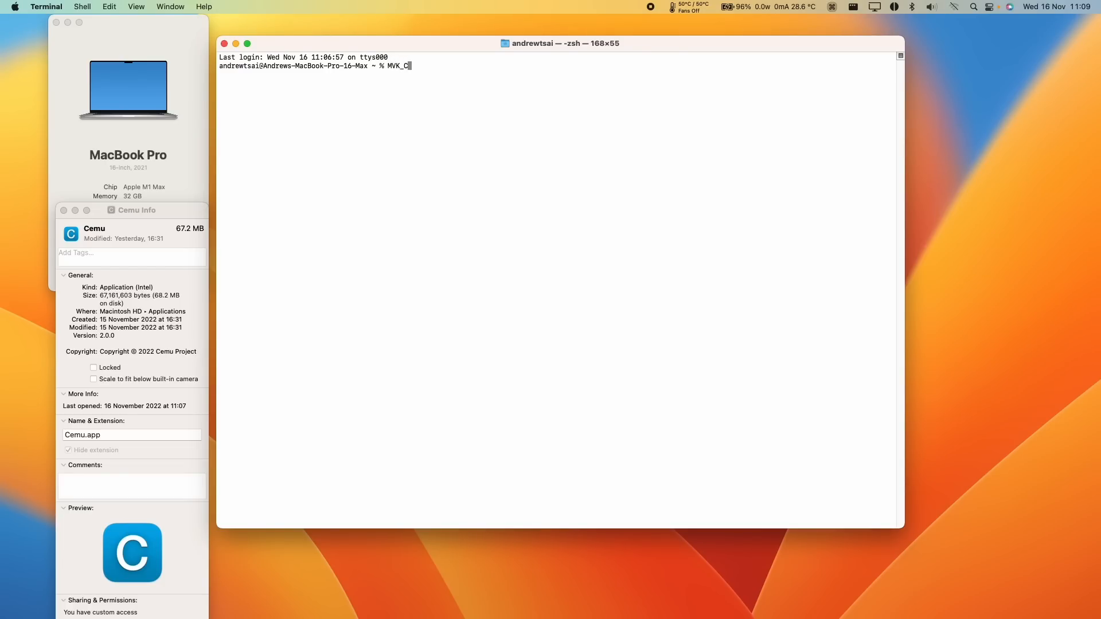
text(ONFIG_FAS)
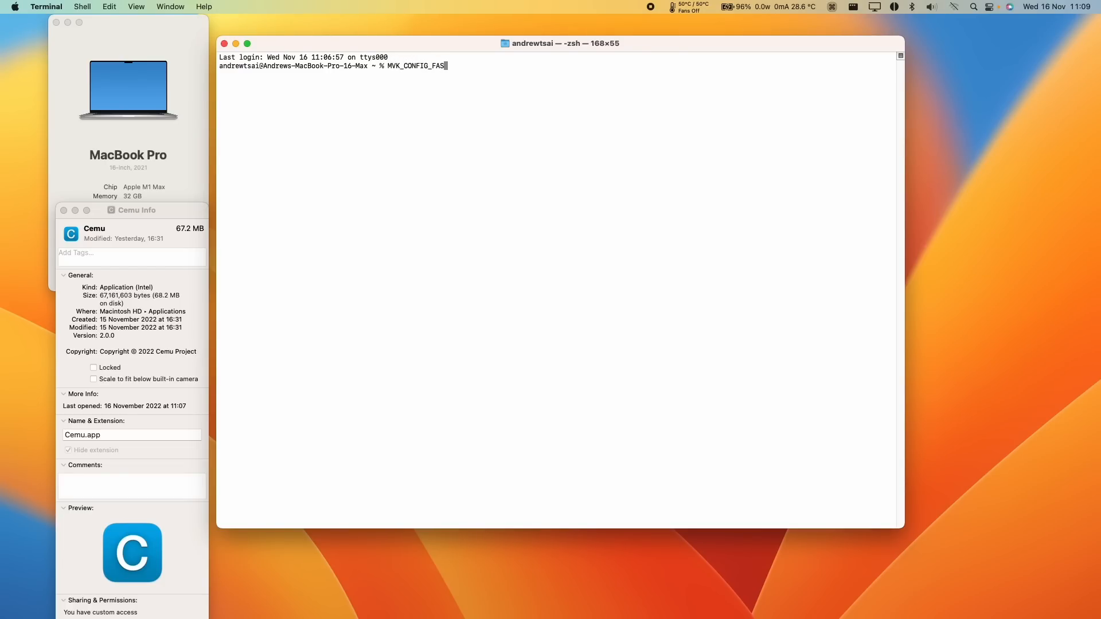
text(T_MATH_ENAB)
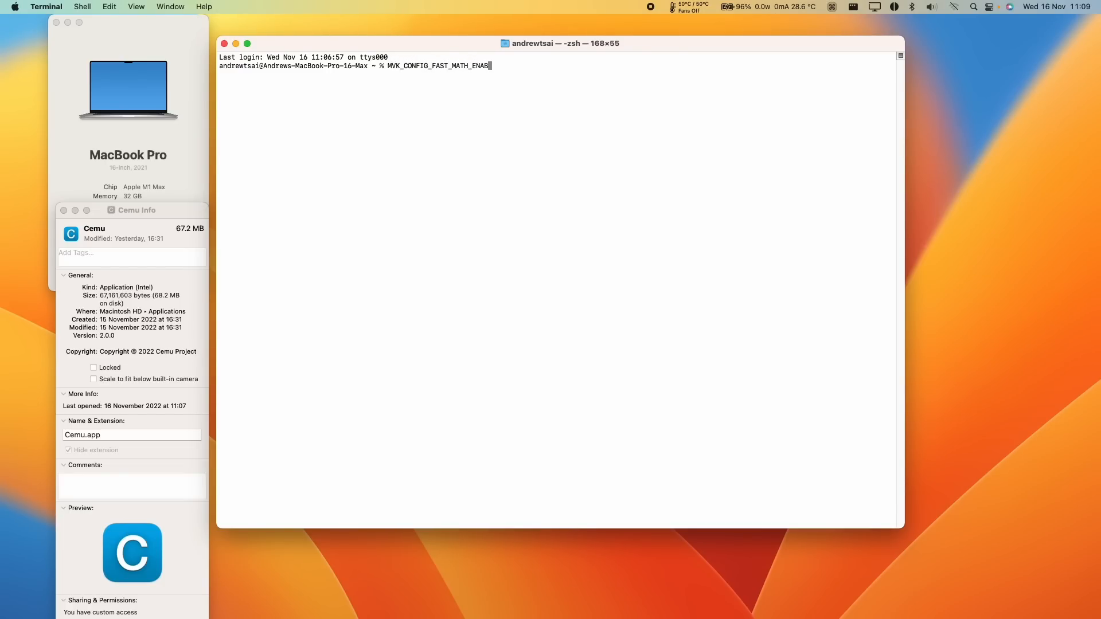
text(LED=0)
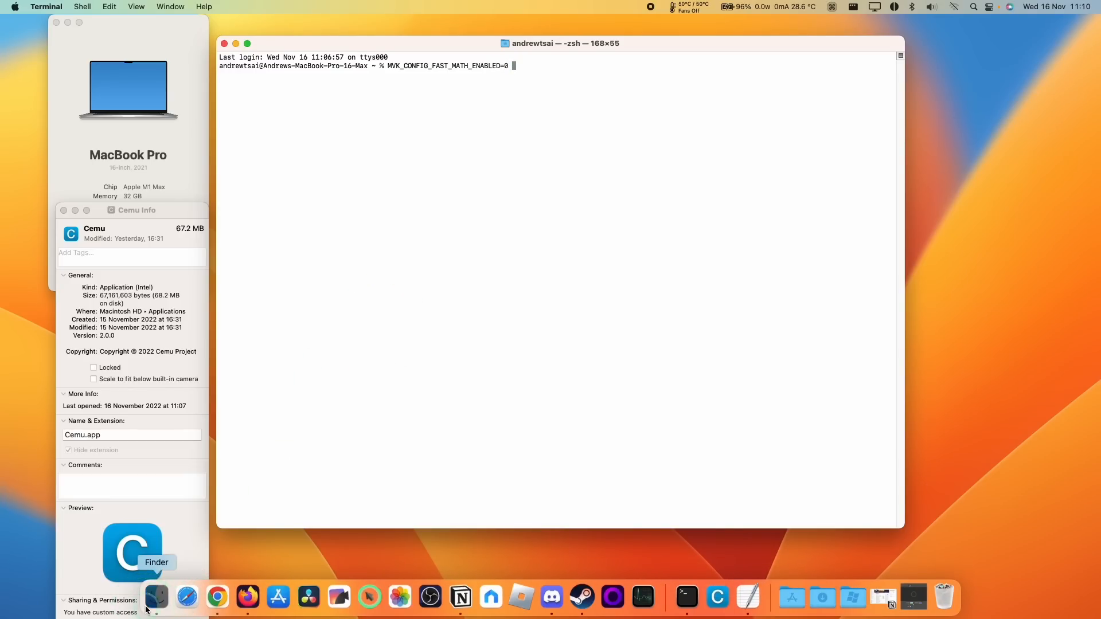
Locate the Cemu executable in Finder under Applications > Cemu package > Contents > MacOS.
click(155, 598)
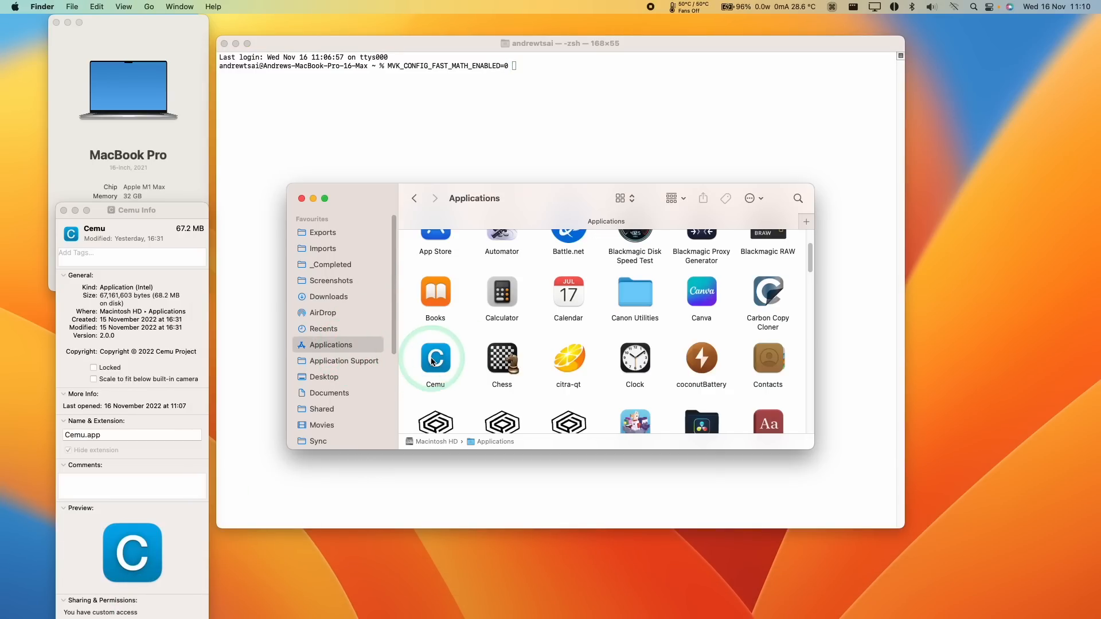
right_click(435, 360)
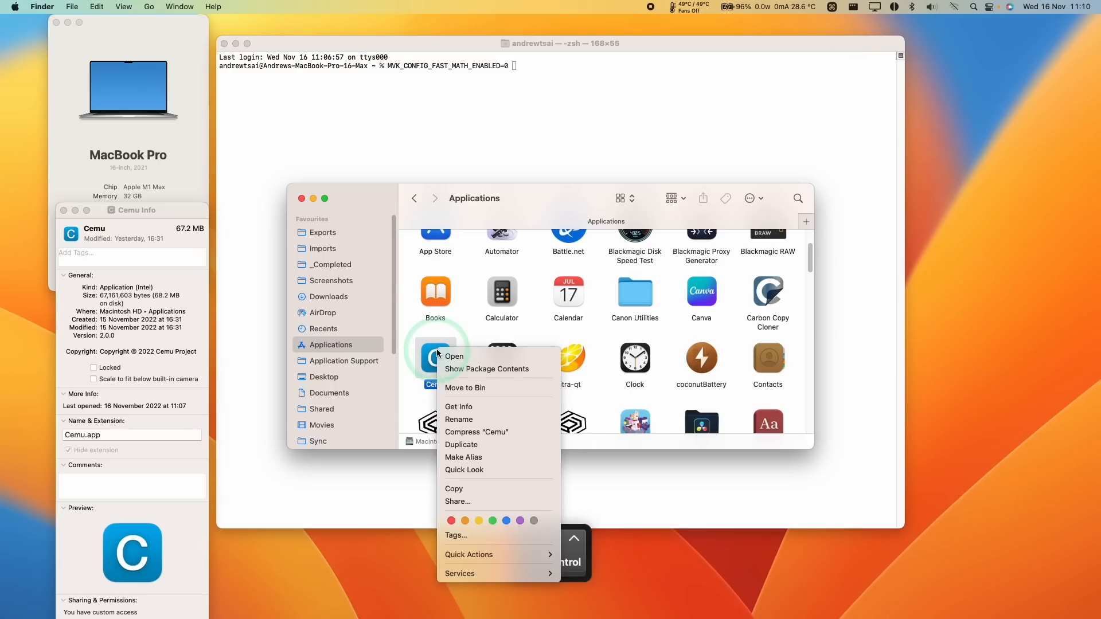
click(487, 369)
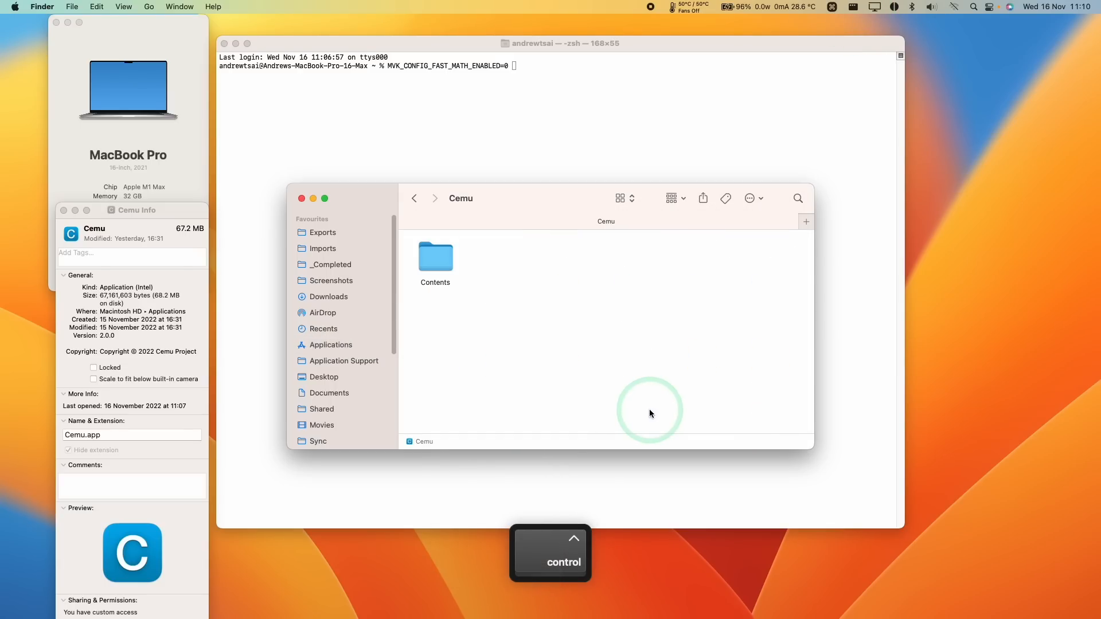
double_click(436, 255)
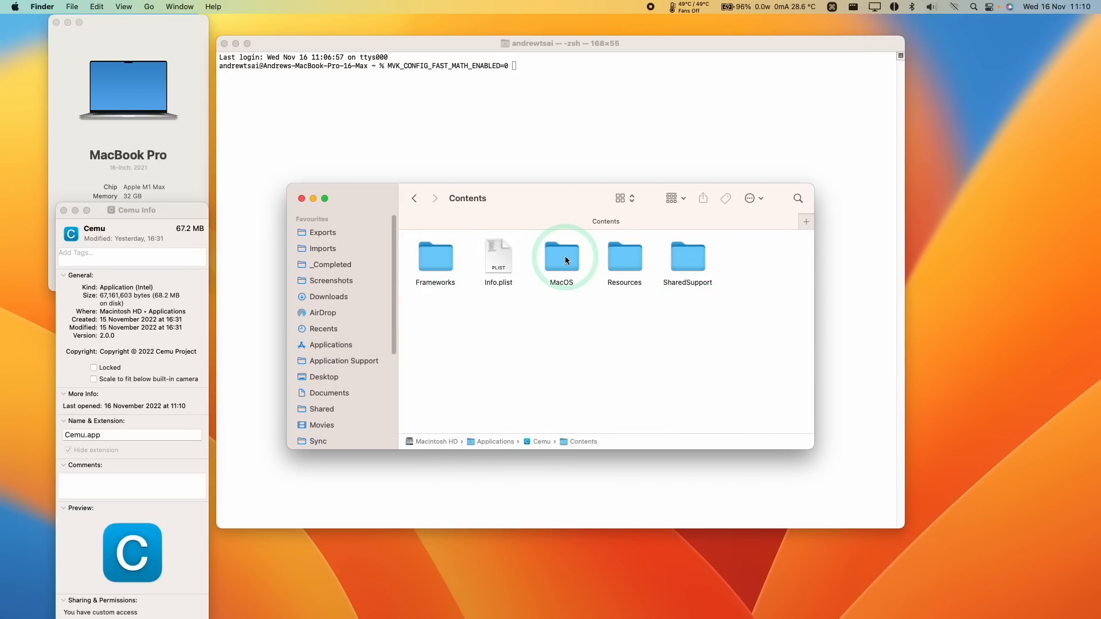
double_click(561, 256)
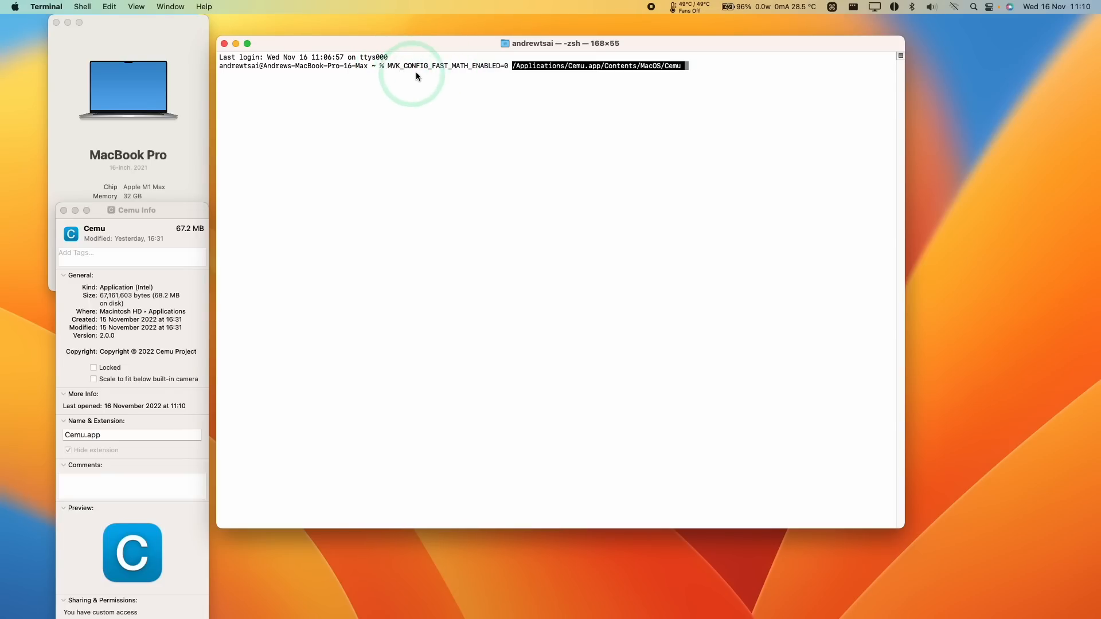
mouse_move(581, 77)
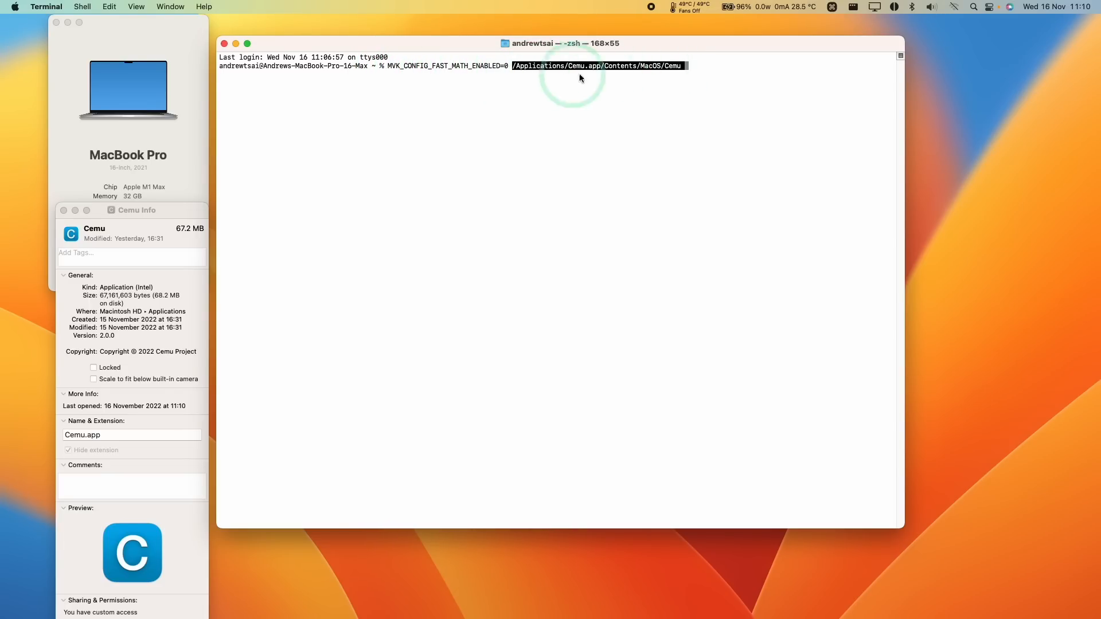
Run the Terminal command to launch Cemu with the executable path and fast math disabled.
key(return)
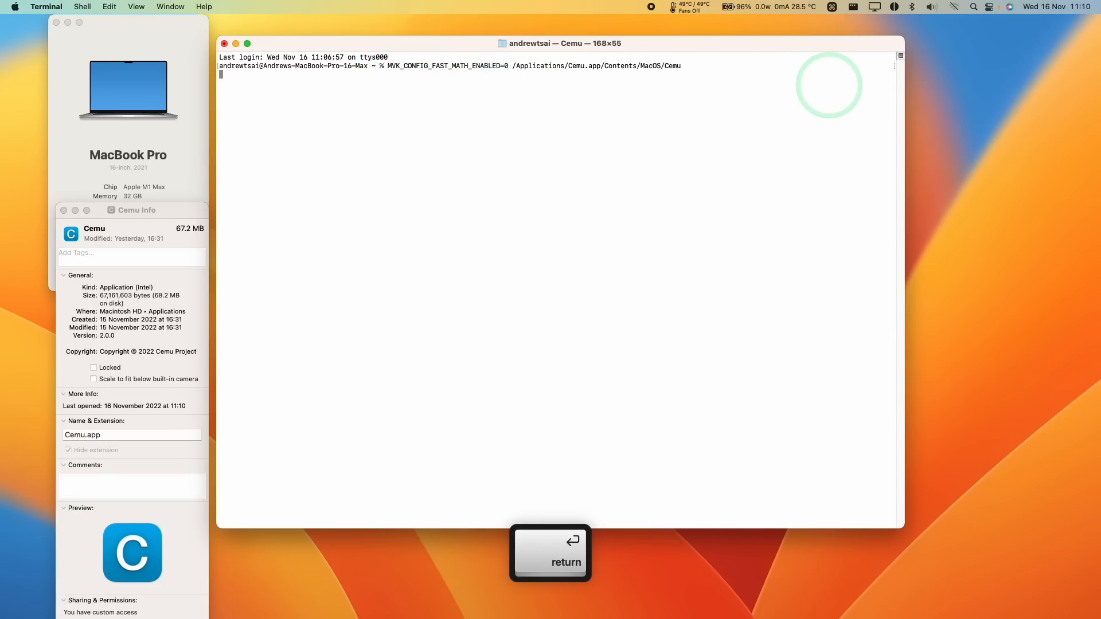
key(return)
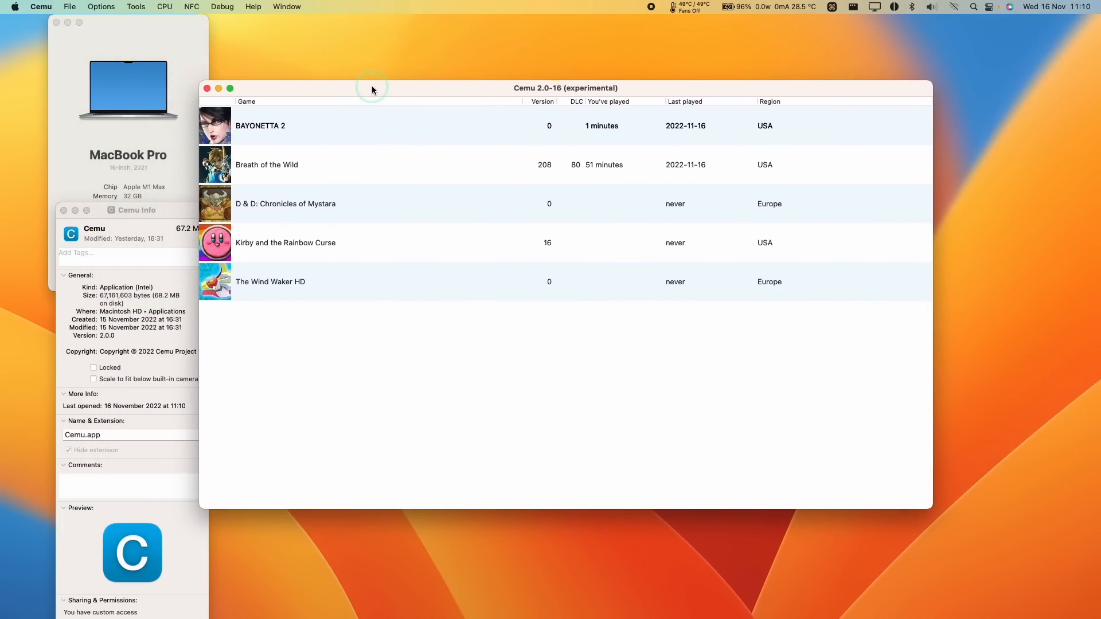
Start Bayonetta 2 from the Cemu game library.
click(396, 126)
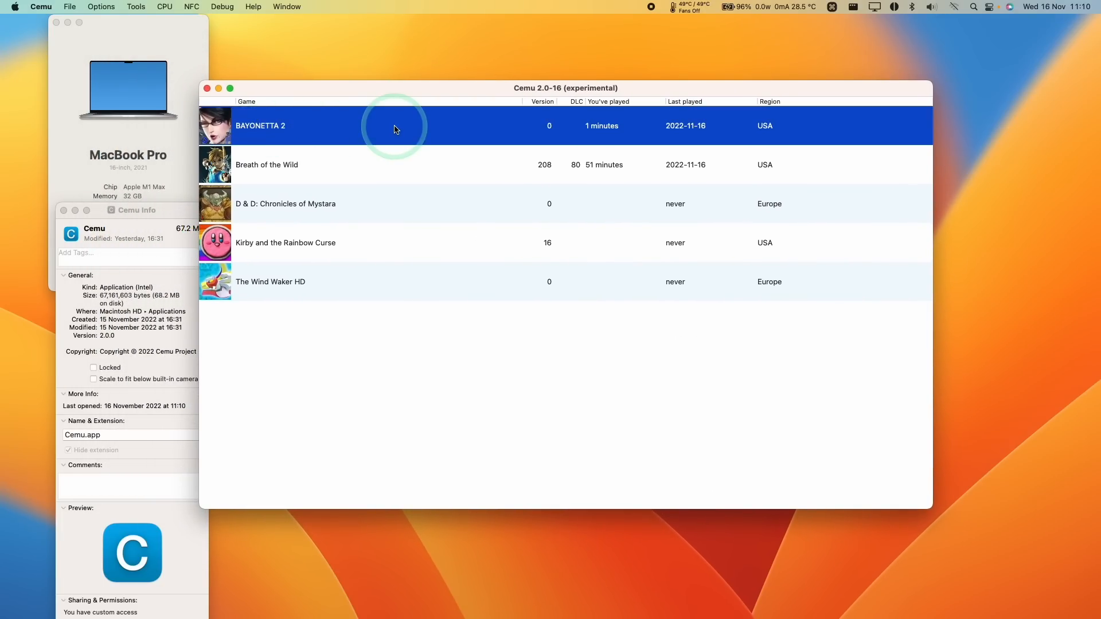
double_click(260, 127)
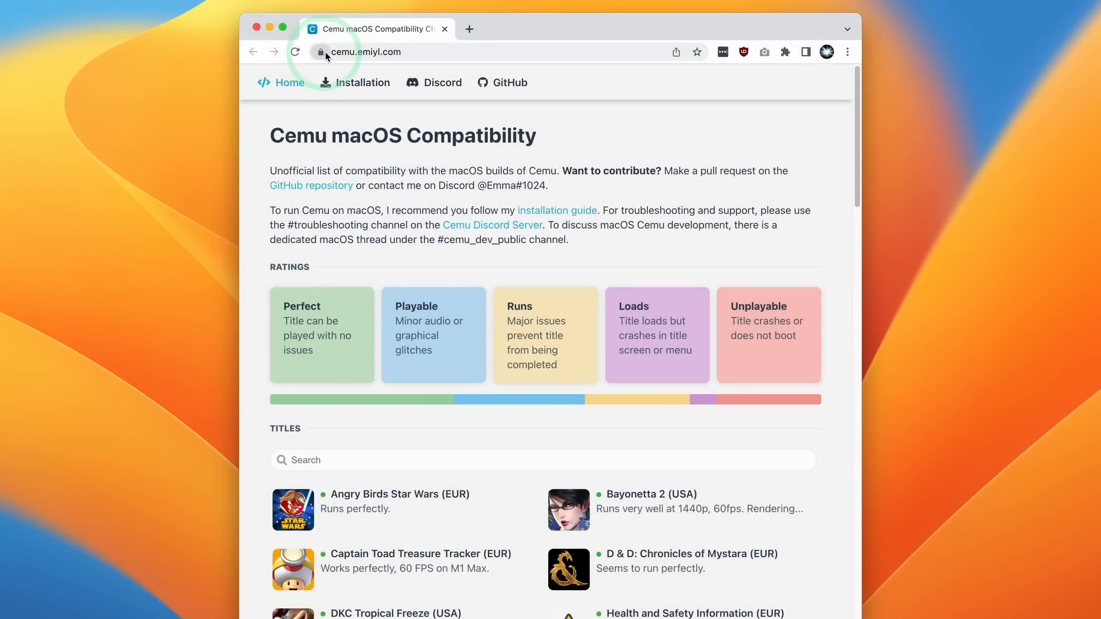
Review the game titles list on cemu.emiyl.com, then go to the Cemu Discord server.
click(365, 51)
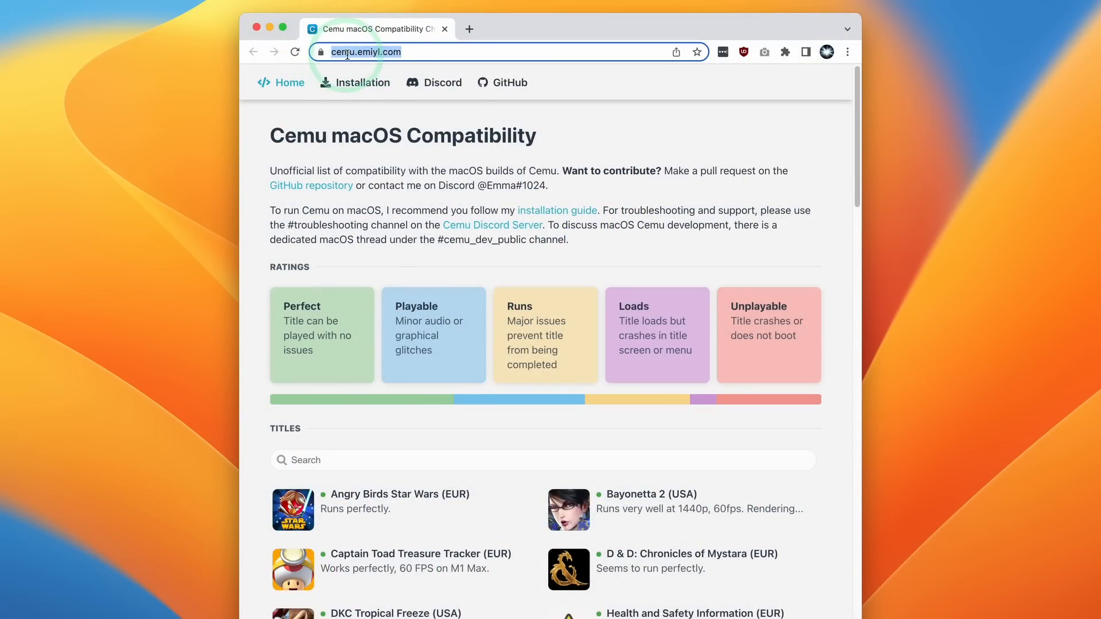
mouse_move(776, 149)
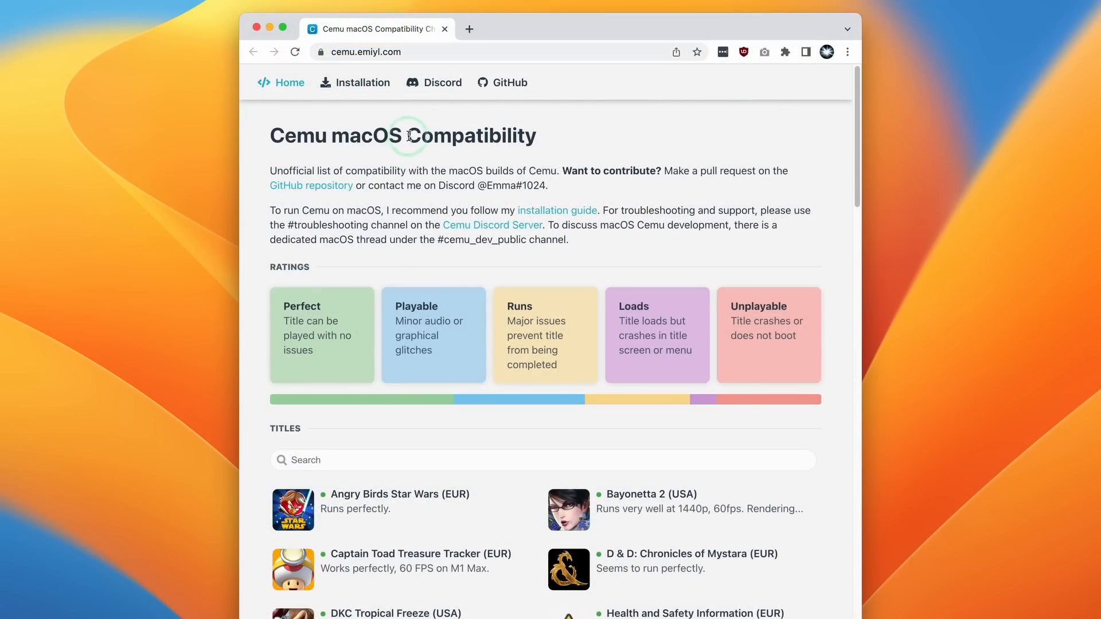
mouse_move(856, 140)
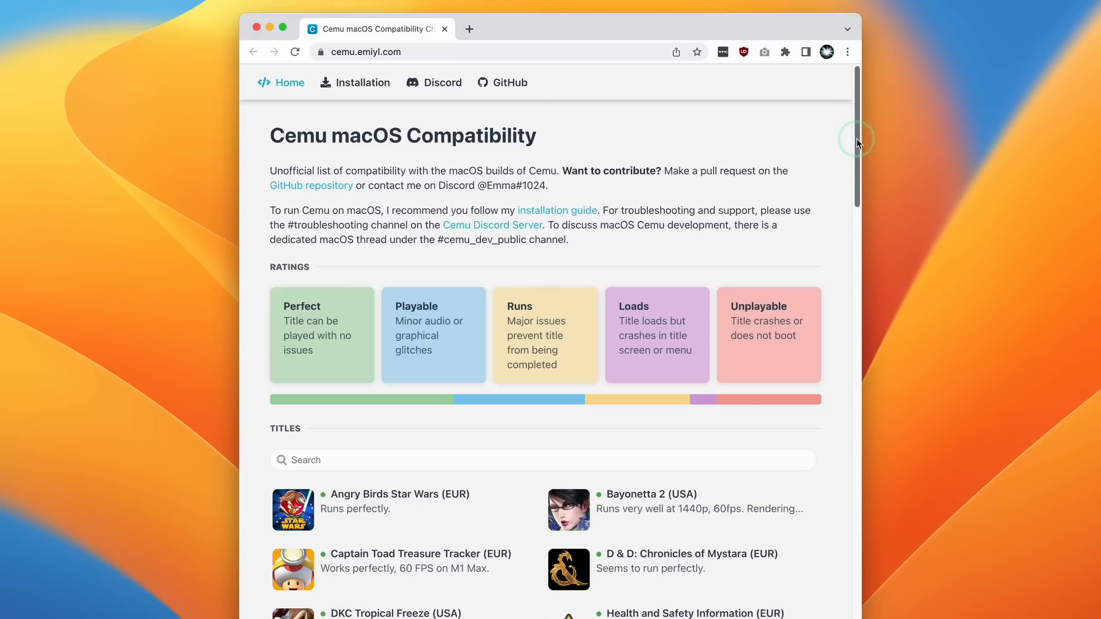
scroll(down, 3)
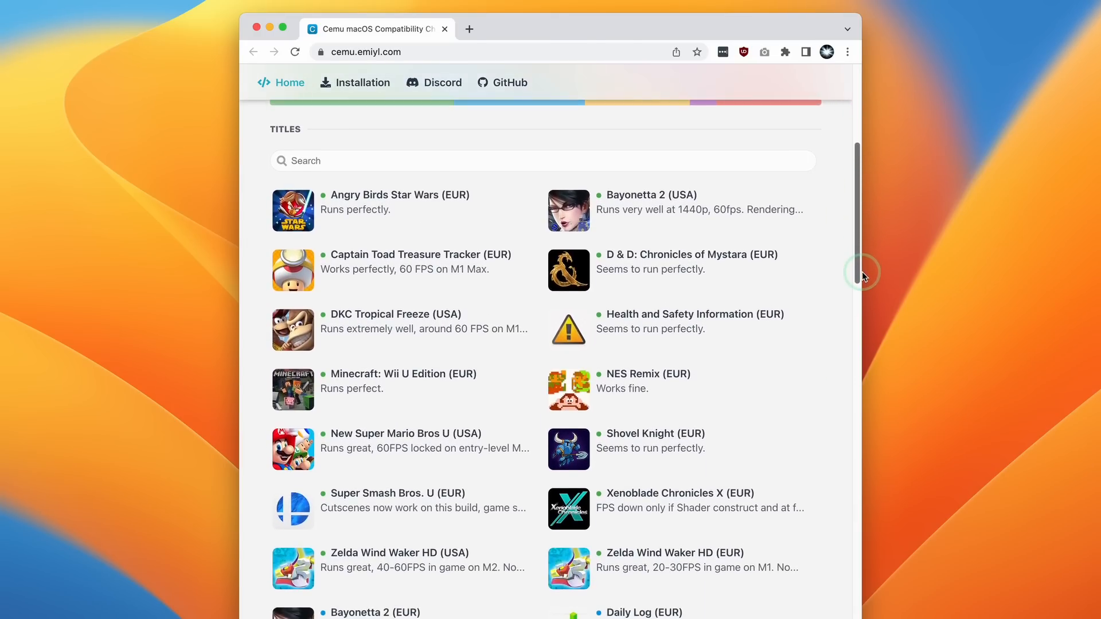
scroll(up, 3)
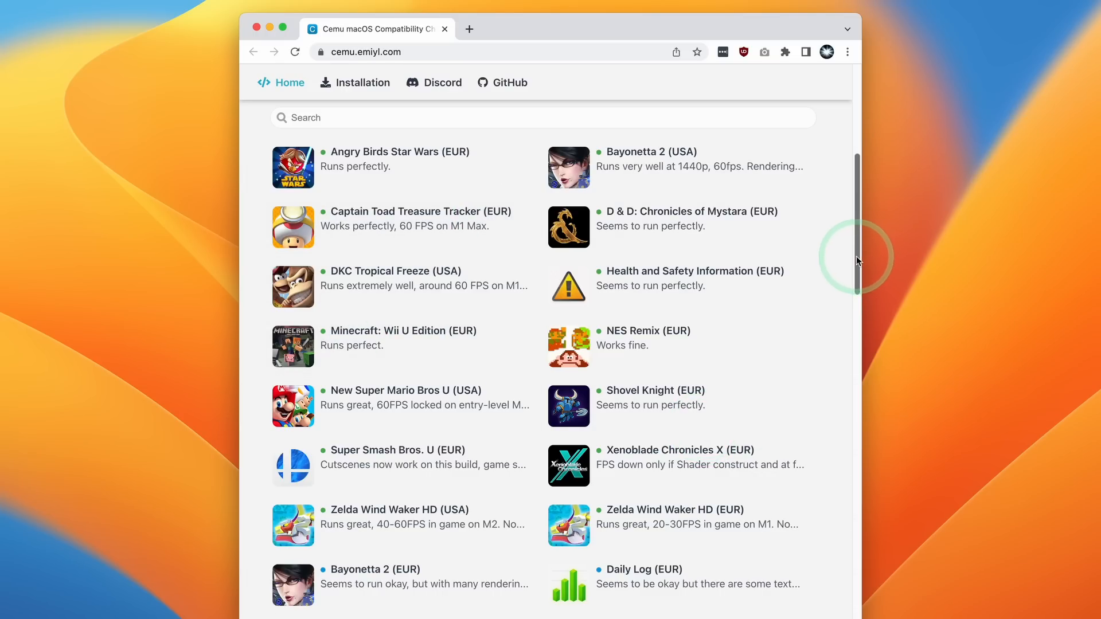
scroll(up, 3)
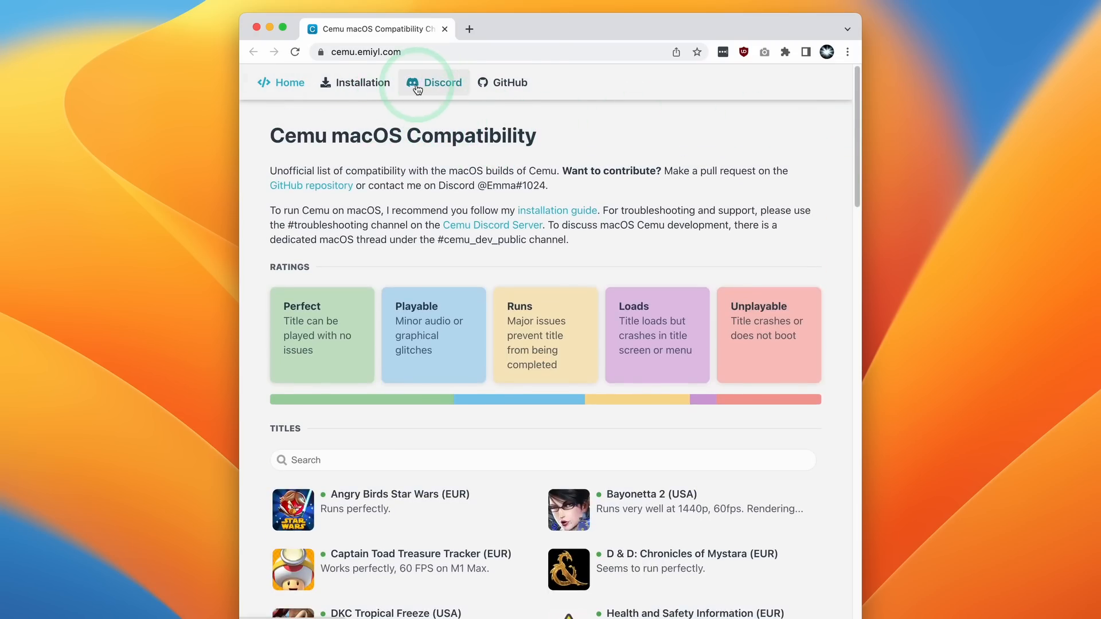
click(442, 83)
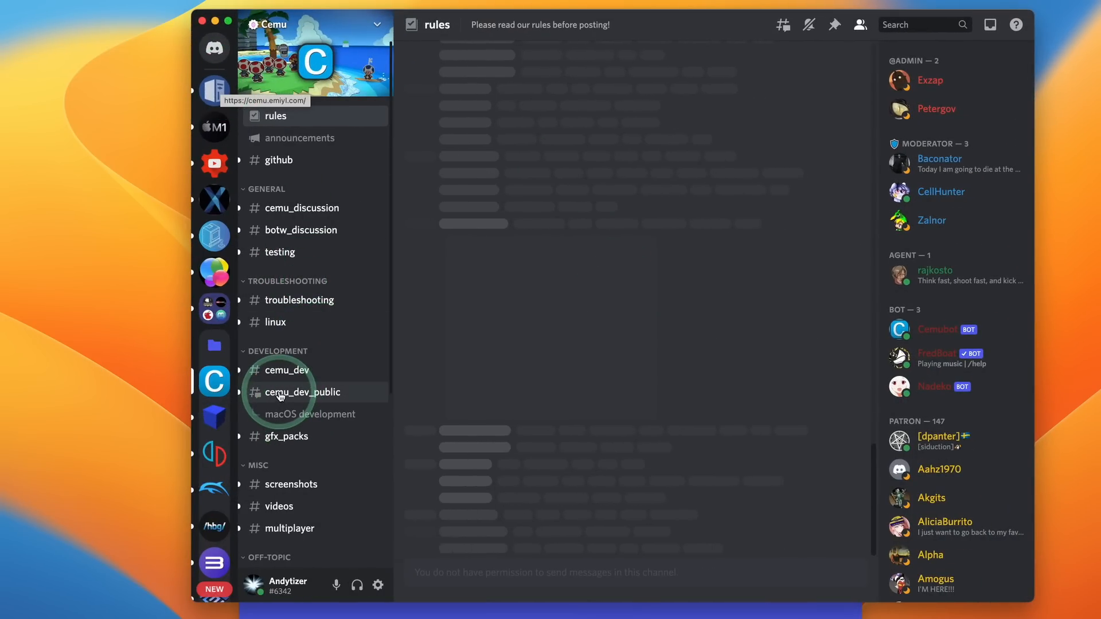
Read through the macOS development thread of the #cemu_dev_public channel.
click(303, 392)
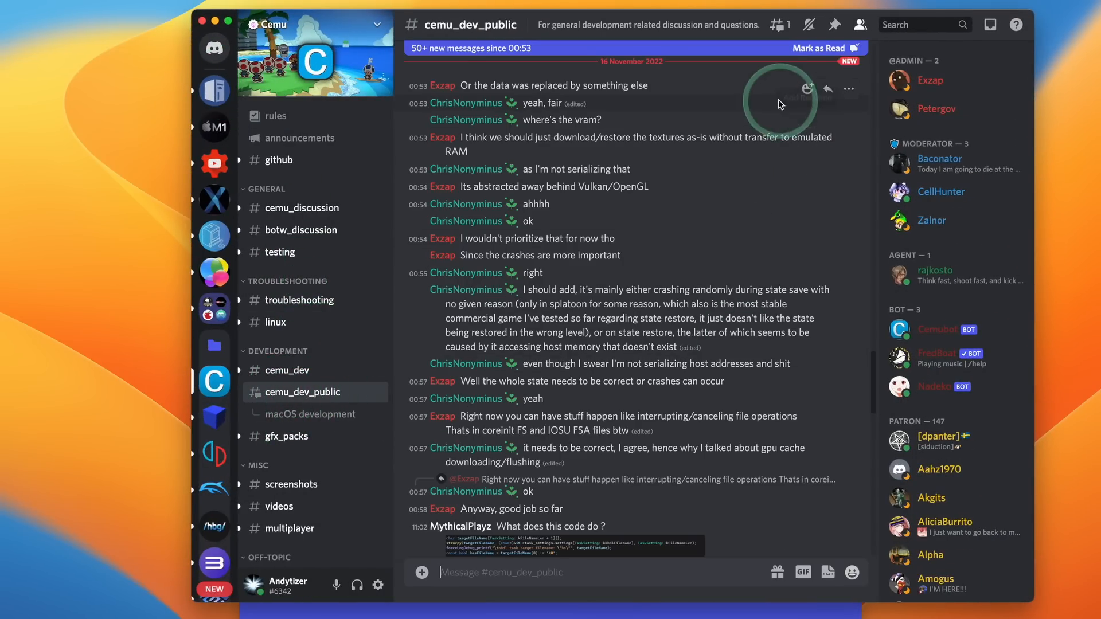
click(775, 24)
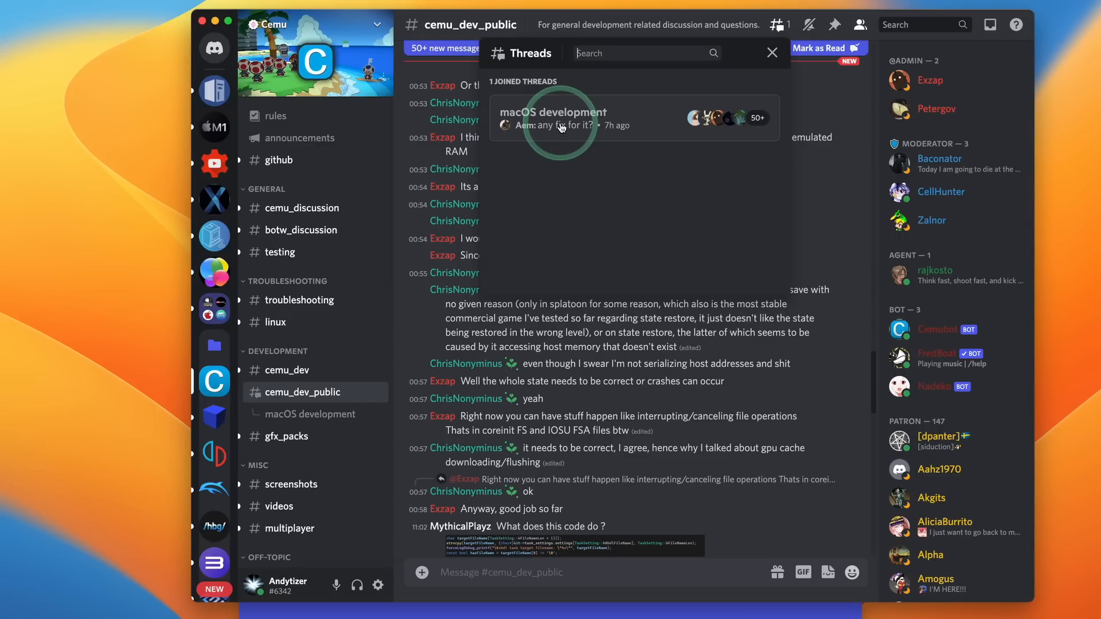
click(552, 117)
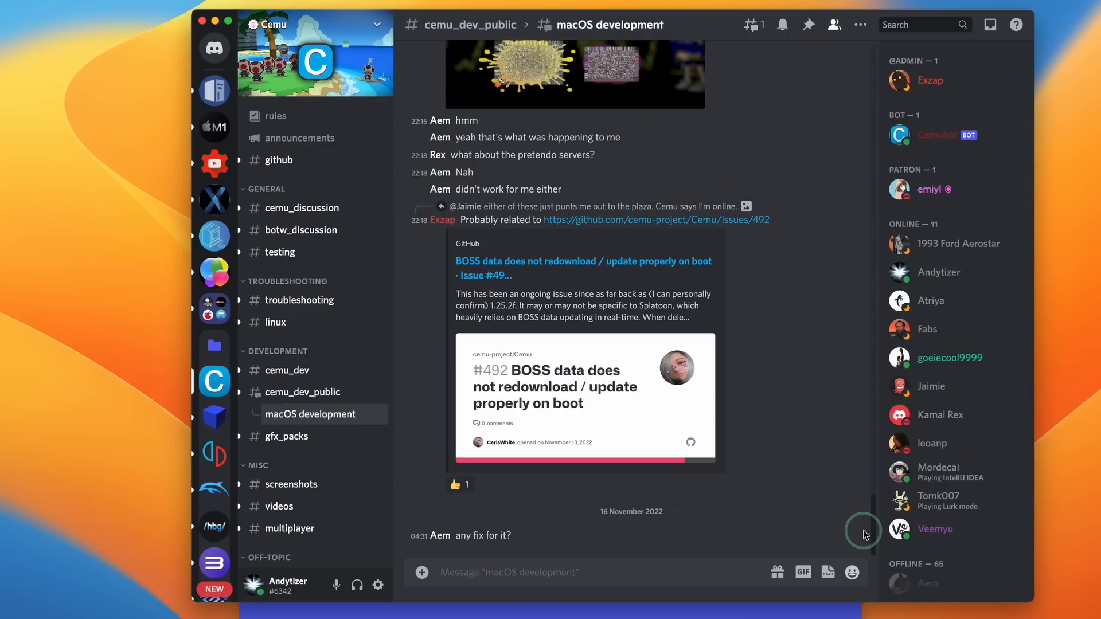
scroll(down, 3)
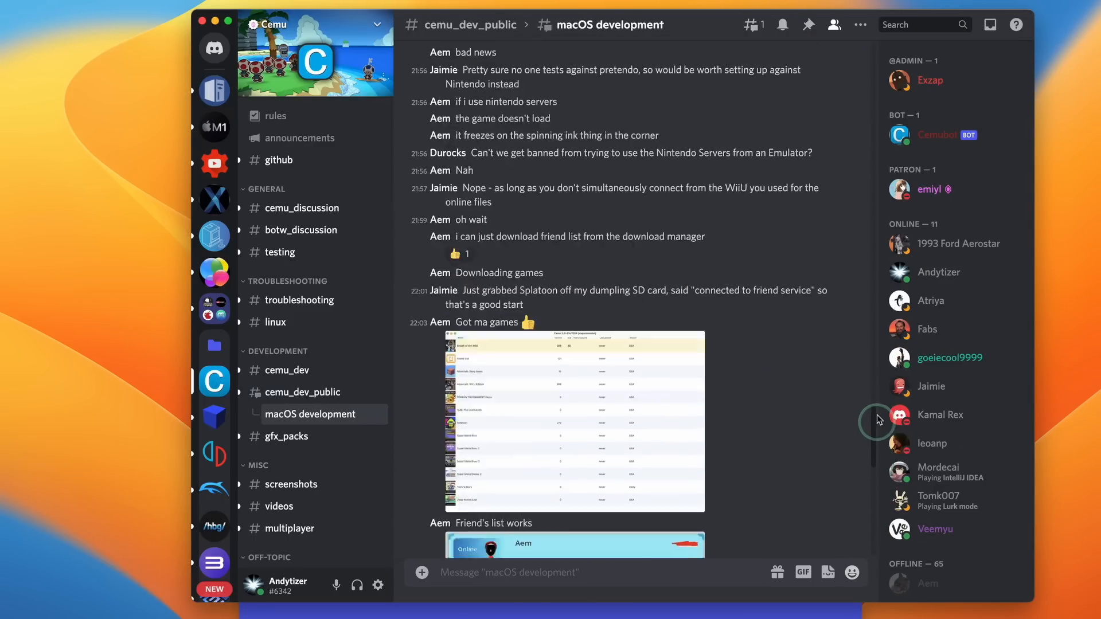
scroll(down, 3)
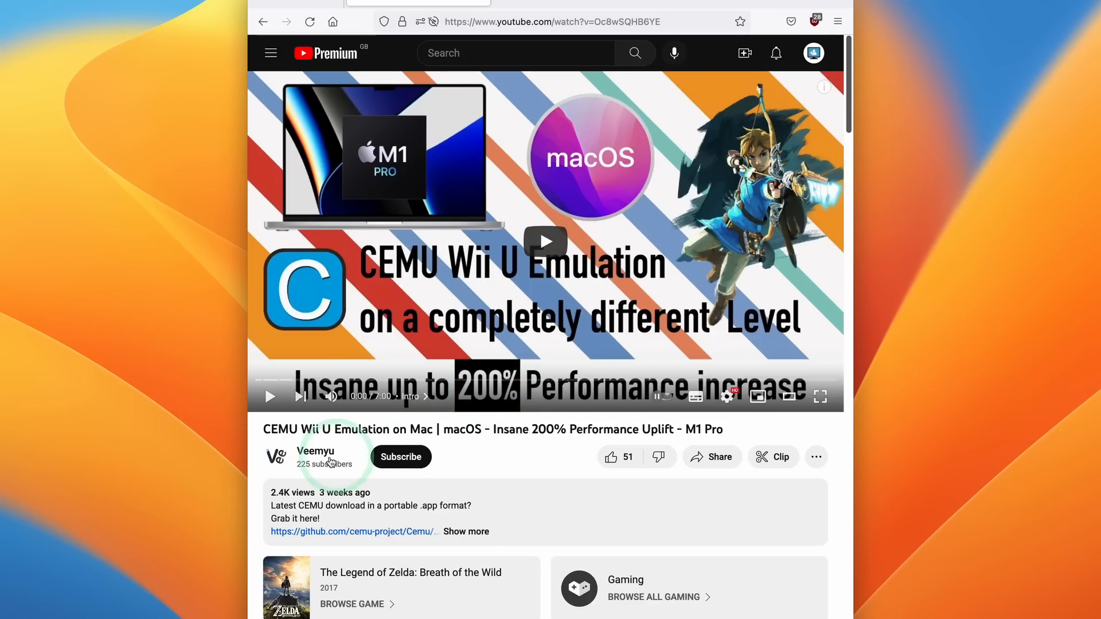
mouse_move(546, 304)
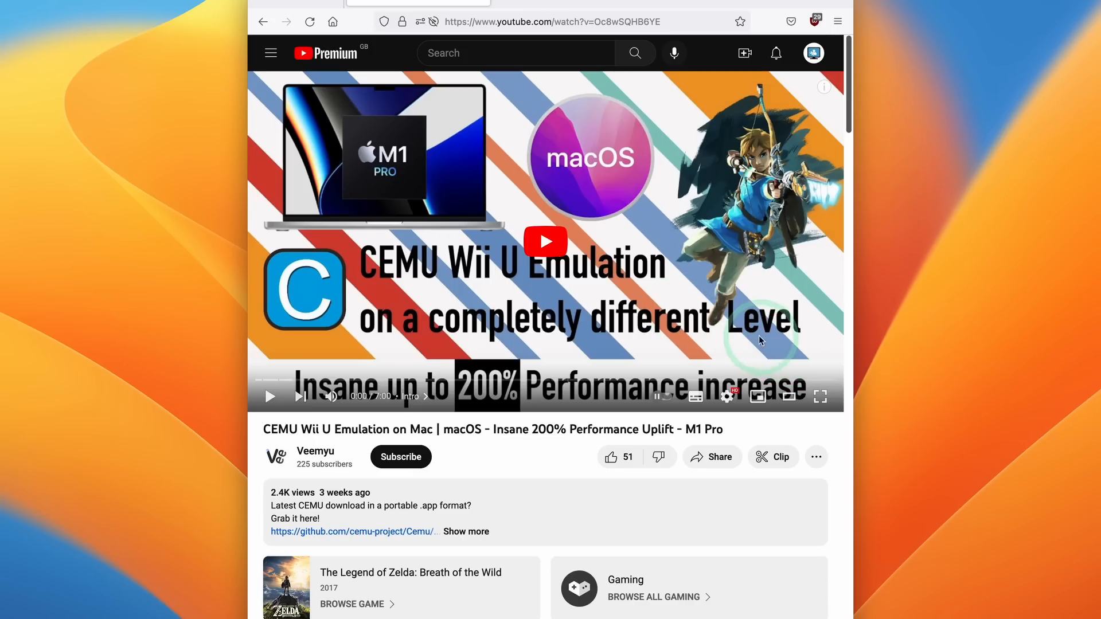
mouse_move(681, 458)
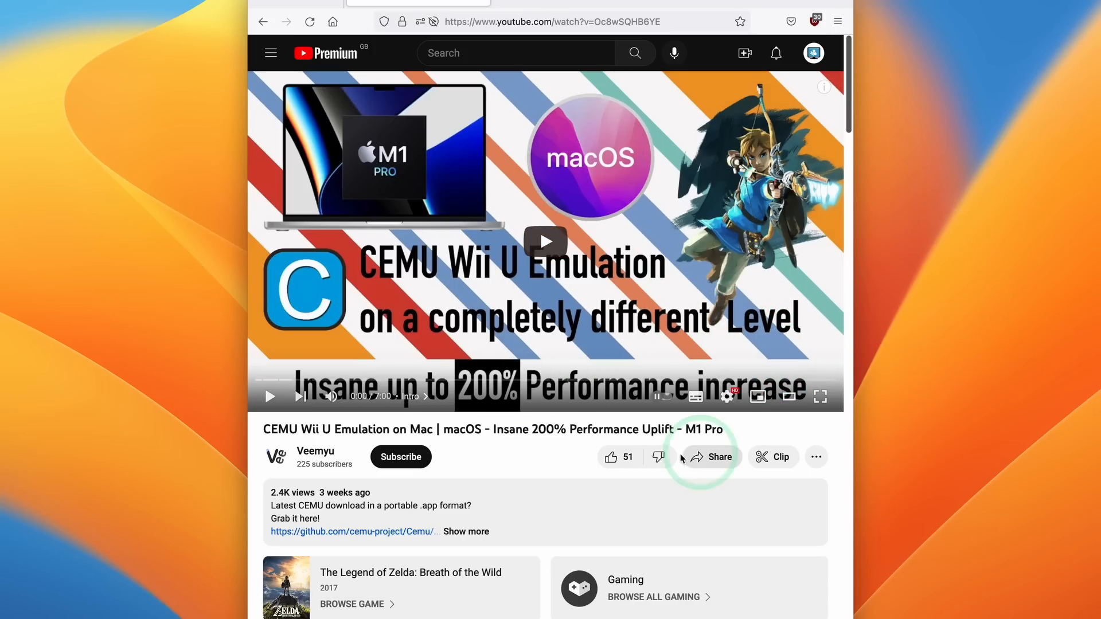